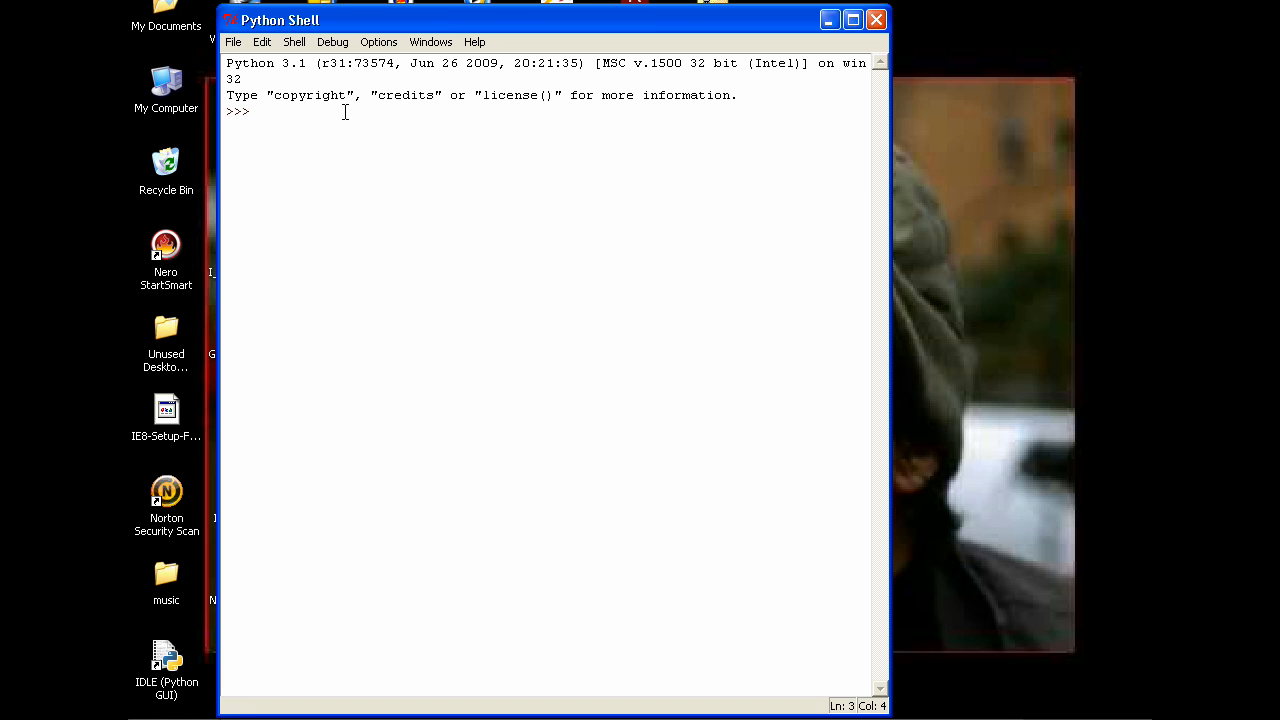
# Start a Hello World line at the prompt, then discard it.
pyautogui.click(852, 20)
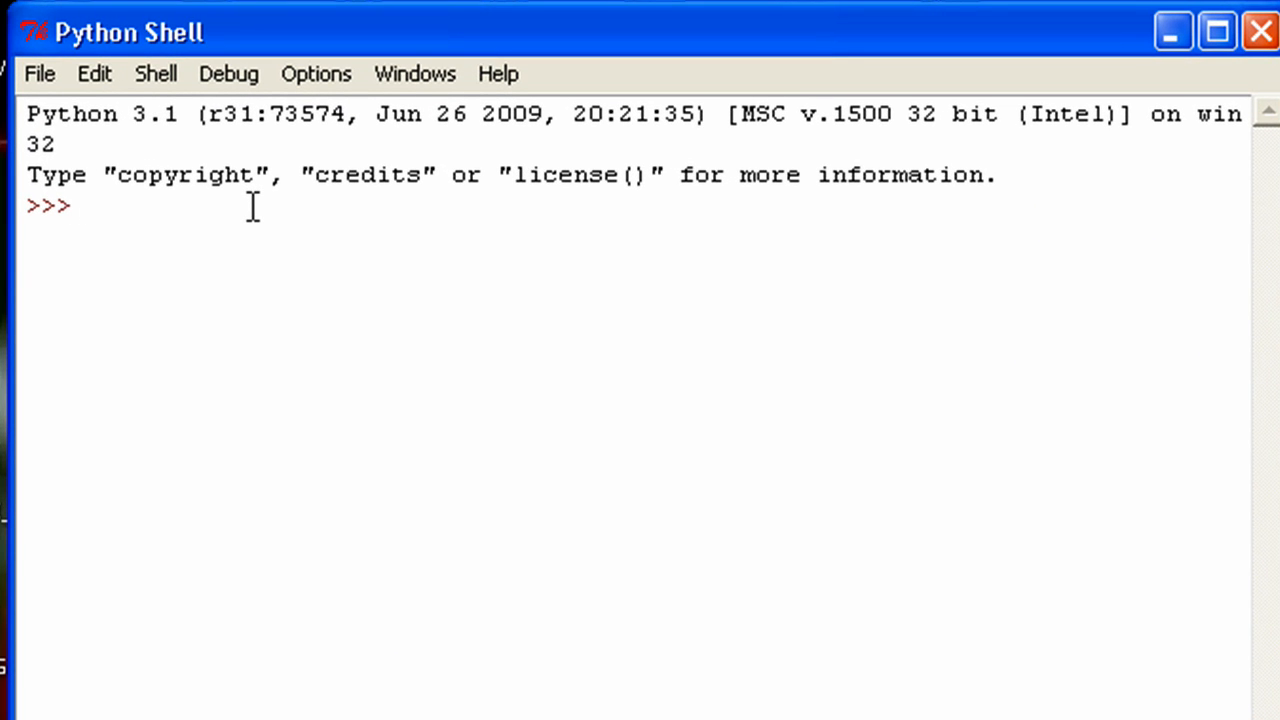
pyautogui.click(84, 204)
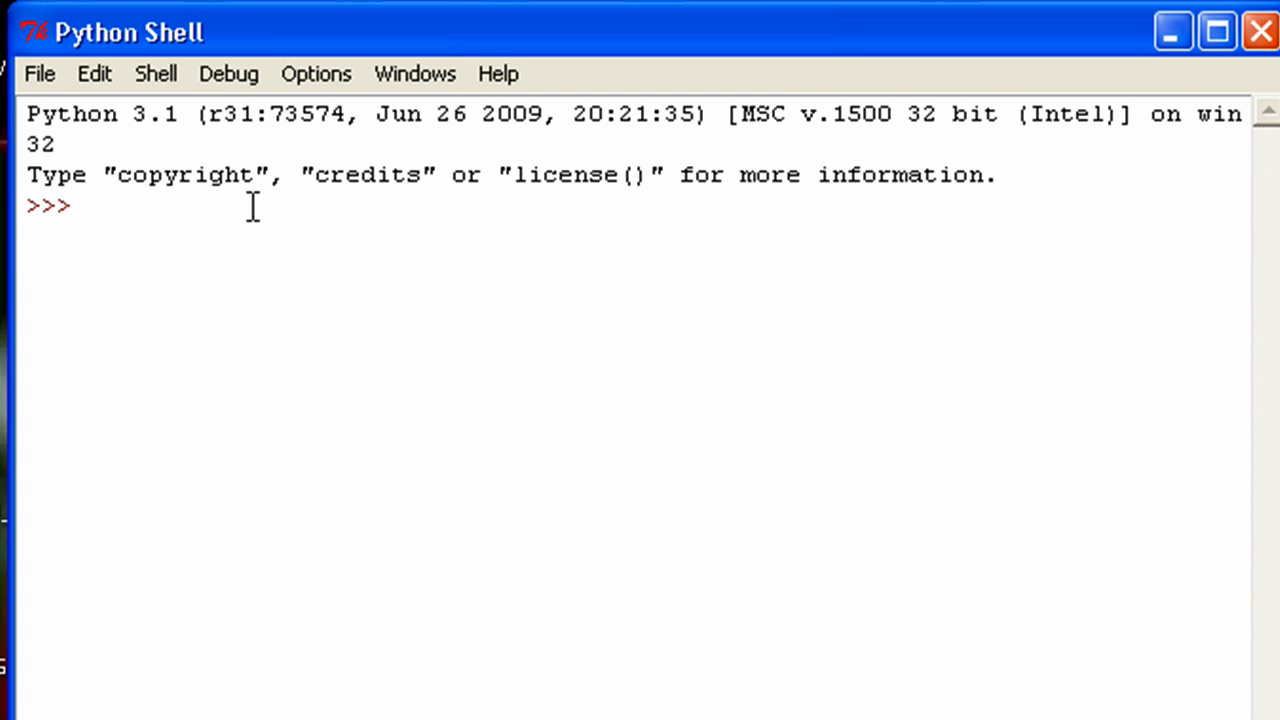
pyautogui.write('"')
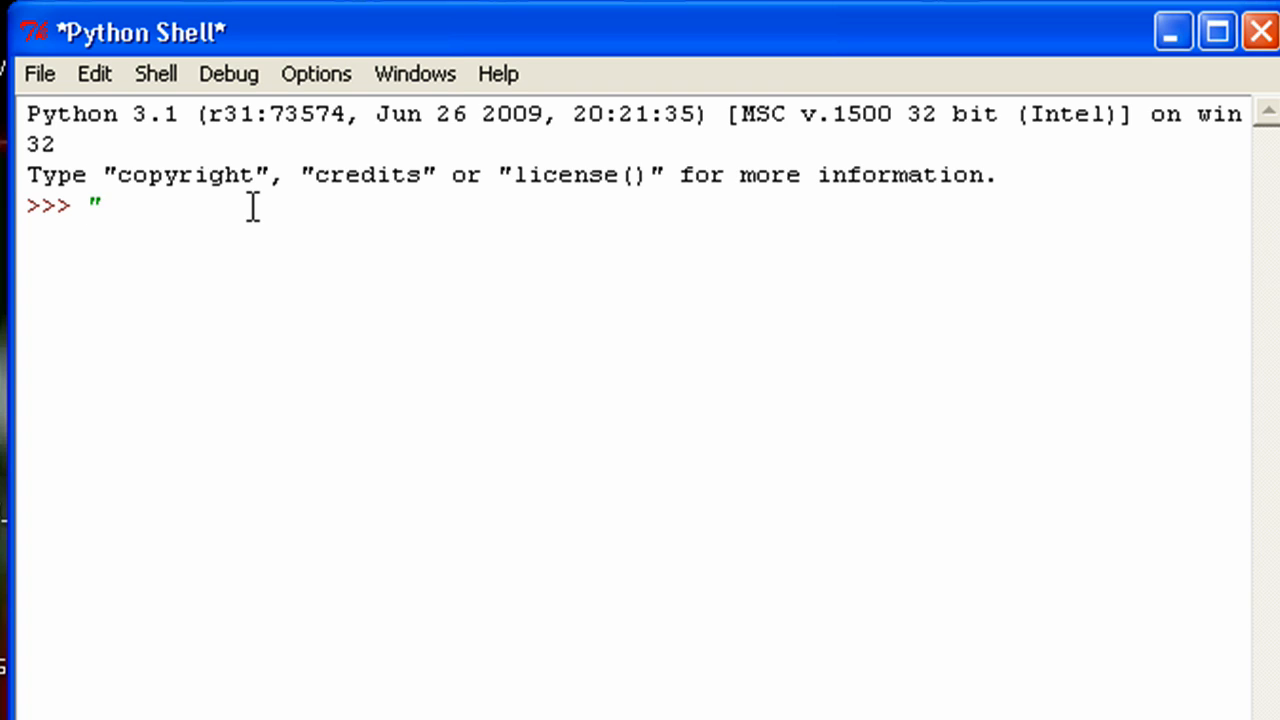
pyautogui.write('Hello World')
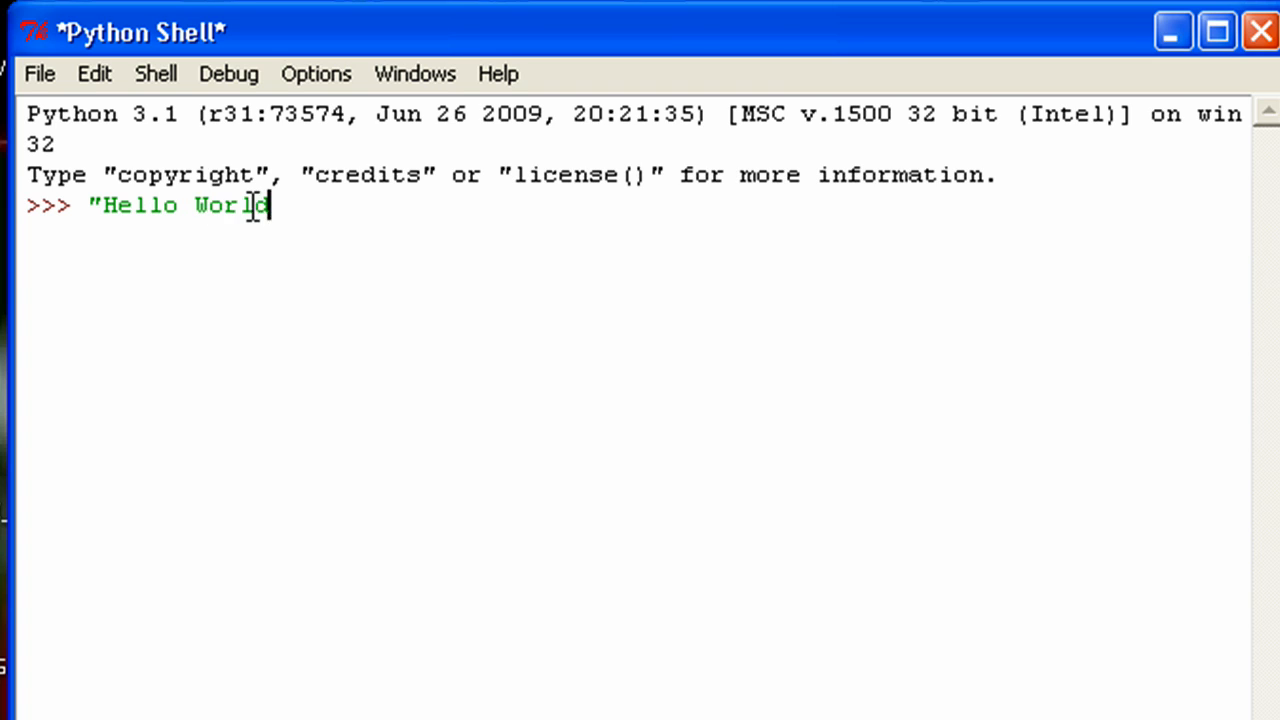
pyautogui.press('ctrl+a')
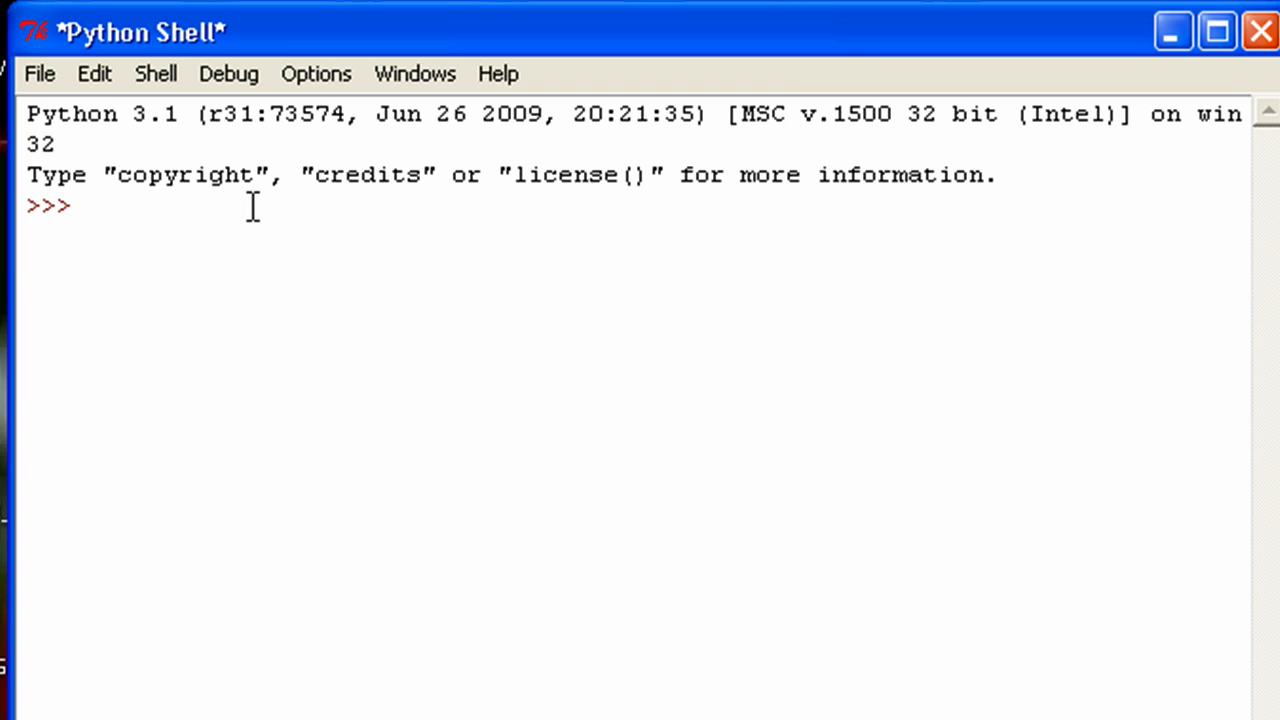
pyautogui.click(88, 204)
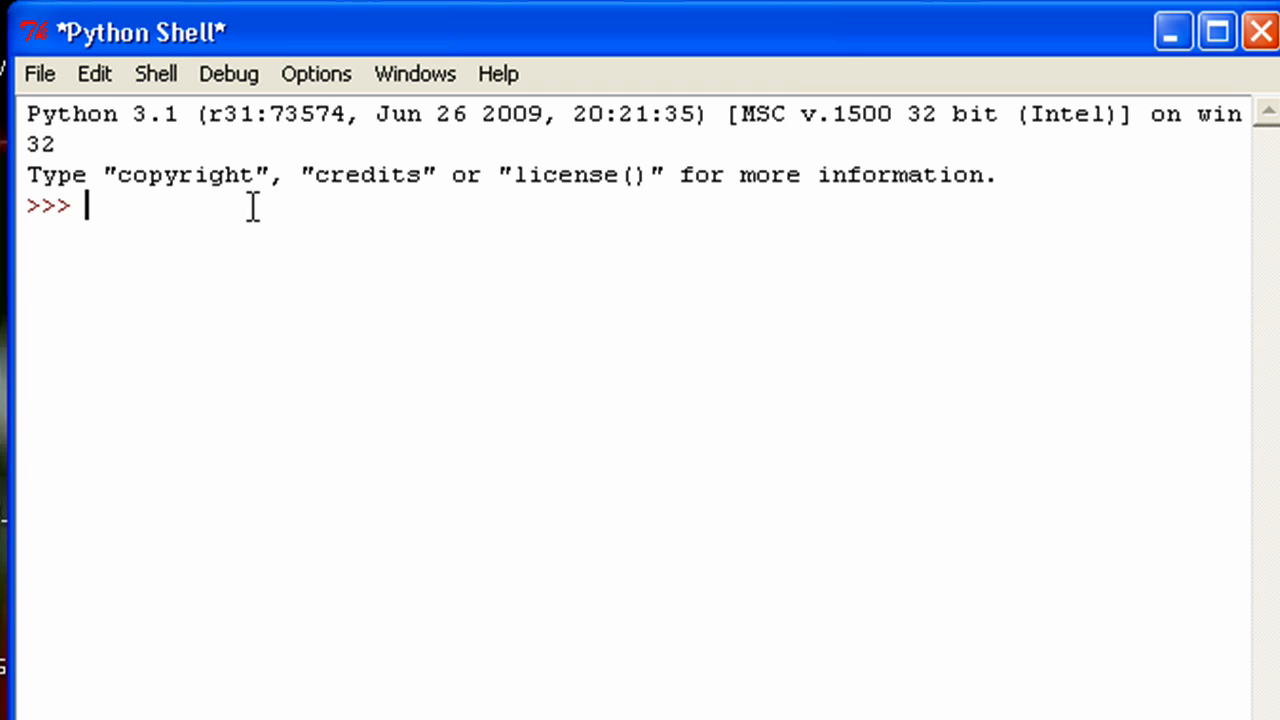
# Assign strDummy = "The Knights who say Ni!" and begin retyping strDummy at the next prompt.
pyautogui.write('strDu')
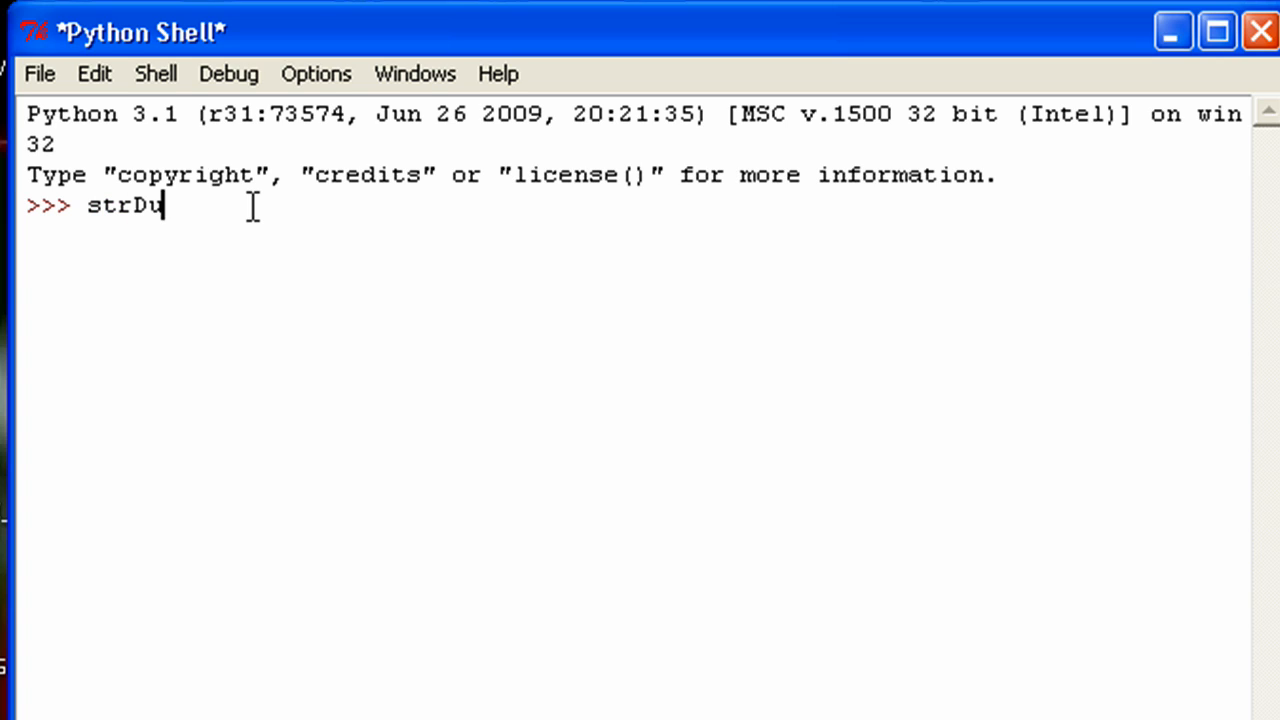
pyautogui.write('mmy =')
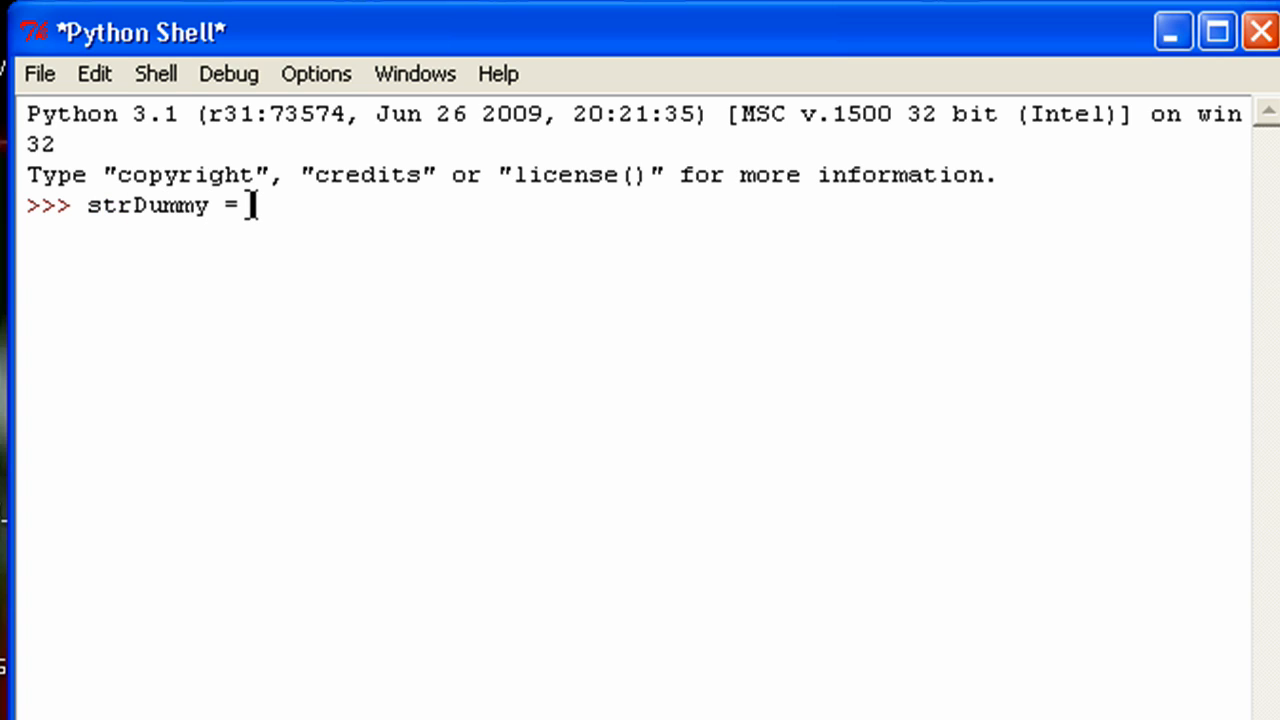
pyautogui.write('"Th')
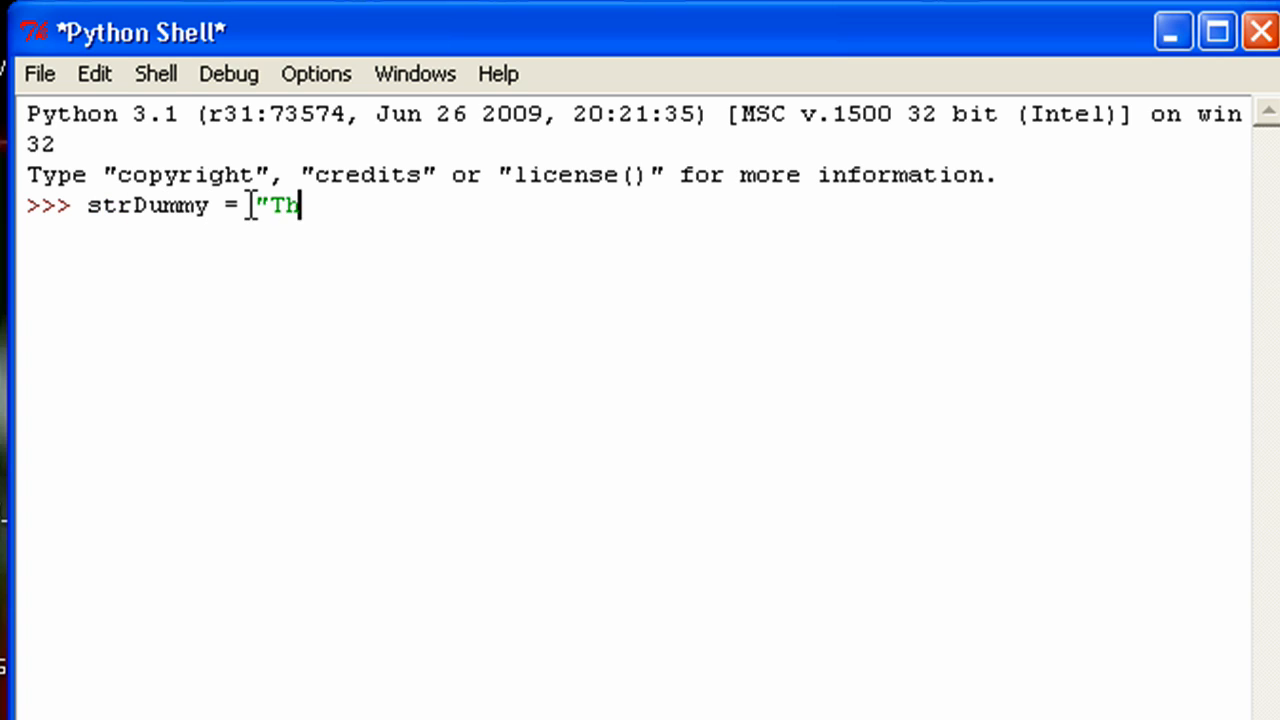
pyautogui.write('e Knight')
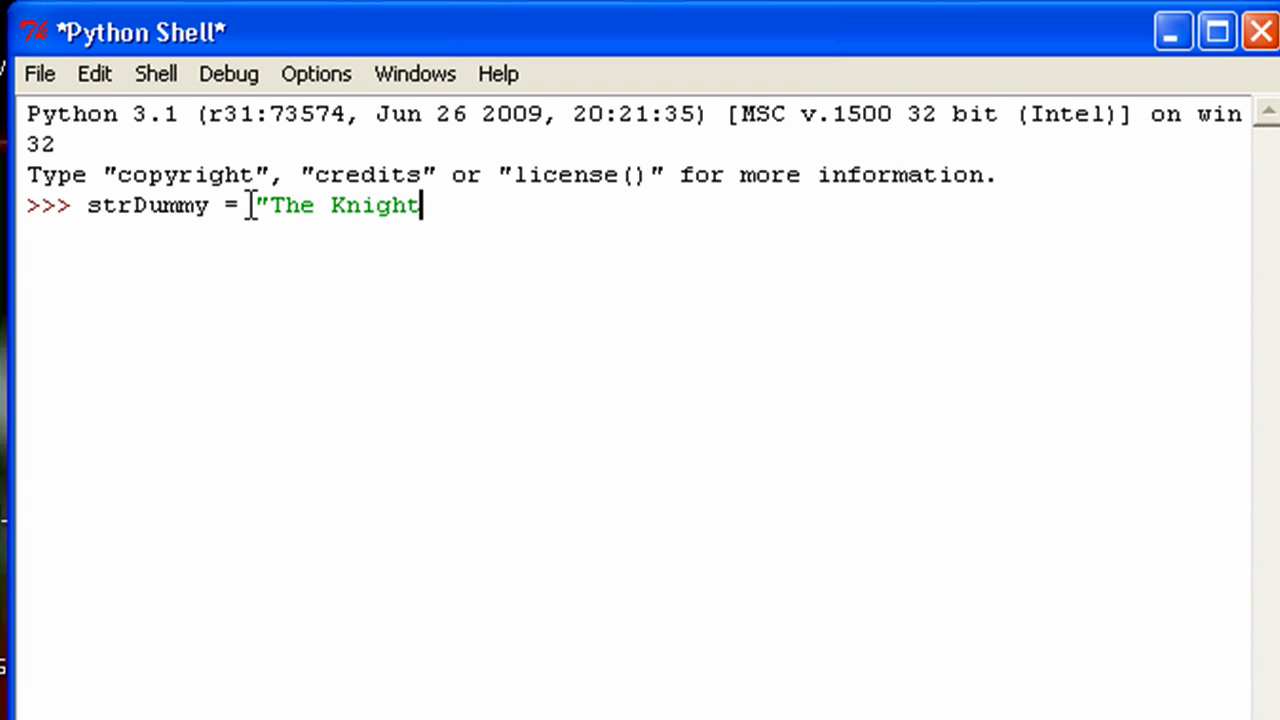
pyautogui.write('s who say Ni')
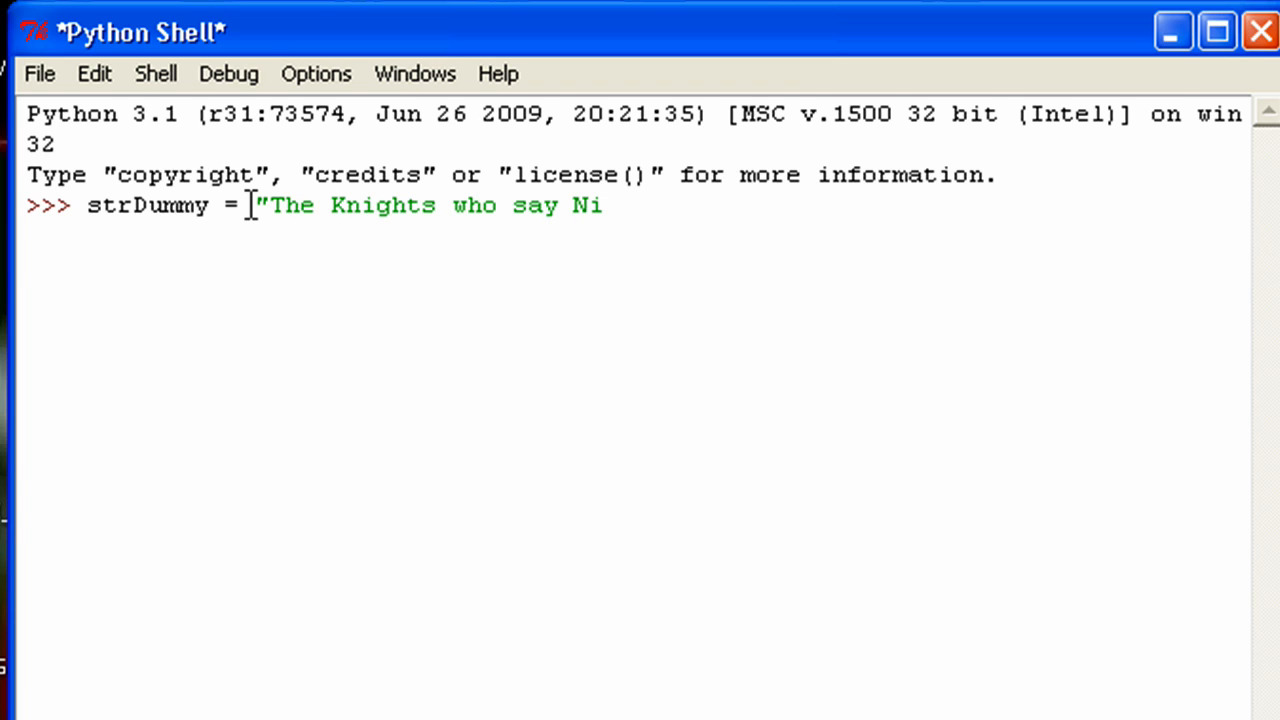
pyautogui.write('!"')
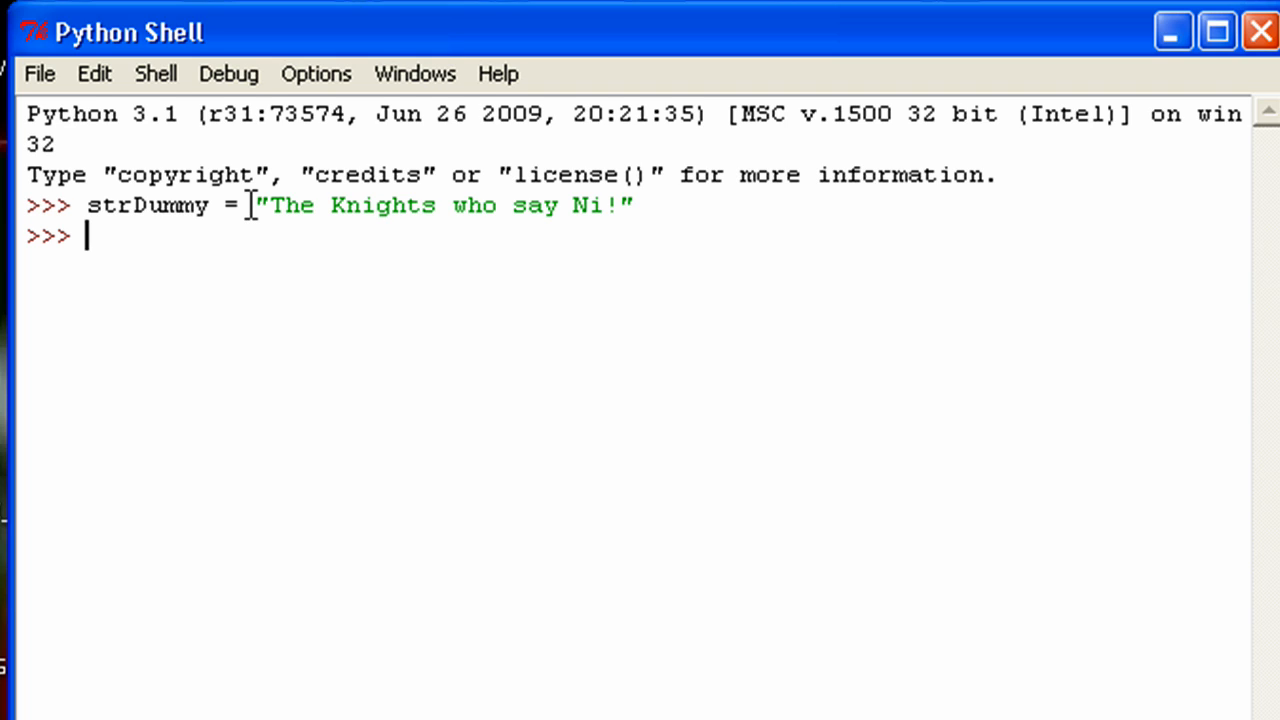
pyautogui.write('strDummy')
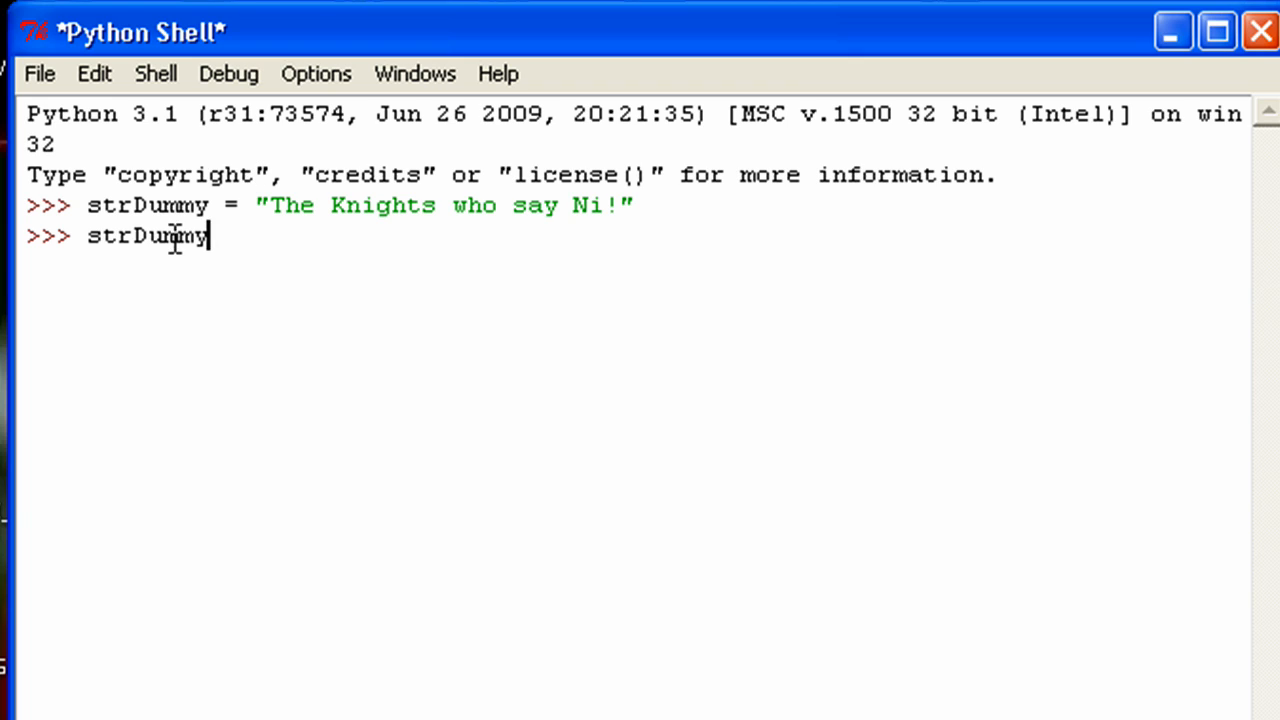
pyautogui.moveTo(148, 290)
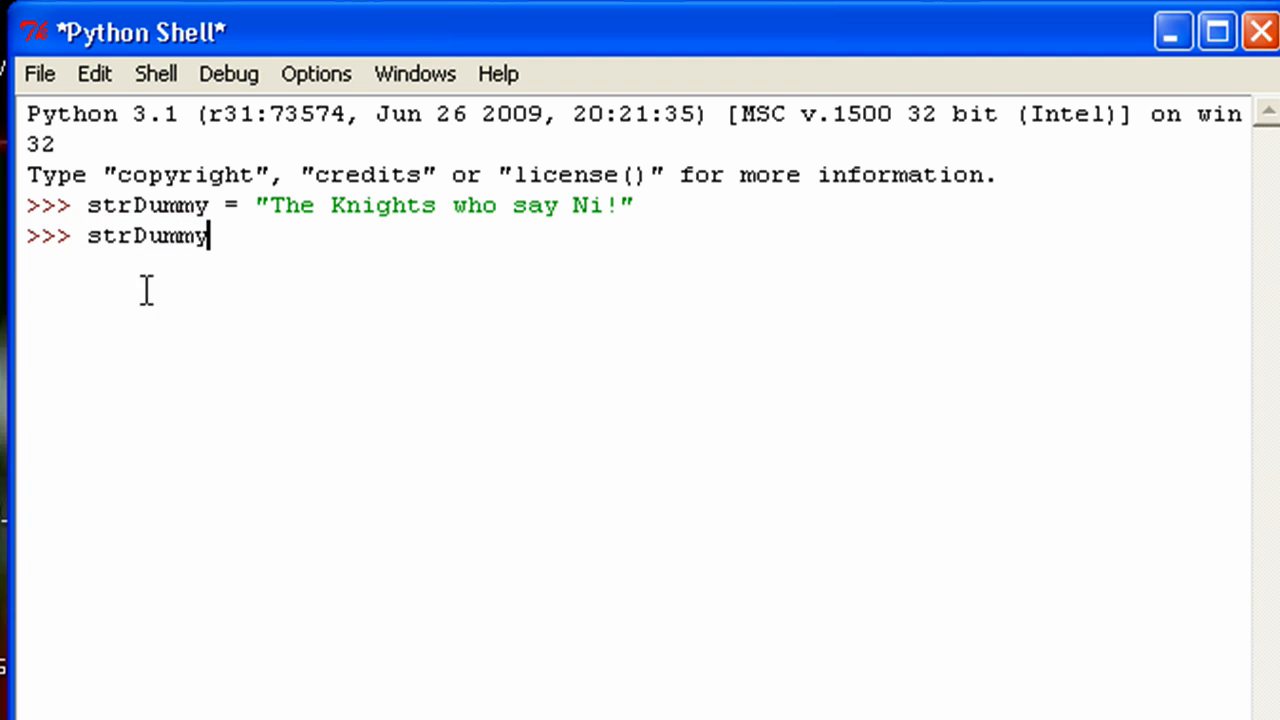
pyautogui.moveTo(272, 244)
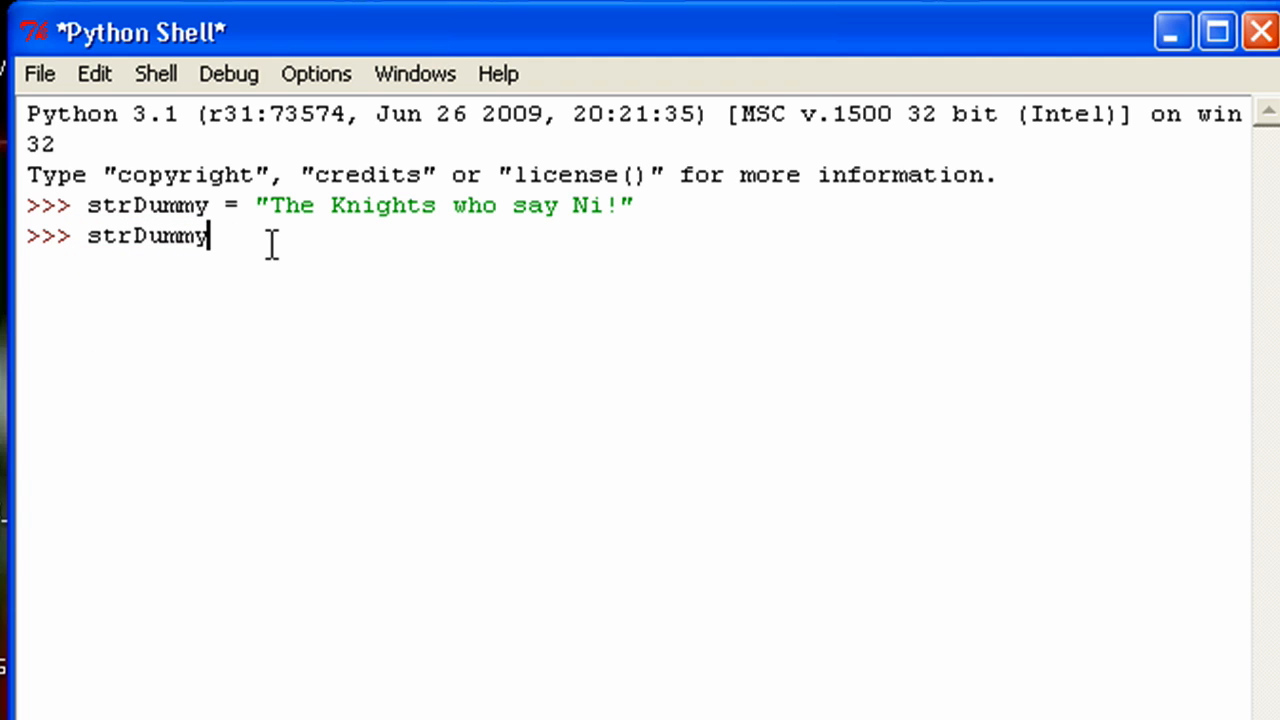
pyautogui.moveTo(158, 188)
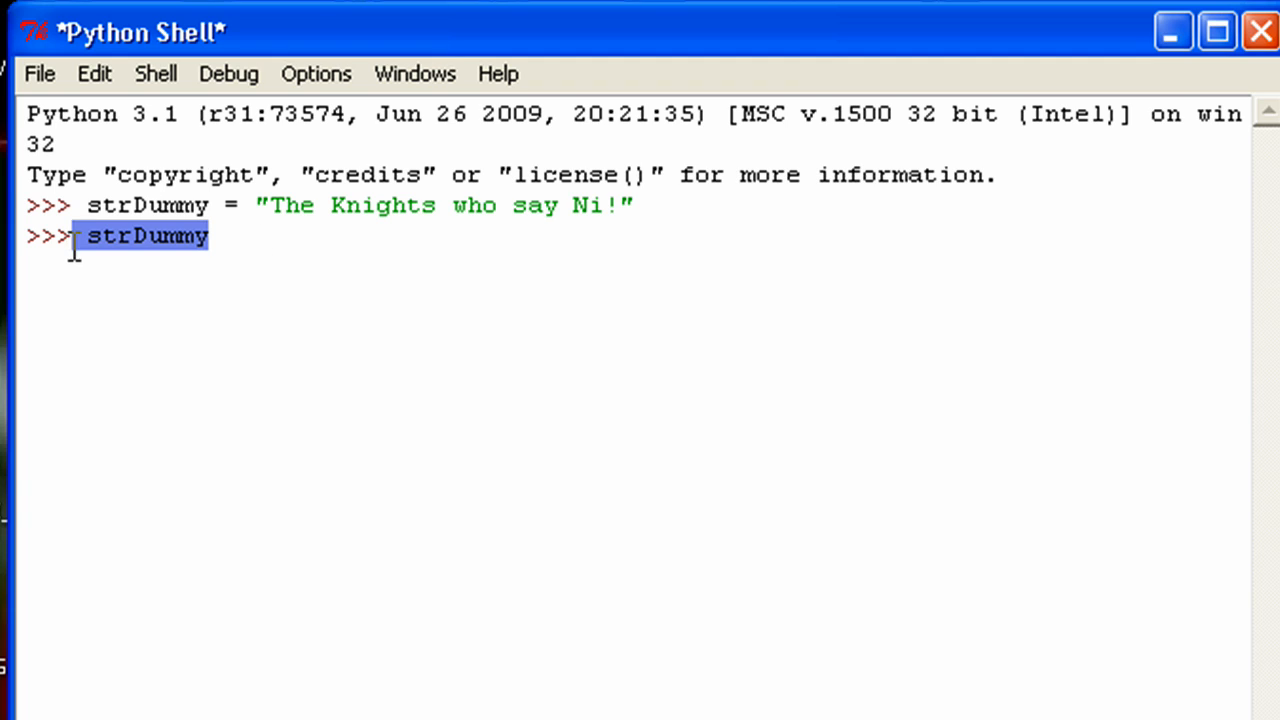
# Run strDummy.lower() to get the lowercase version of the string.
pyautogui.click(264, 236)
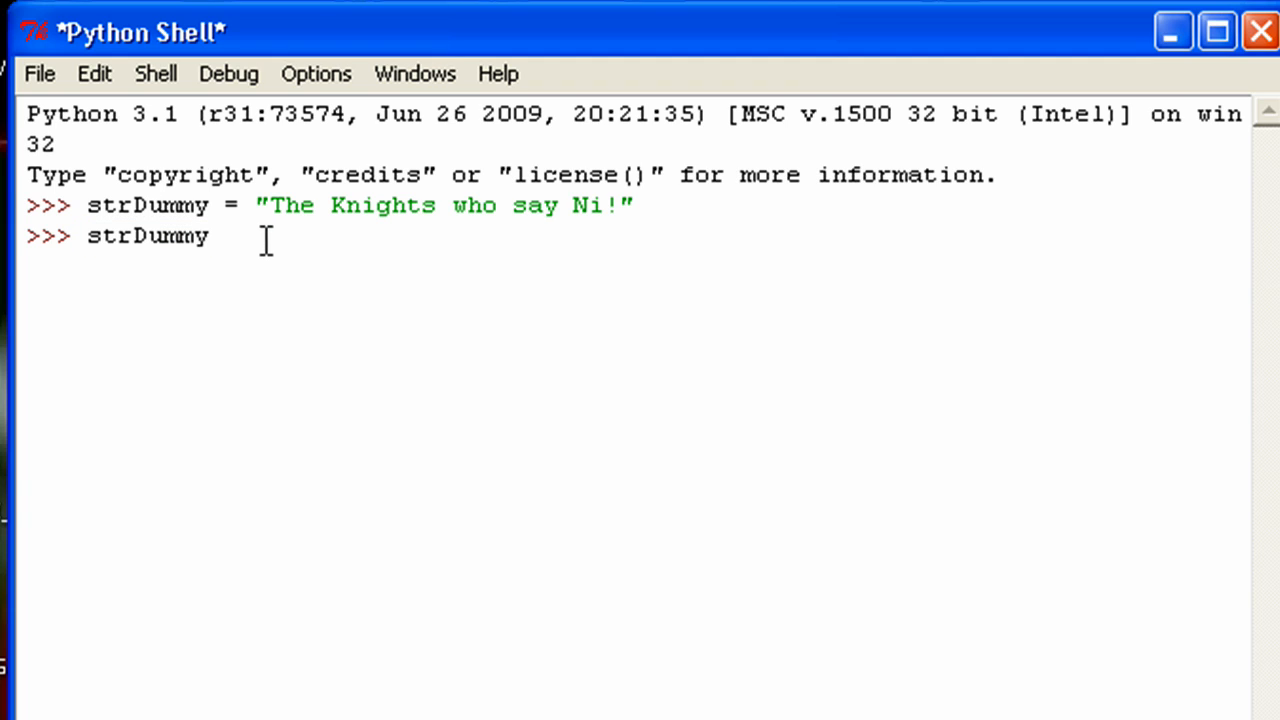
pyautogui.moveTo(256, 188)
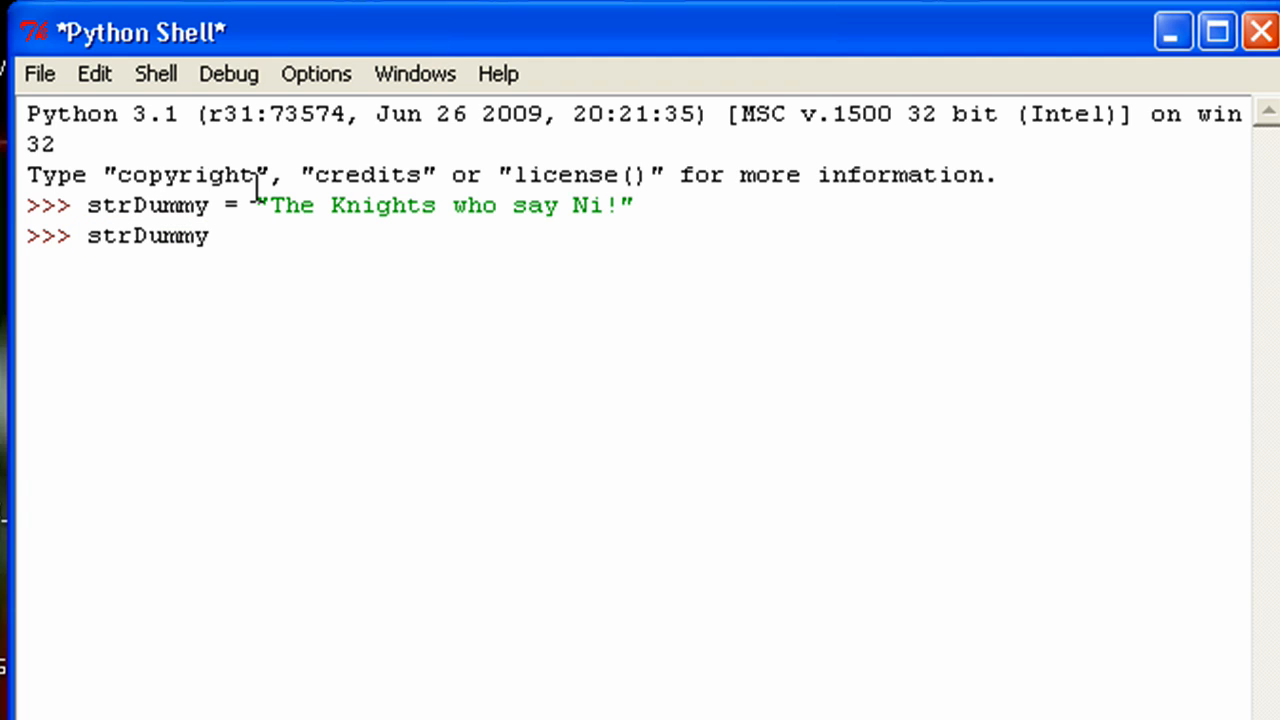
pyautogui.write('.')
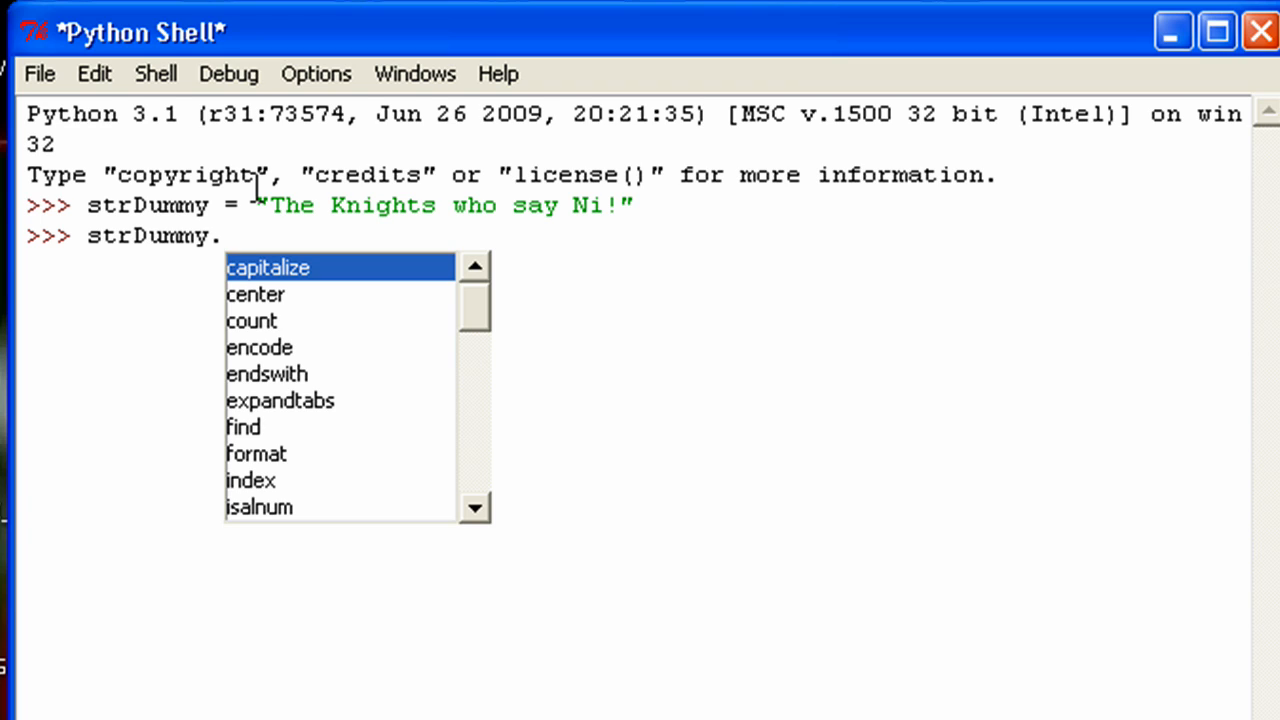
pyautogui.write('lower(')
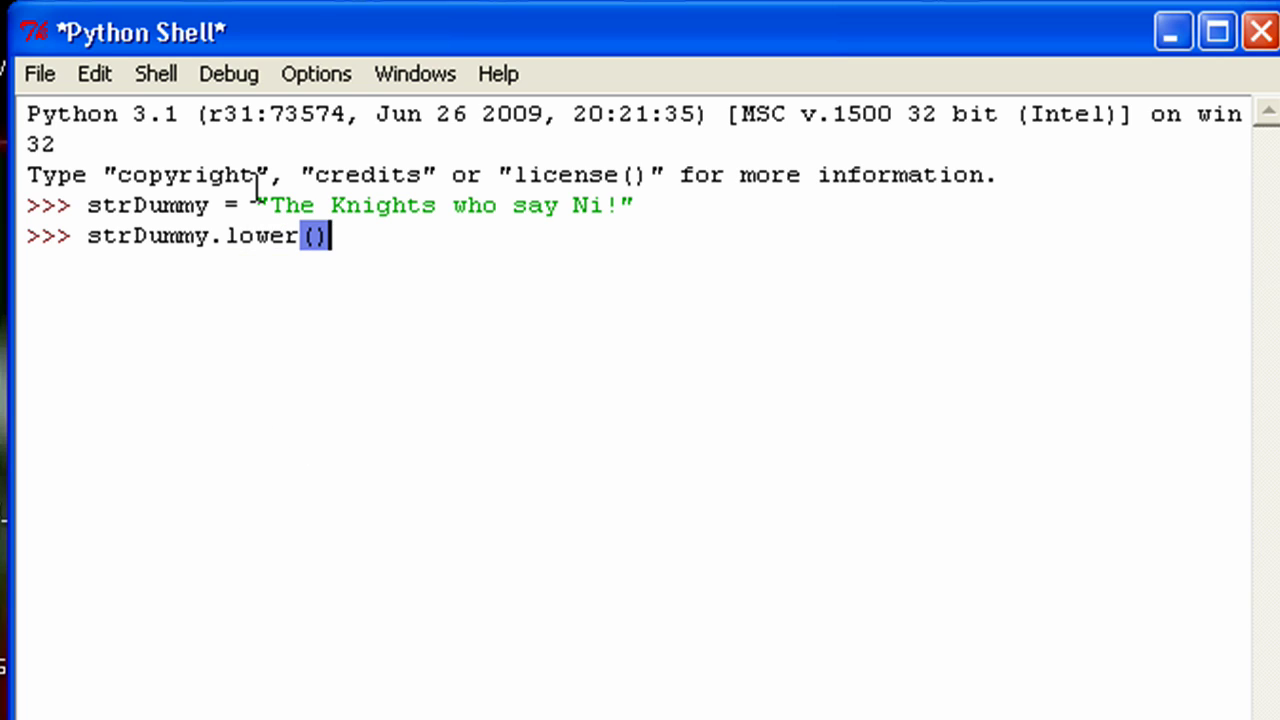
pyautogui.press('Return')
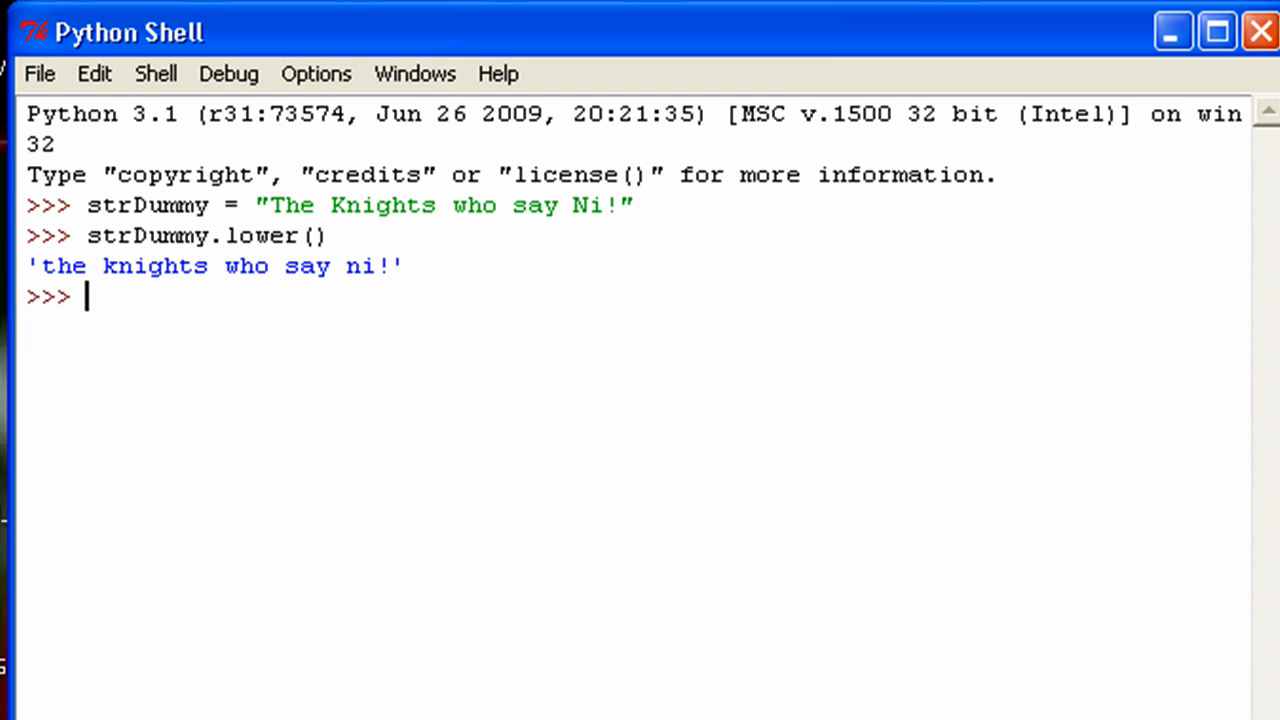
pyautogui.moveTo(160, 284)
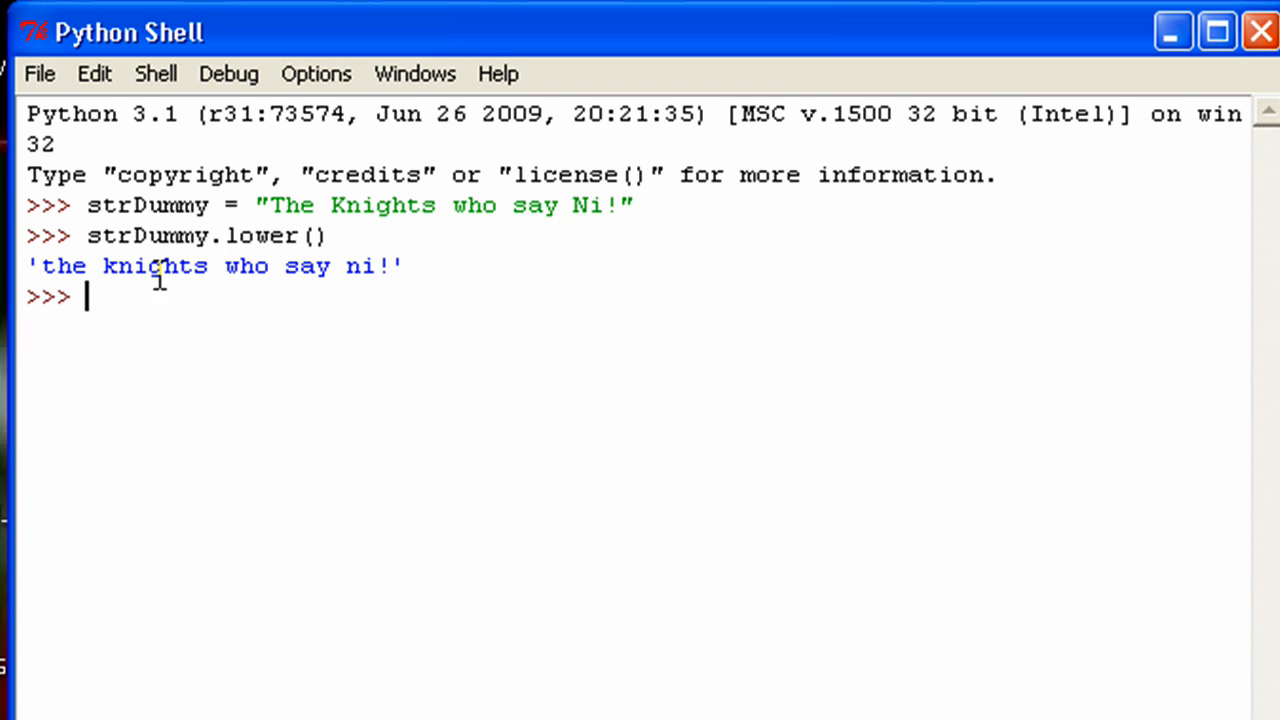
pyautogui.moveTo(218, 312)
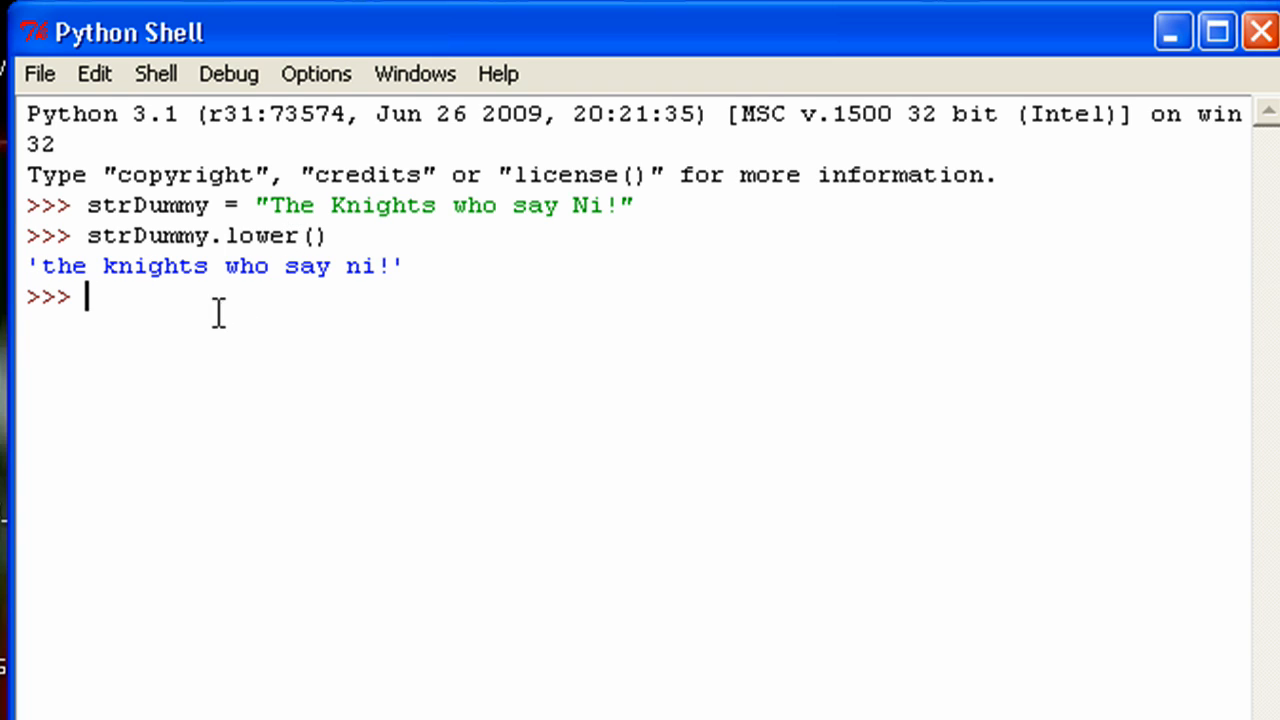
# Run print(strDummy) to confirm the original capitalized text is unchanged.
pyautogui.write('pri')
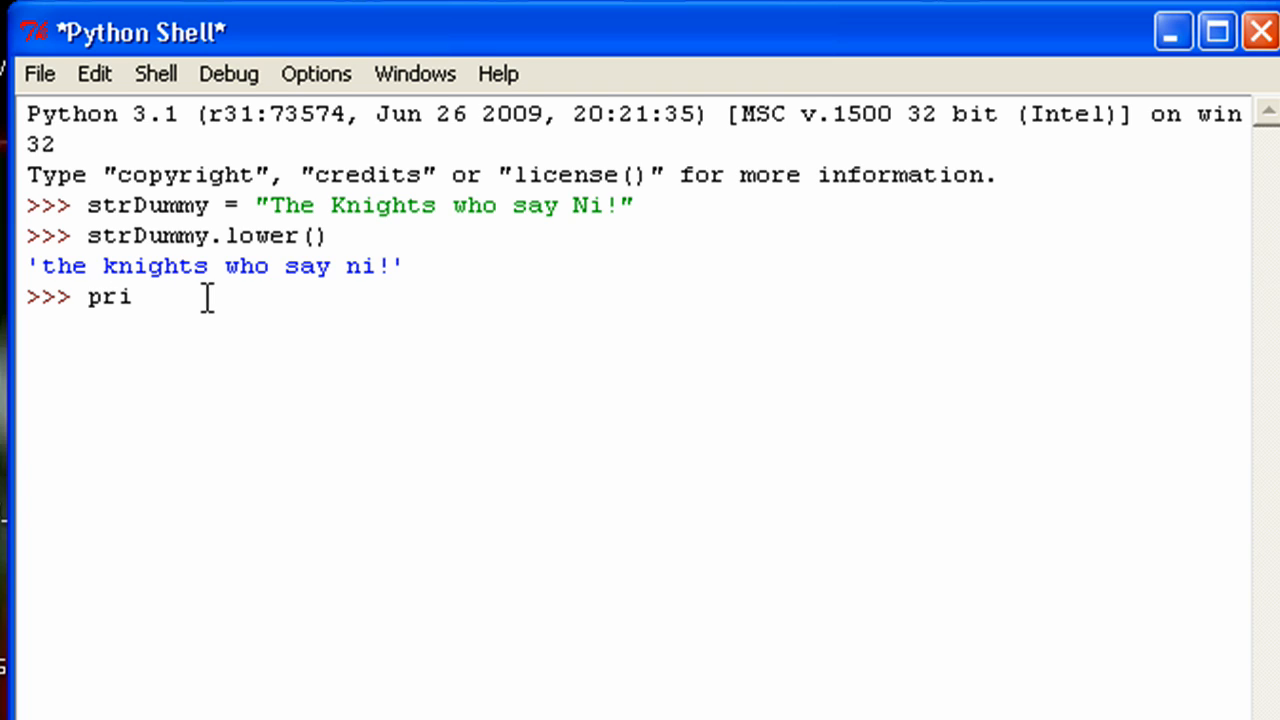
pyautogui.write('nt(')
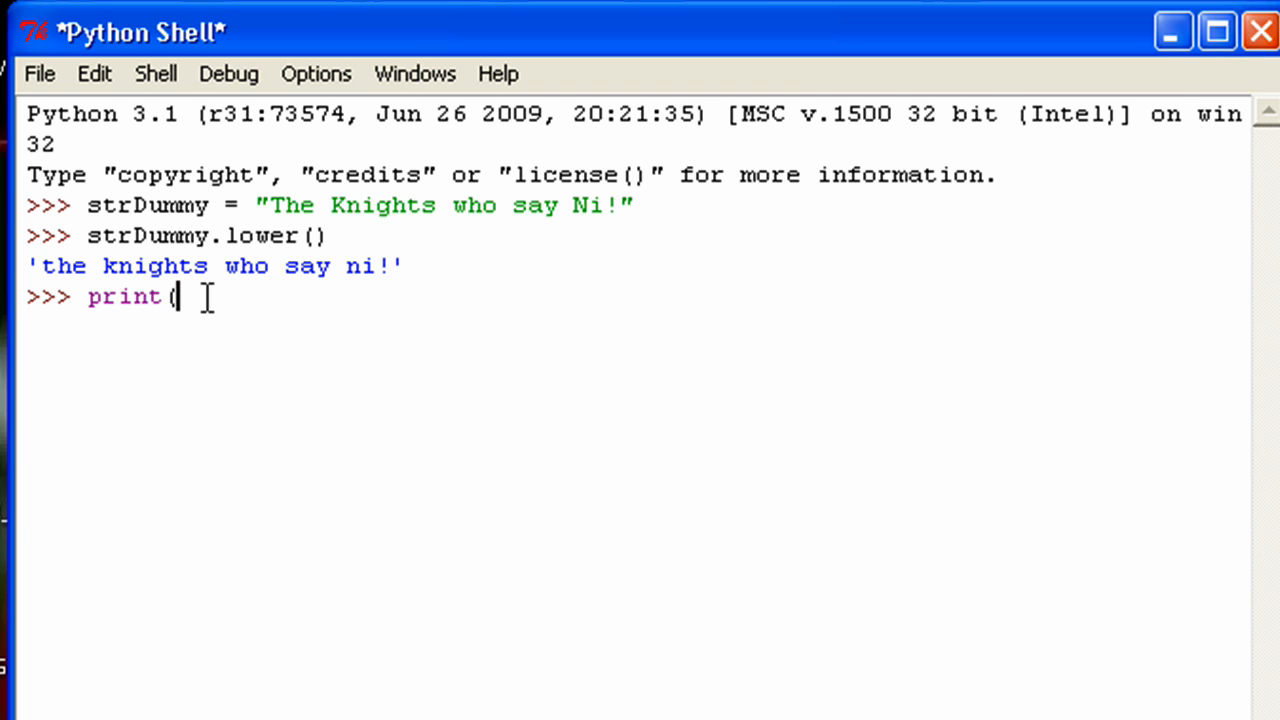
pyautogui.write('strDu')
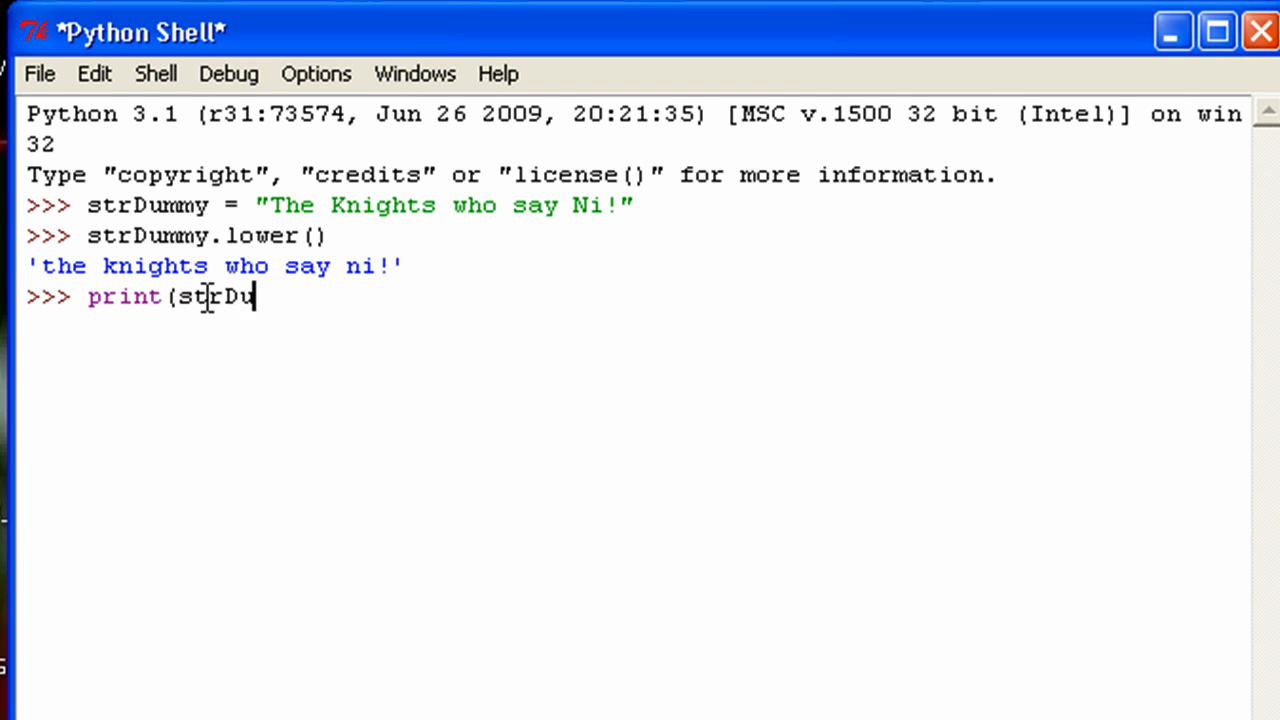
pyautogui.press('Return')
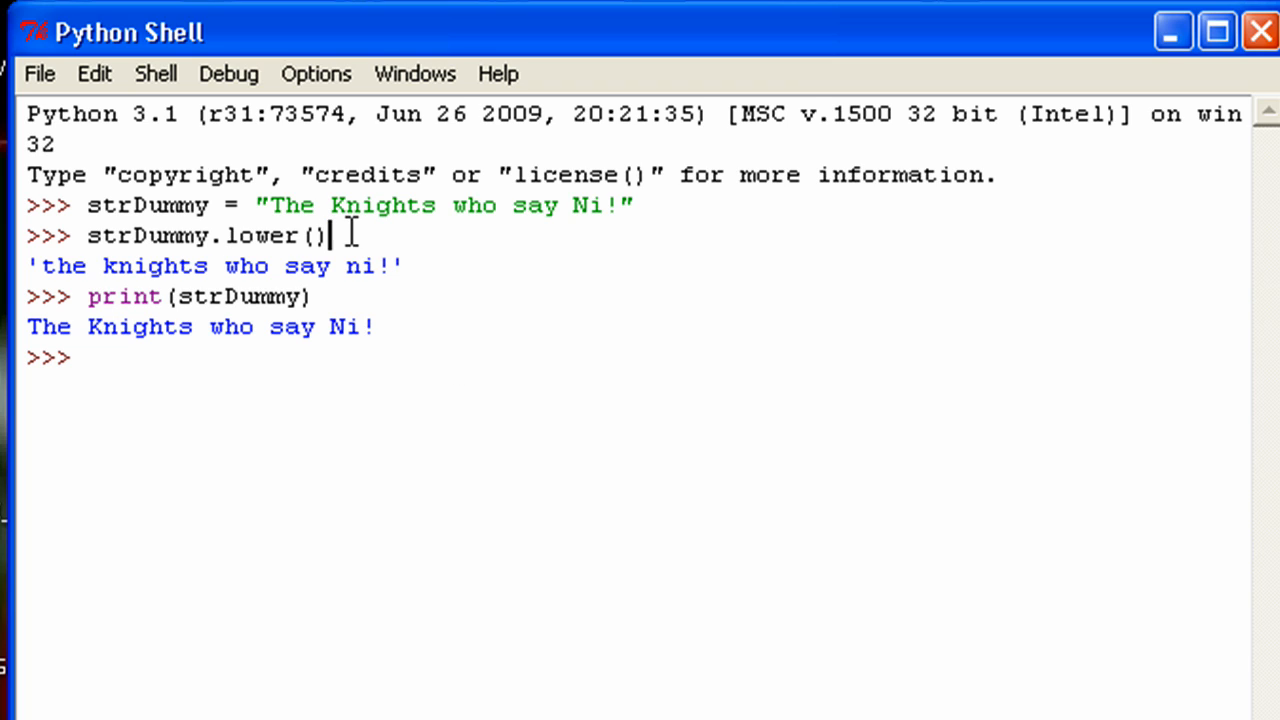
pyautogui.moveTo(184, 248)
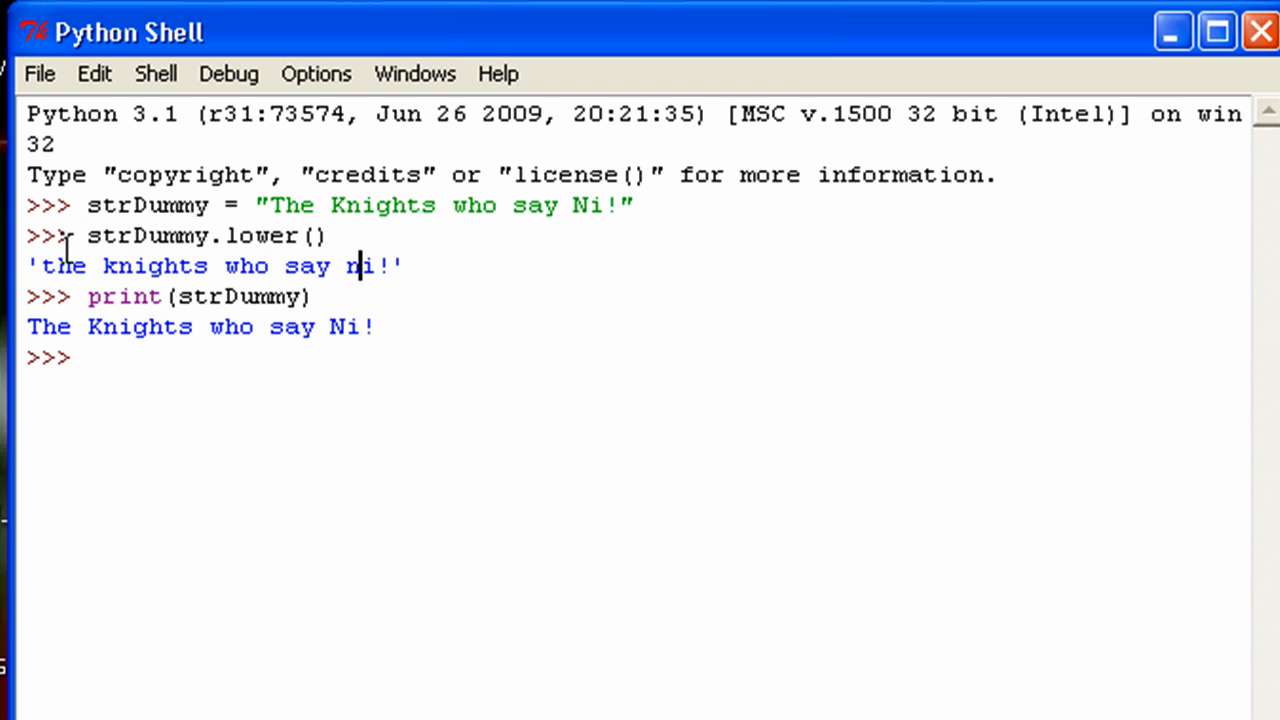
pyautogui.moveTo(340, 236)
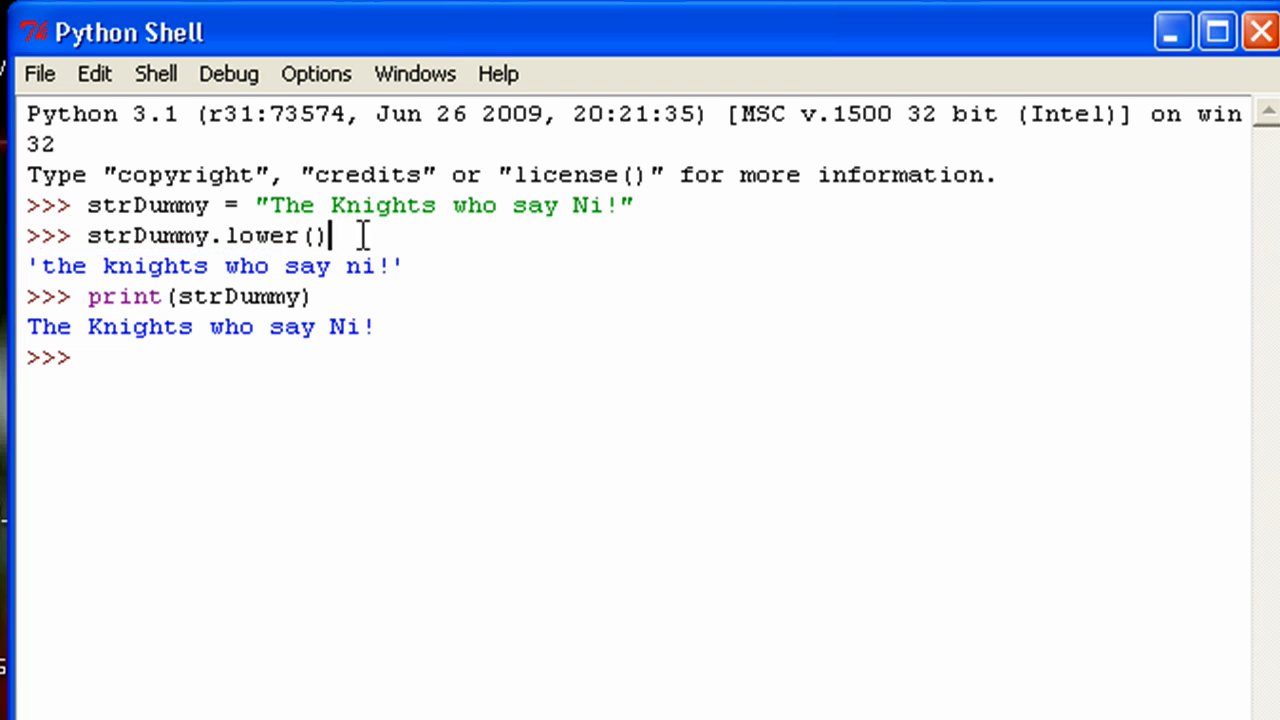
pyautogui.moveTo(132, 358)
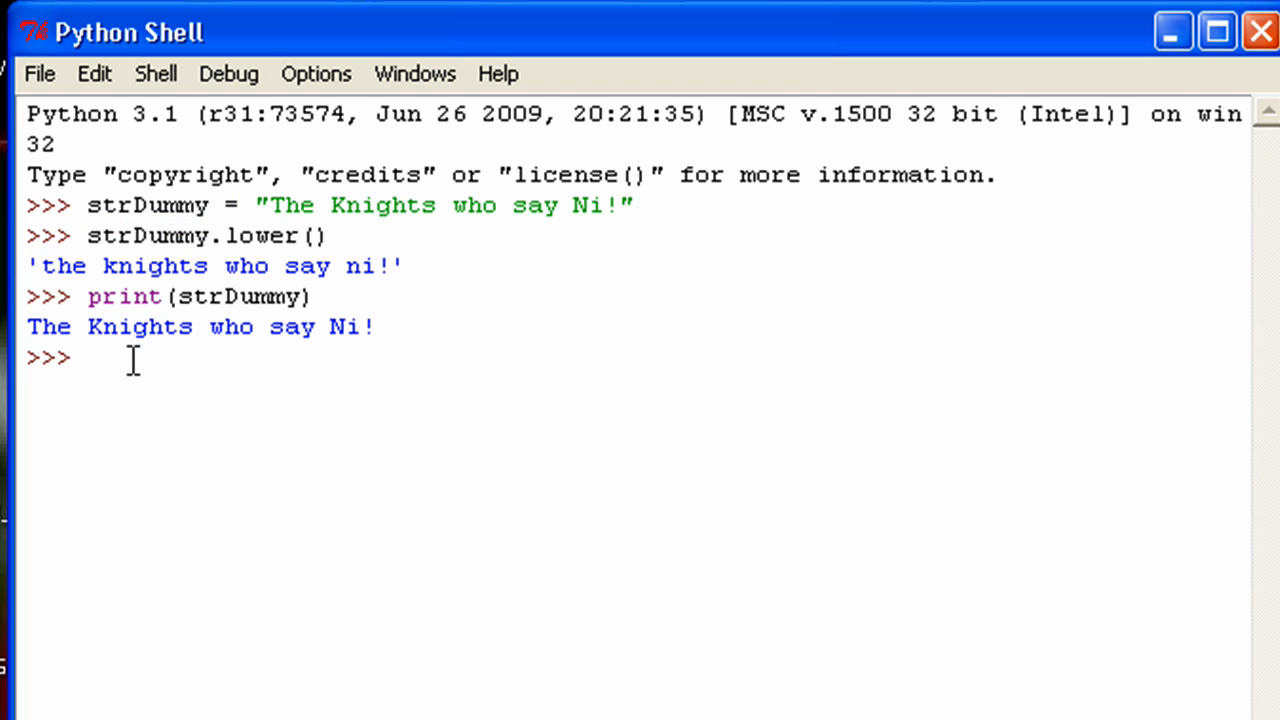
pyautogui.moveTo(100, 356)
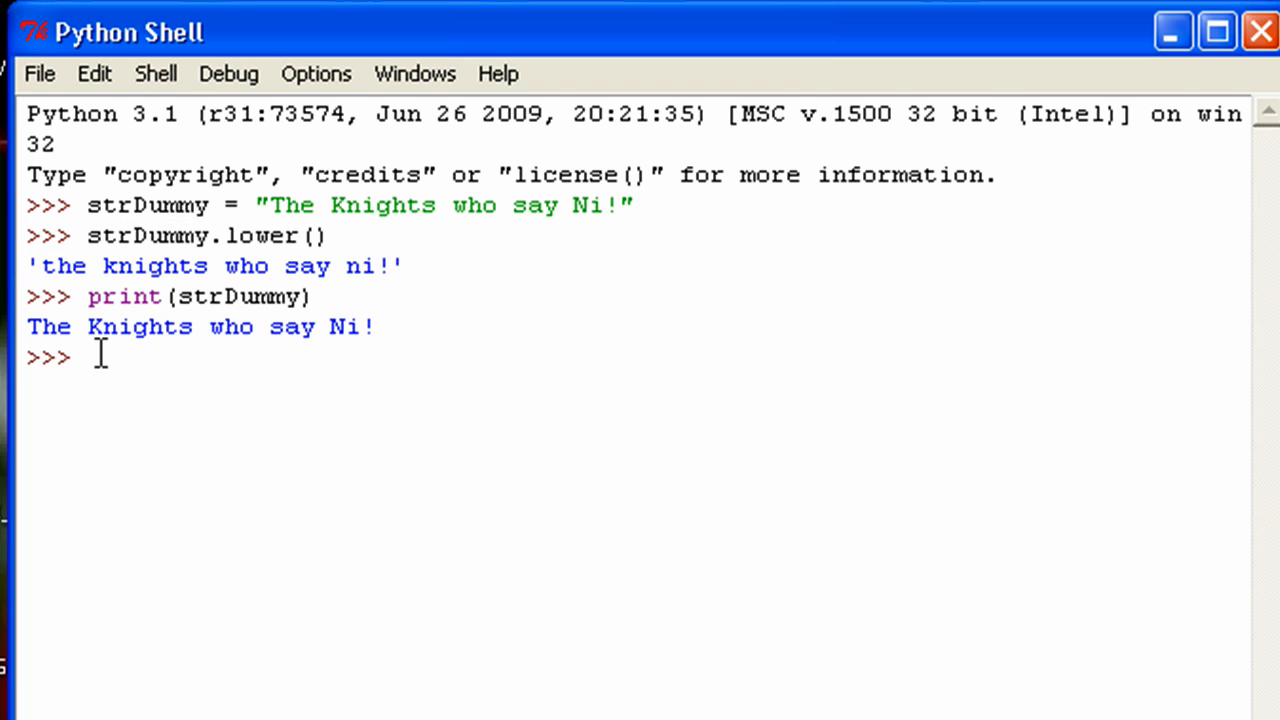
# Run strDummy.upper() to return 'THE KNIGHTS WHO SAY NI!'.
pyautogui.write('strDumme')
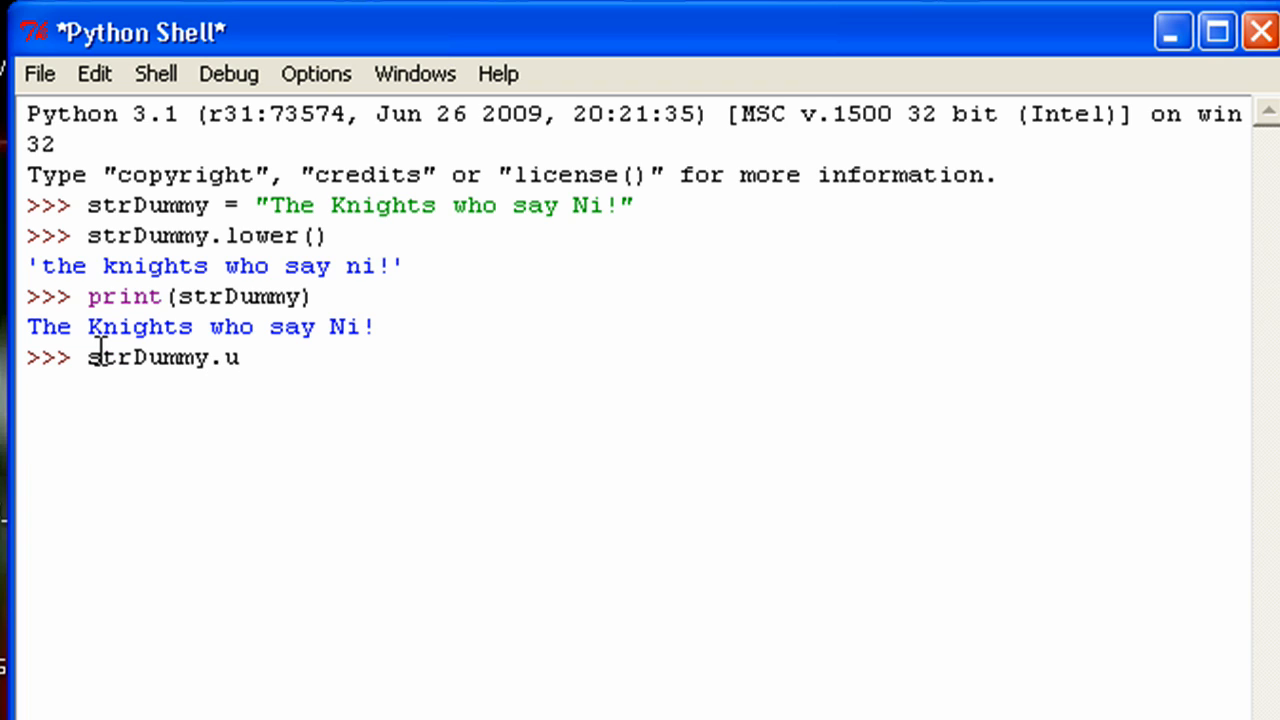
pyautogui.write('pper()')
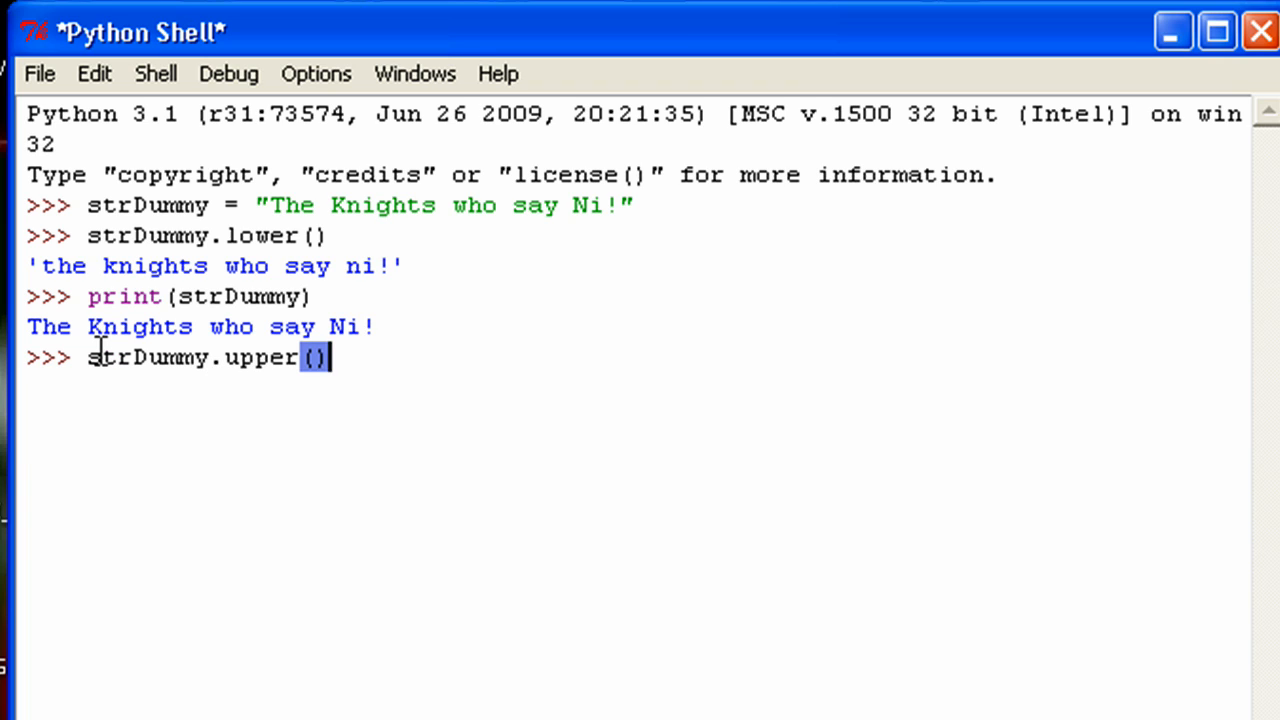
pyautogui.press('Return')
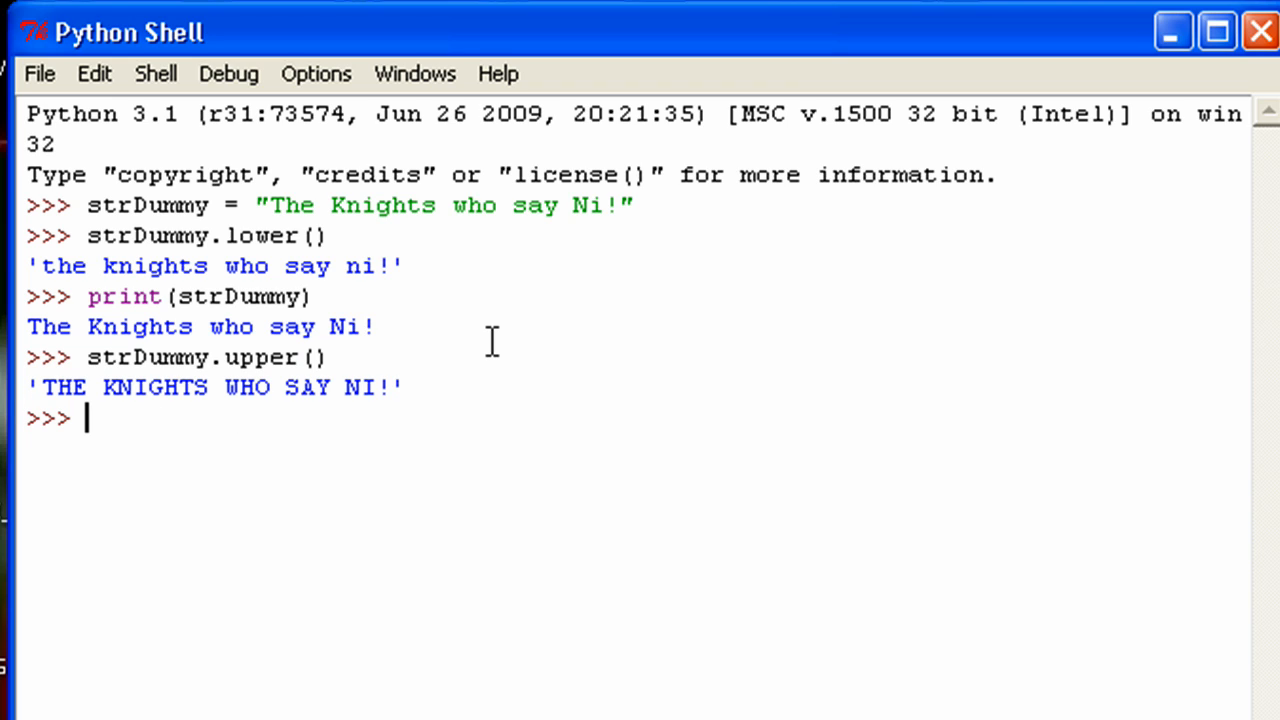
pyautogui.moveTo(104, 388)
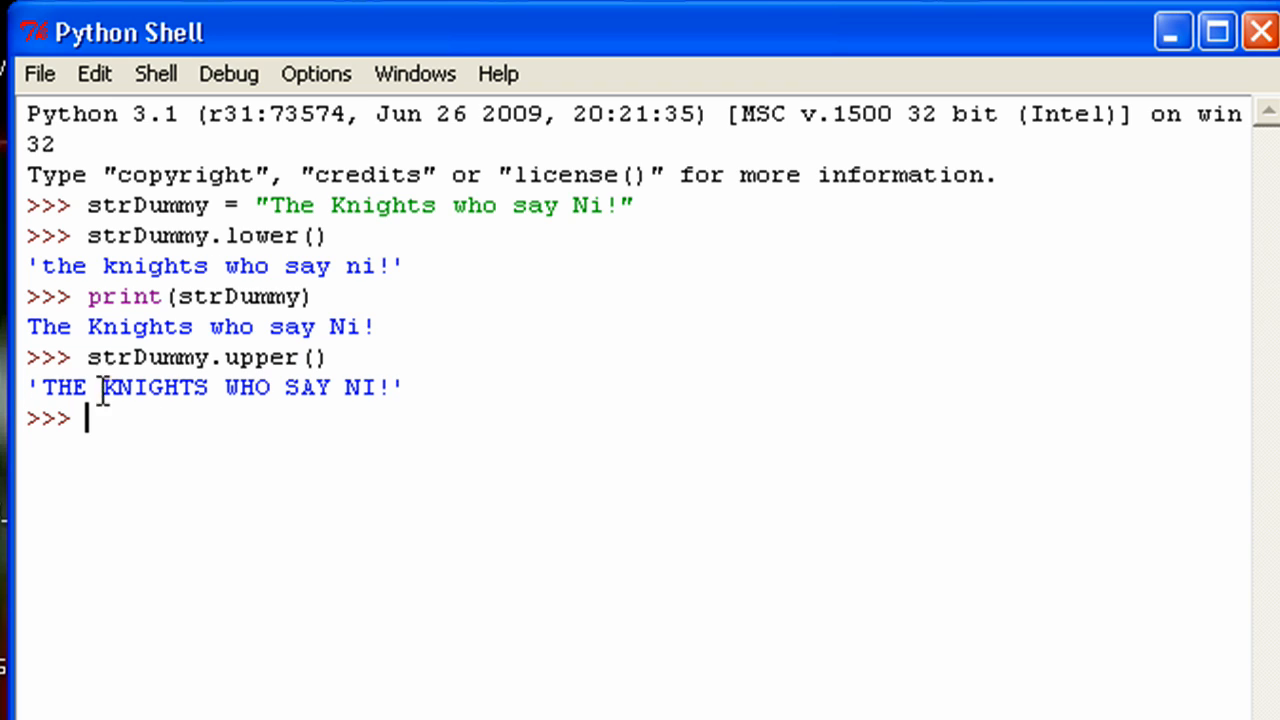
pyautogui.moveTo(170, 432)
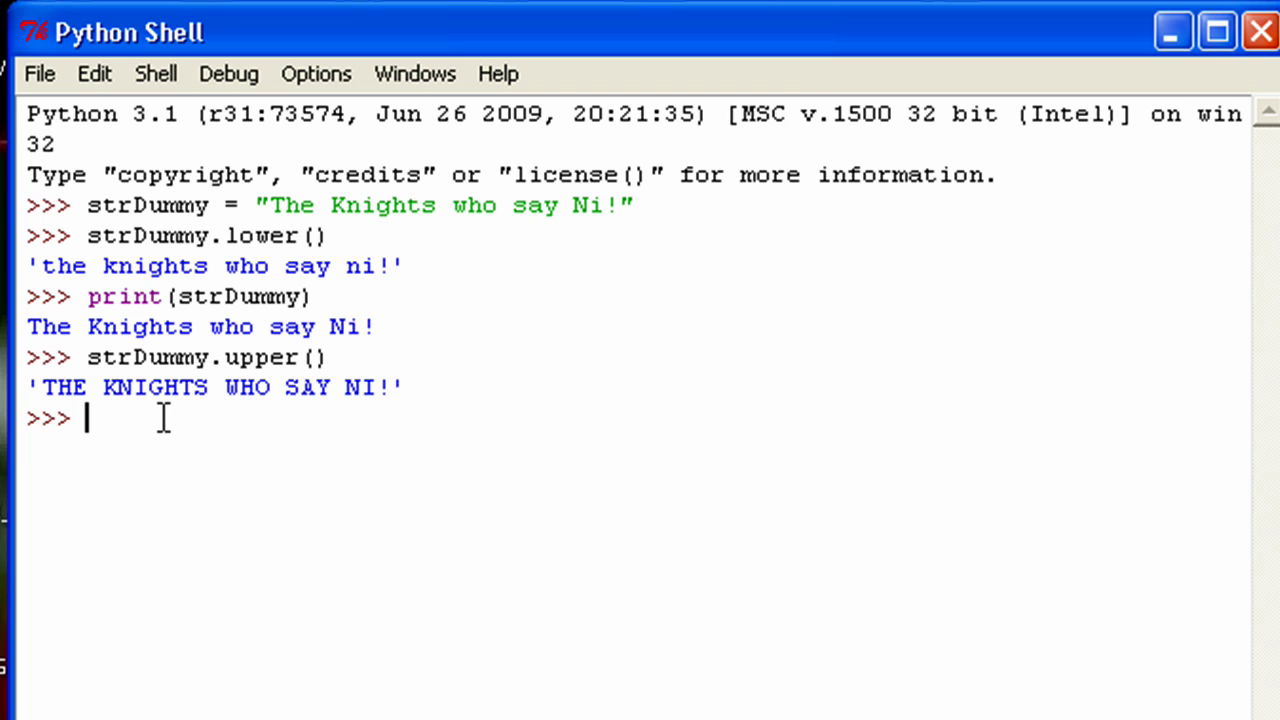
# Run strDummy.replace("s", "t") to return 'The Knightt who tay Ni!'.
pyautogui.write('strDummy.')
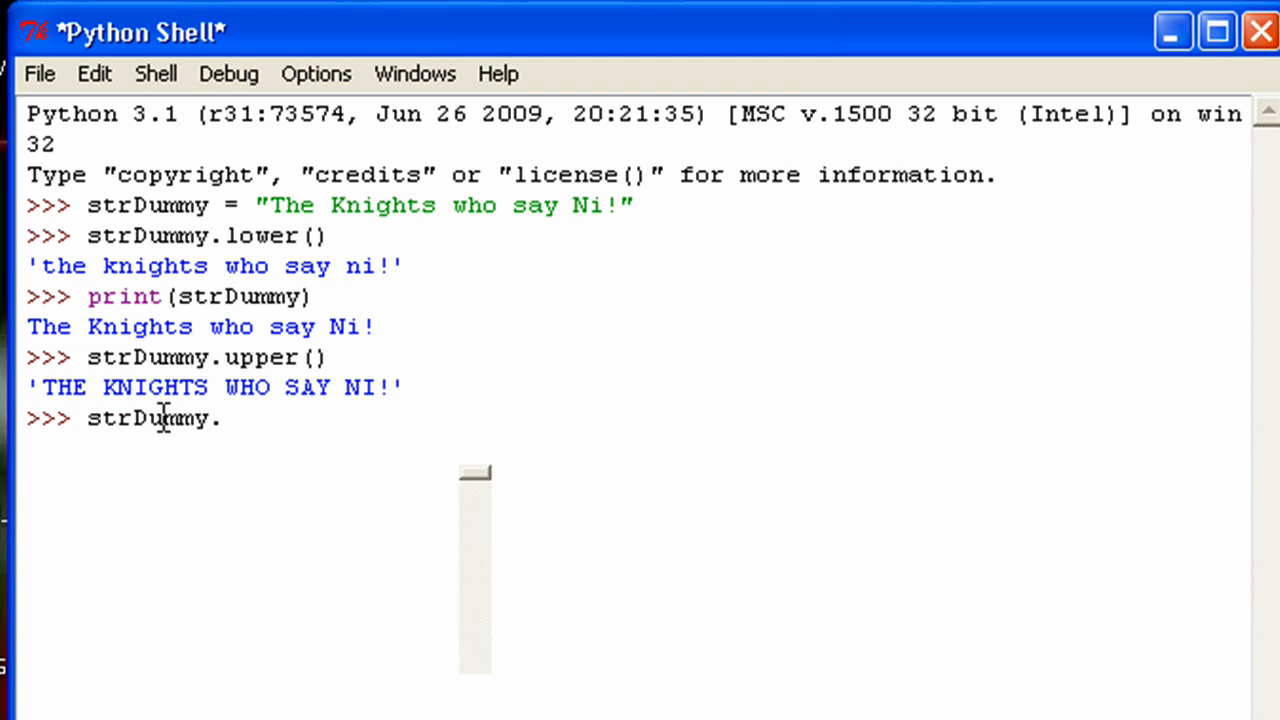
pyautogui.write('replace(')
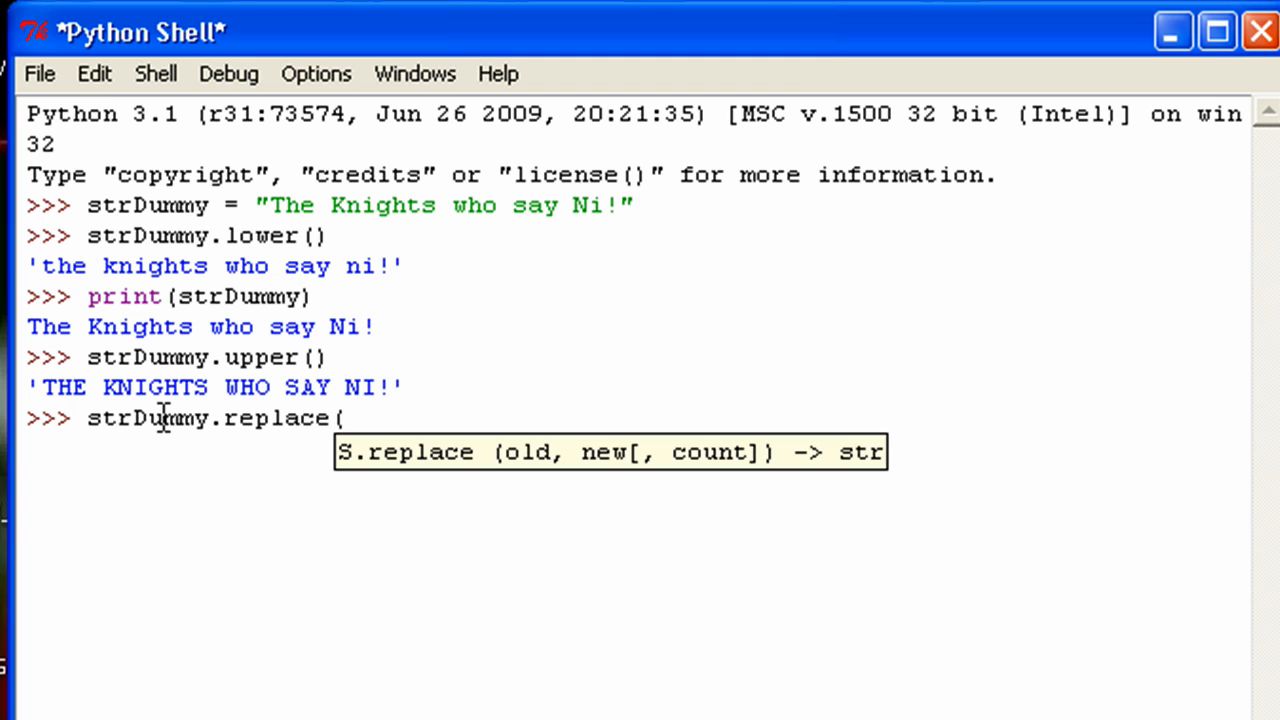
pyautogui.write('"')
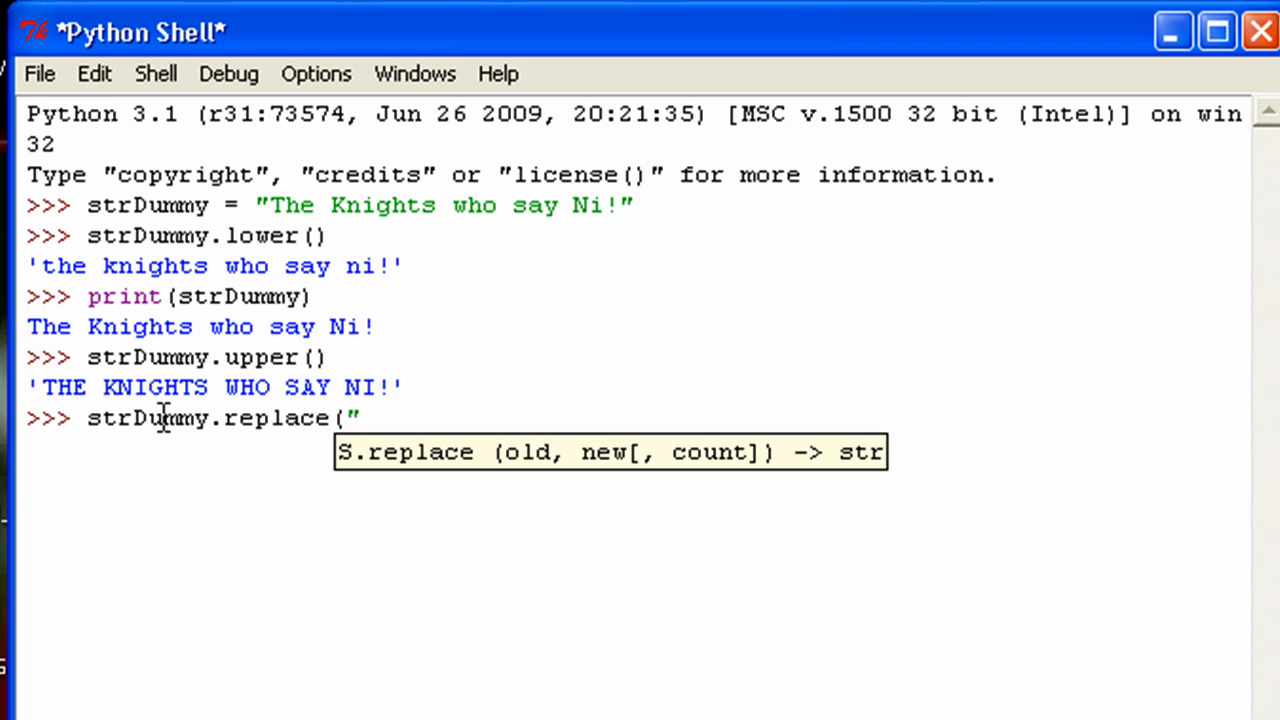
pyautogui.write('s"')
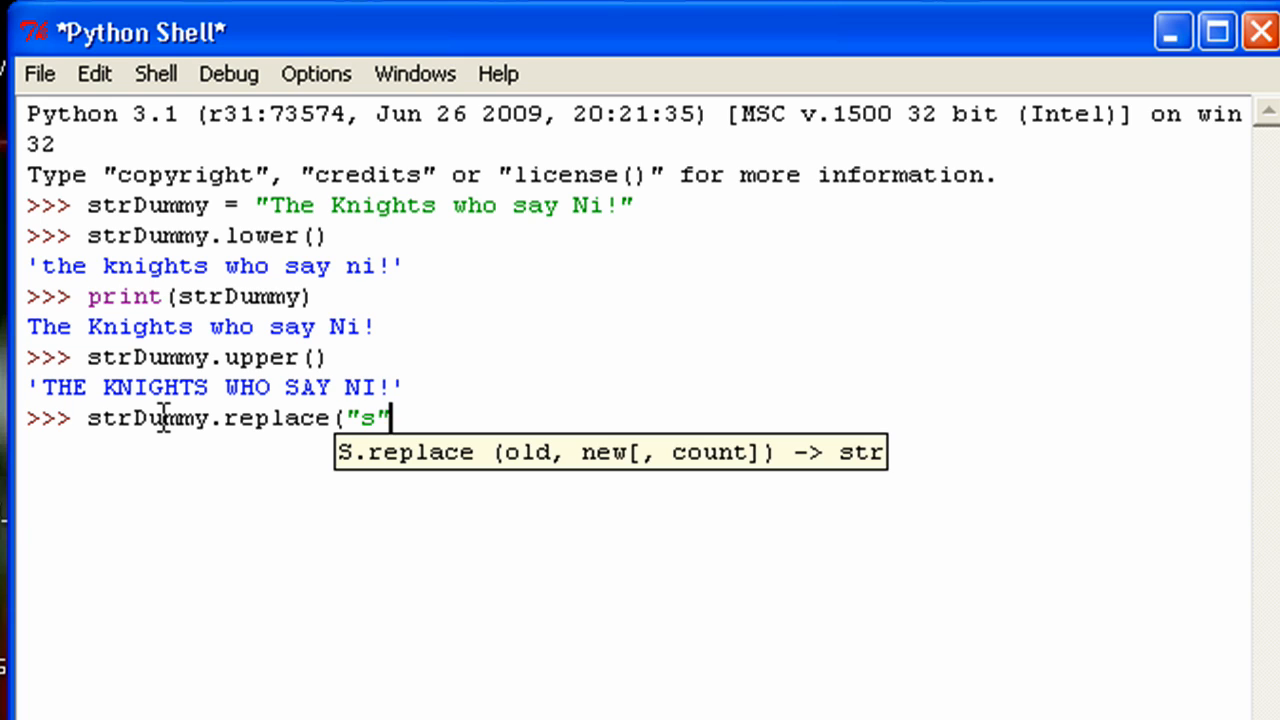
pyautogui.moveTo(500, 420)
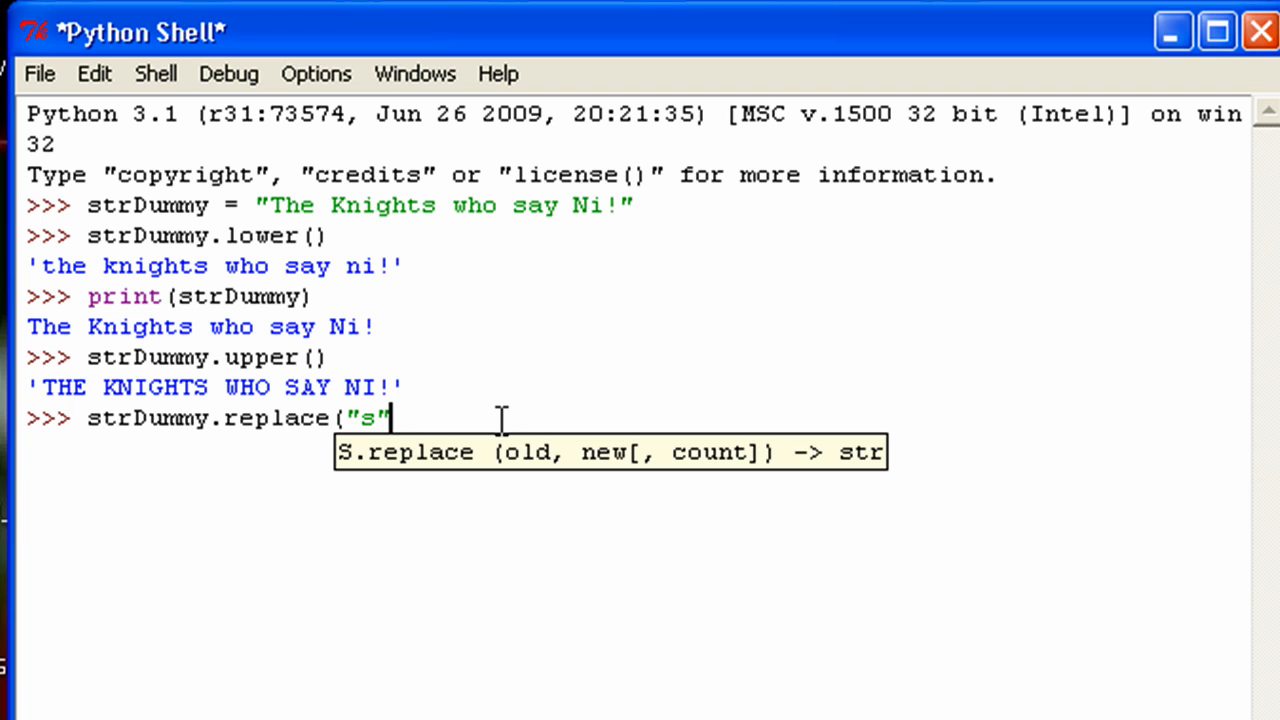
pyautogui.write(', "')
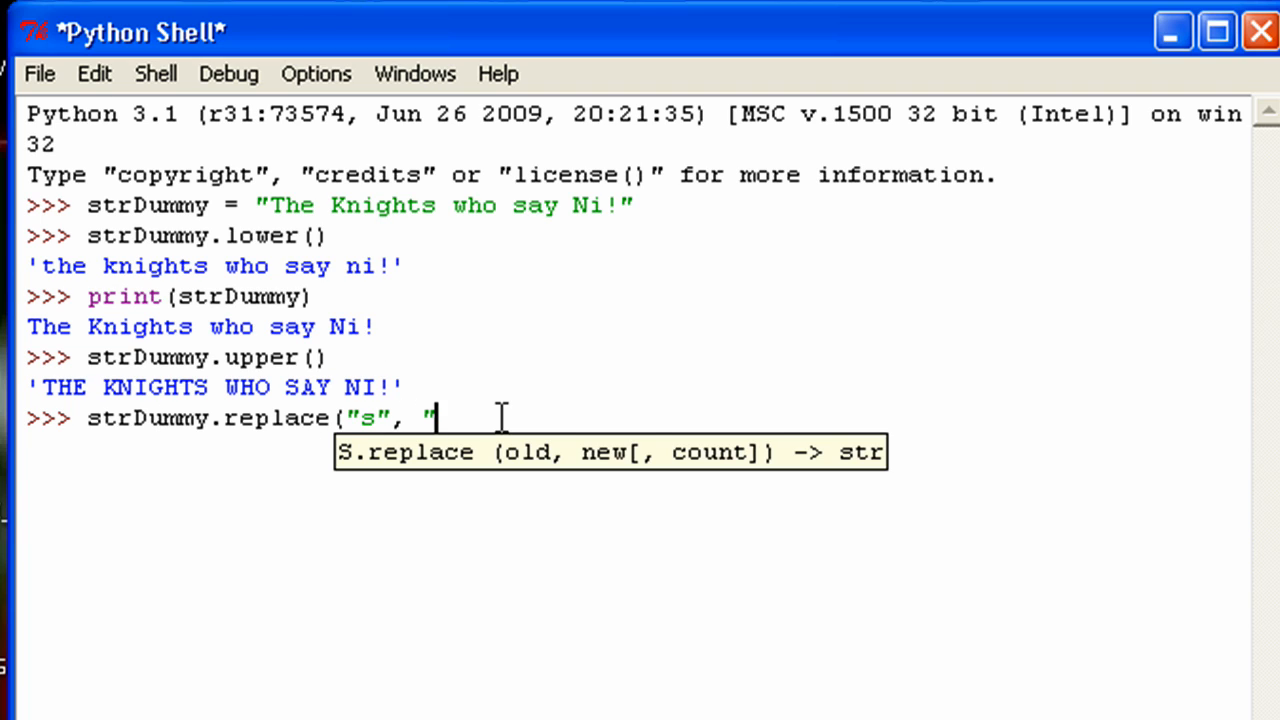
pyautogui.write('t")')
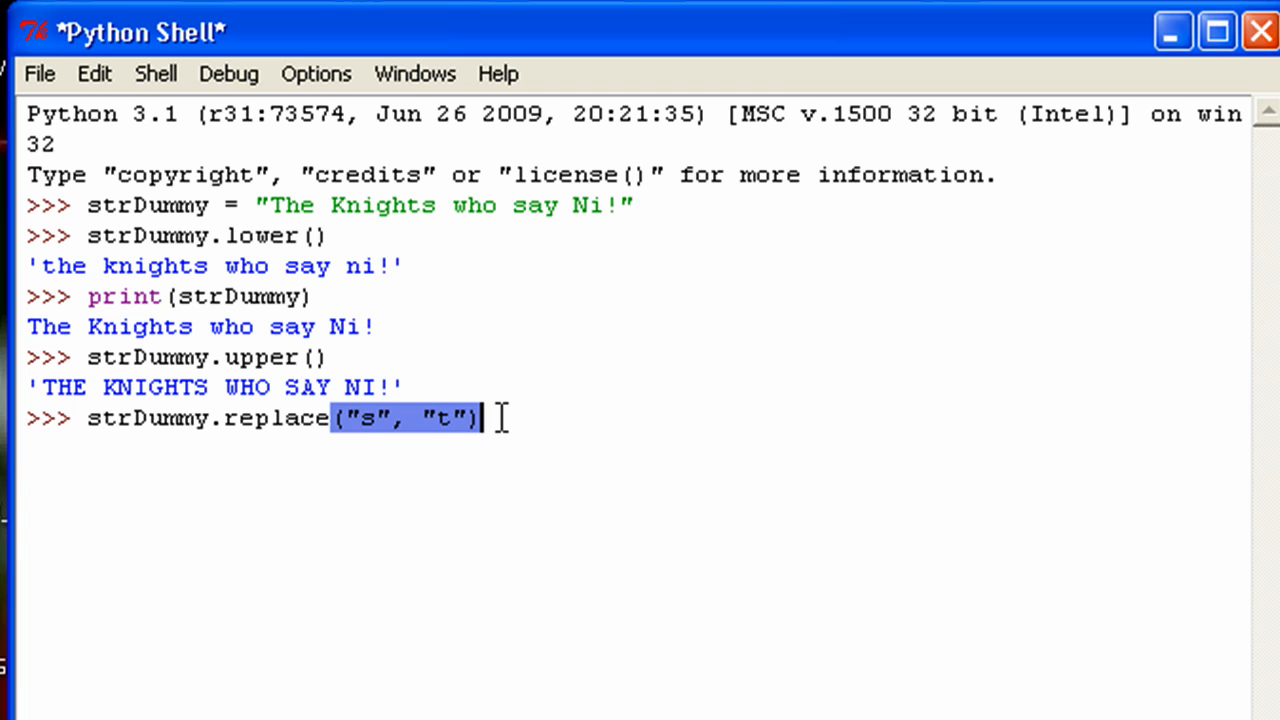
pyautogui.press('Return')
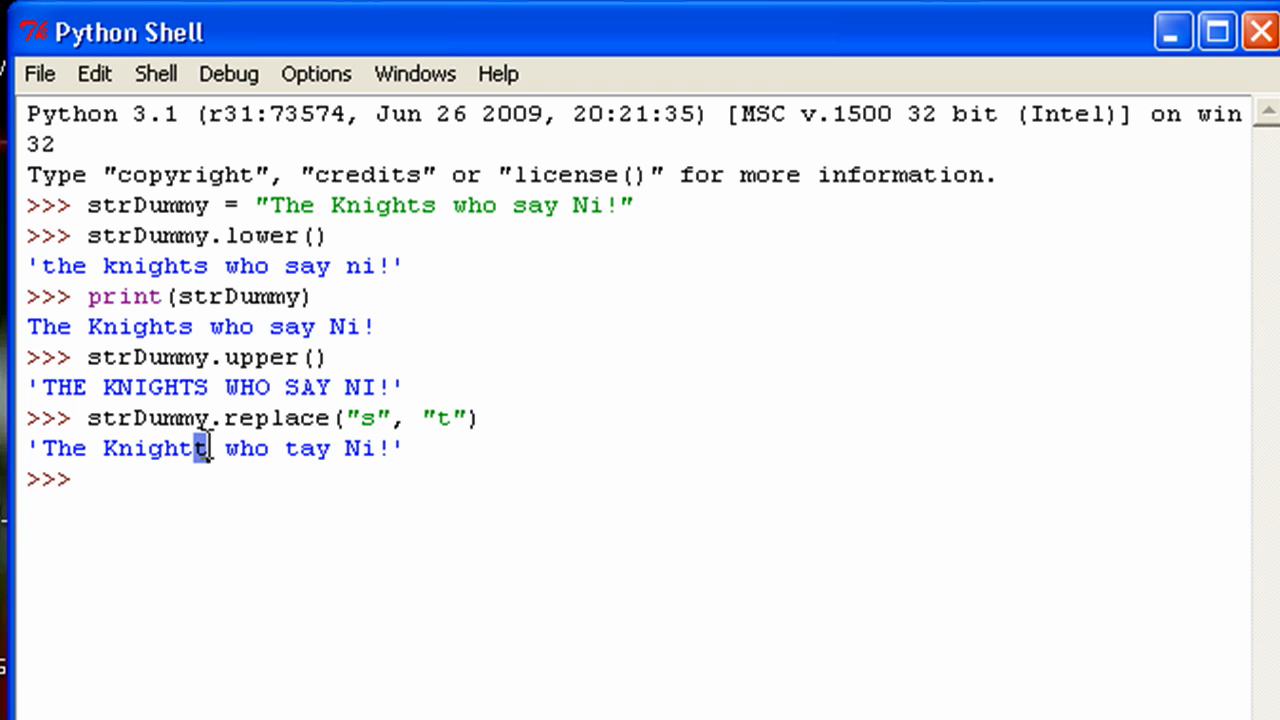
pyautogui.moveTo(290, 448)
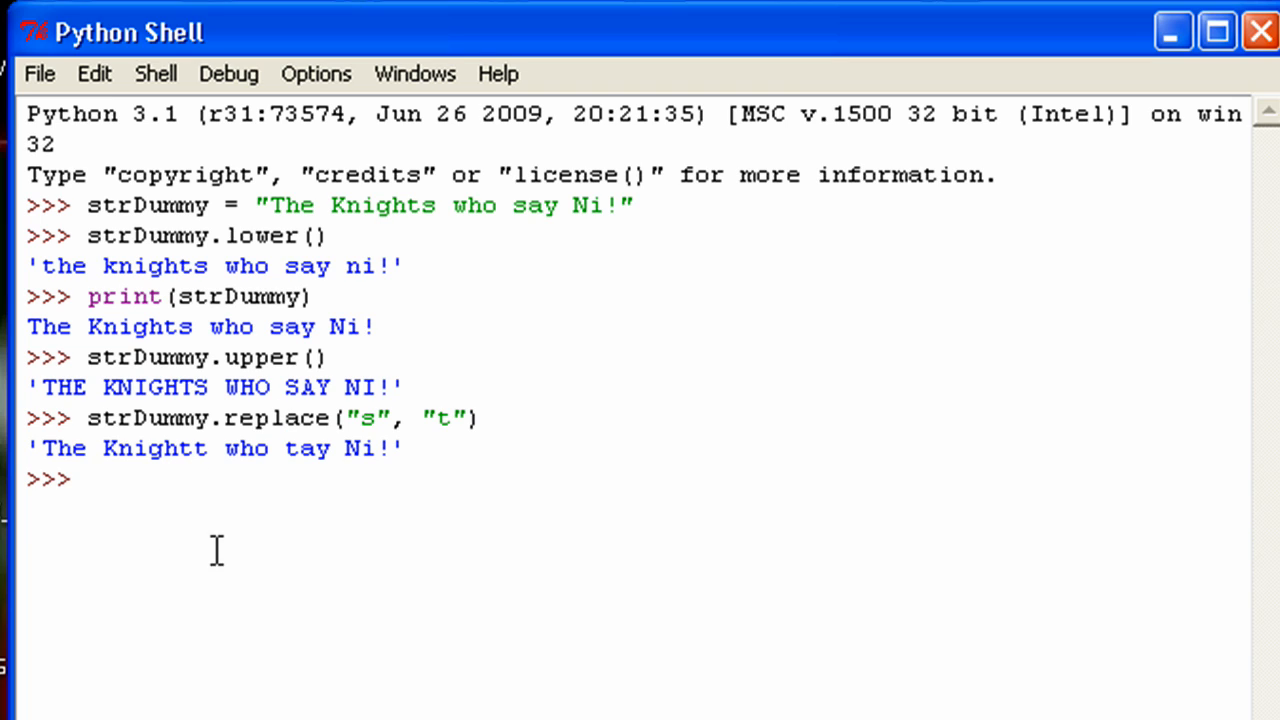
# Run strDummy.split() to get ['The', 'Knights', 'who', 'say', 'Ni!'].
pyautogui.click(86, 478)
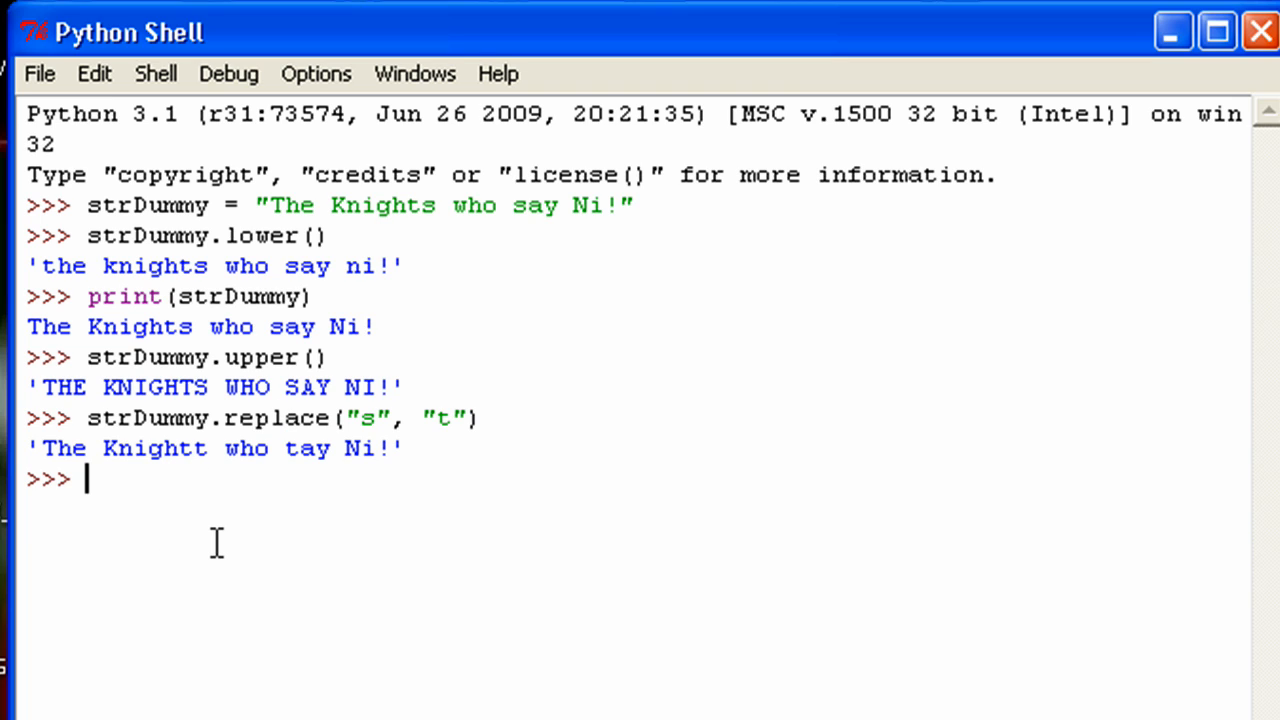
pyautogui.write('strD')
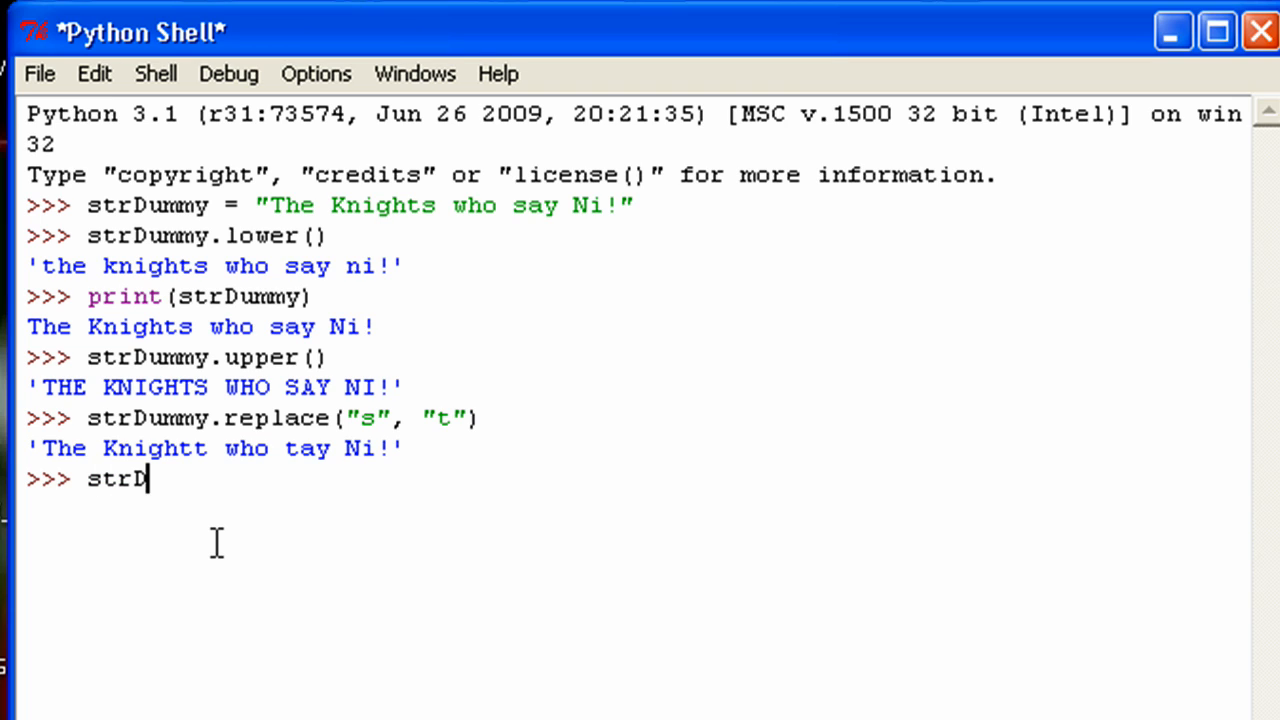
pyautogui.write('ummy.splt')
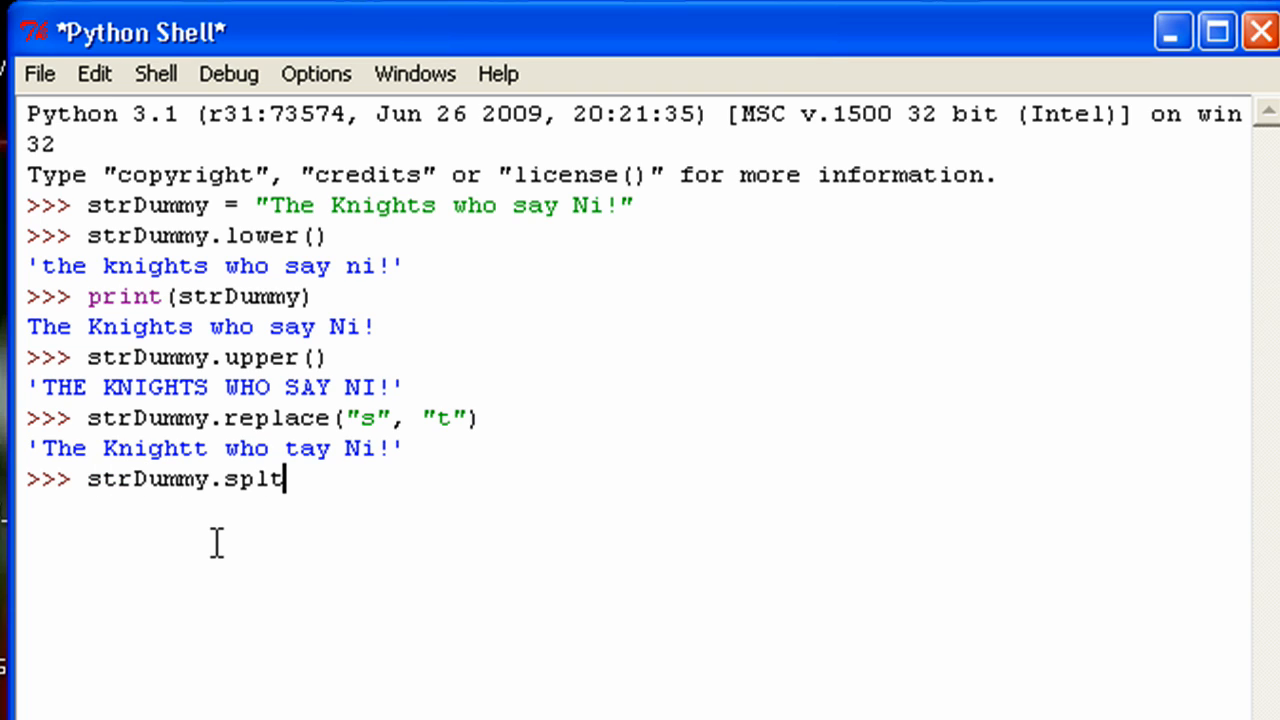
pyautogui.write('i')
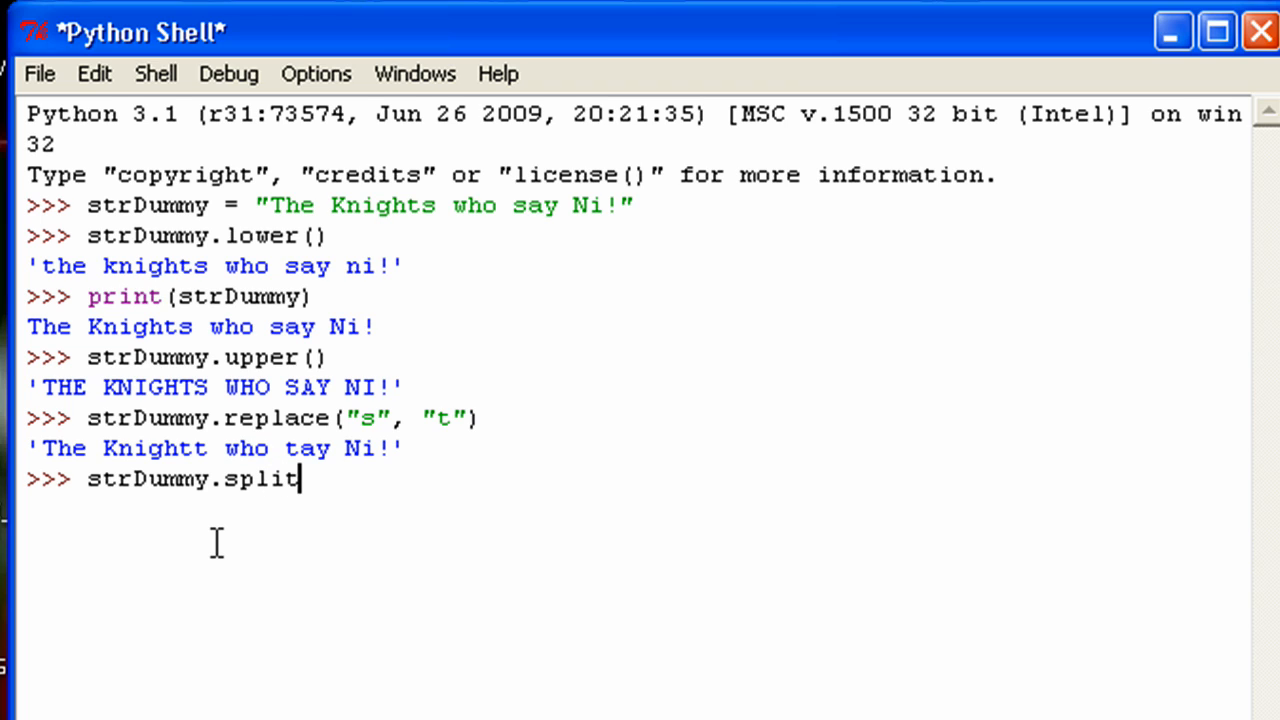
pyautogui.write('(')
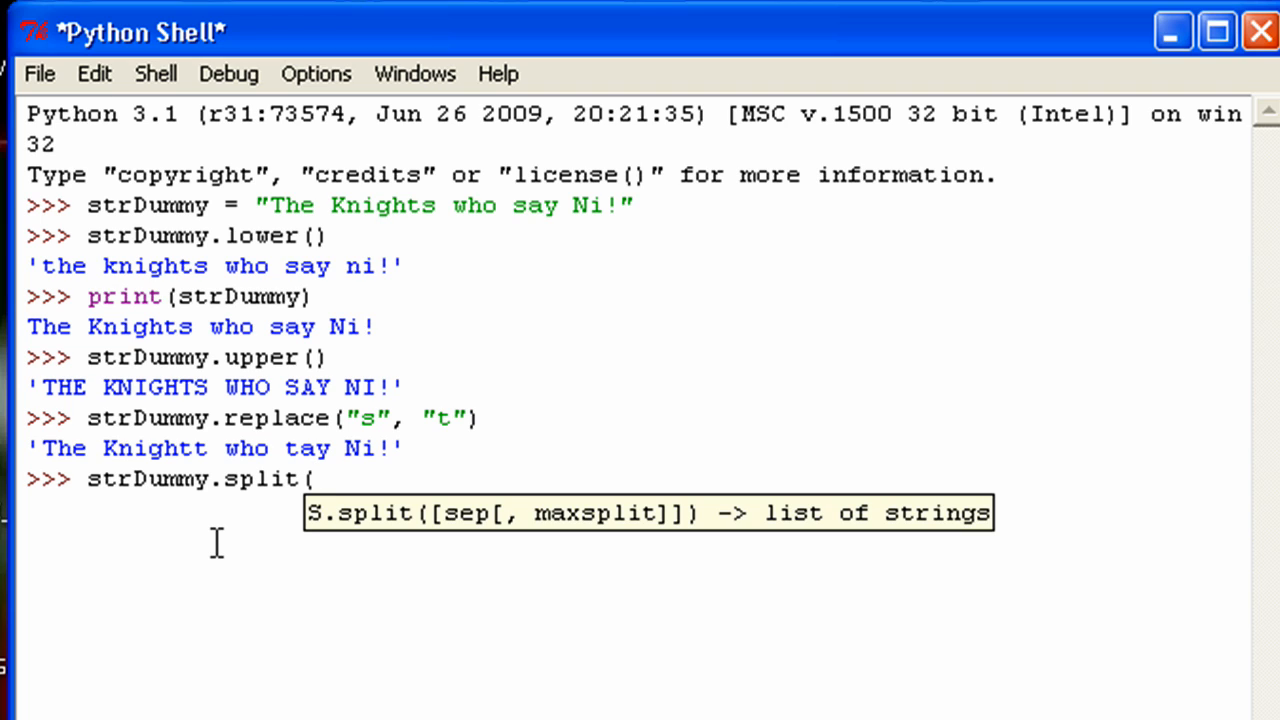
pyautogui.write('()')
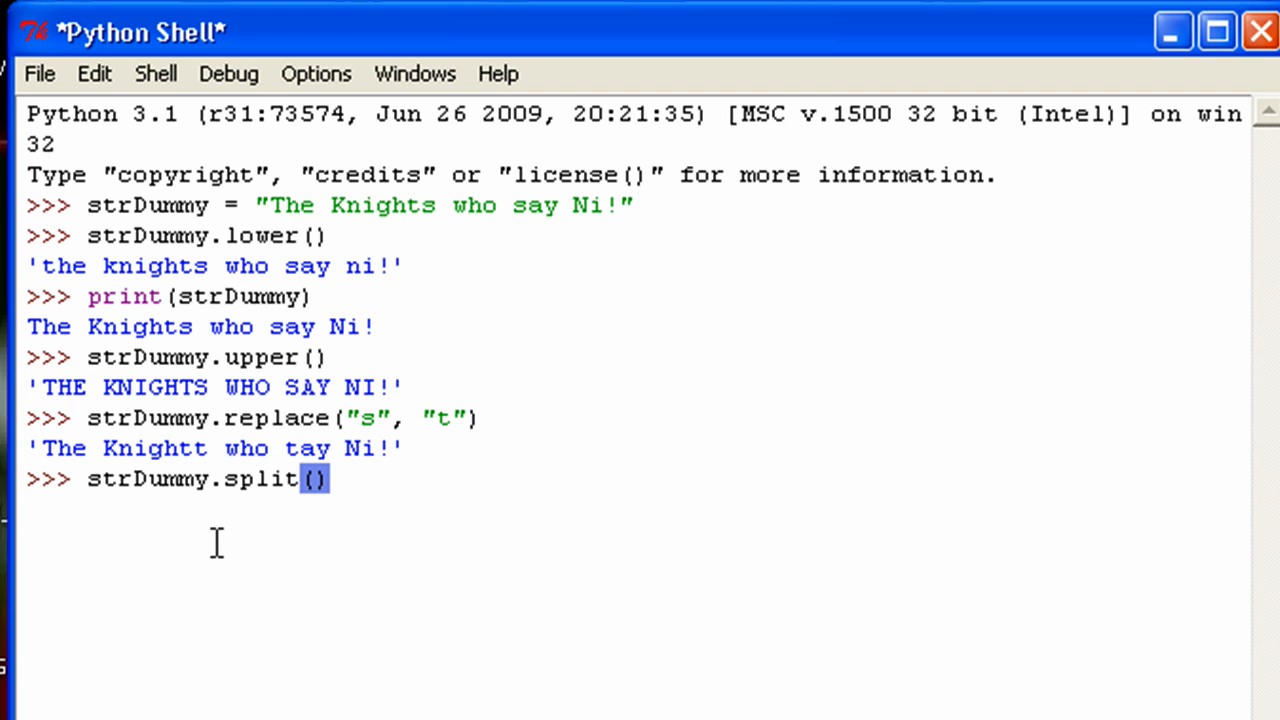
pyautogui.press('Return')
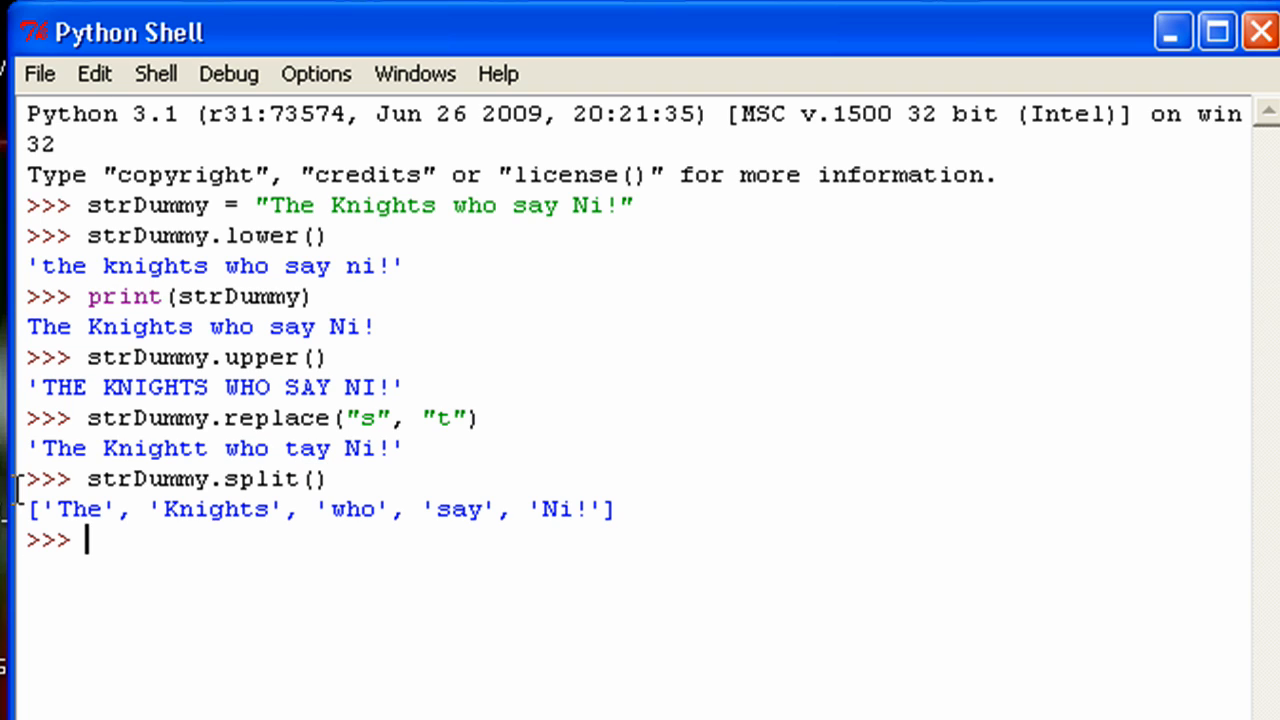
pyautogui.moveTo(368, 548)
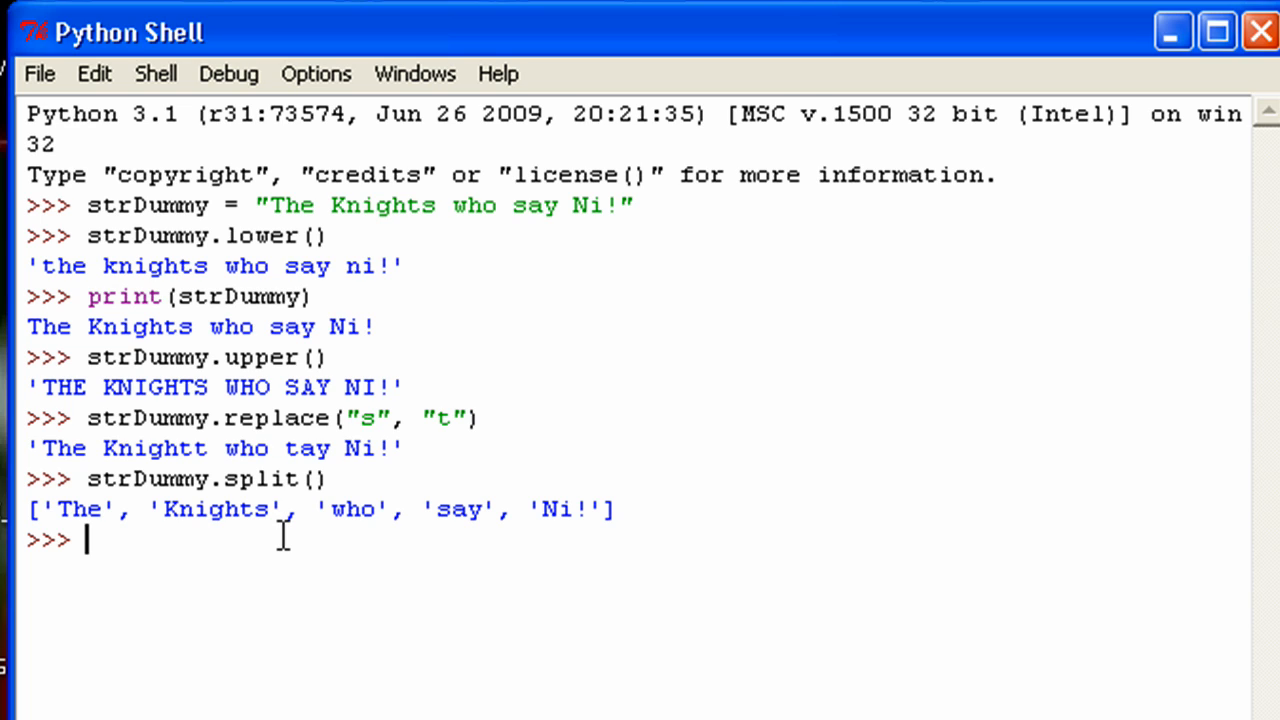
pyautogui.moveTo(764, 532)
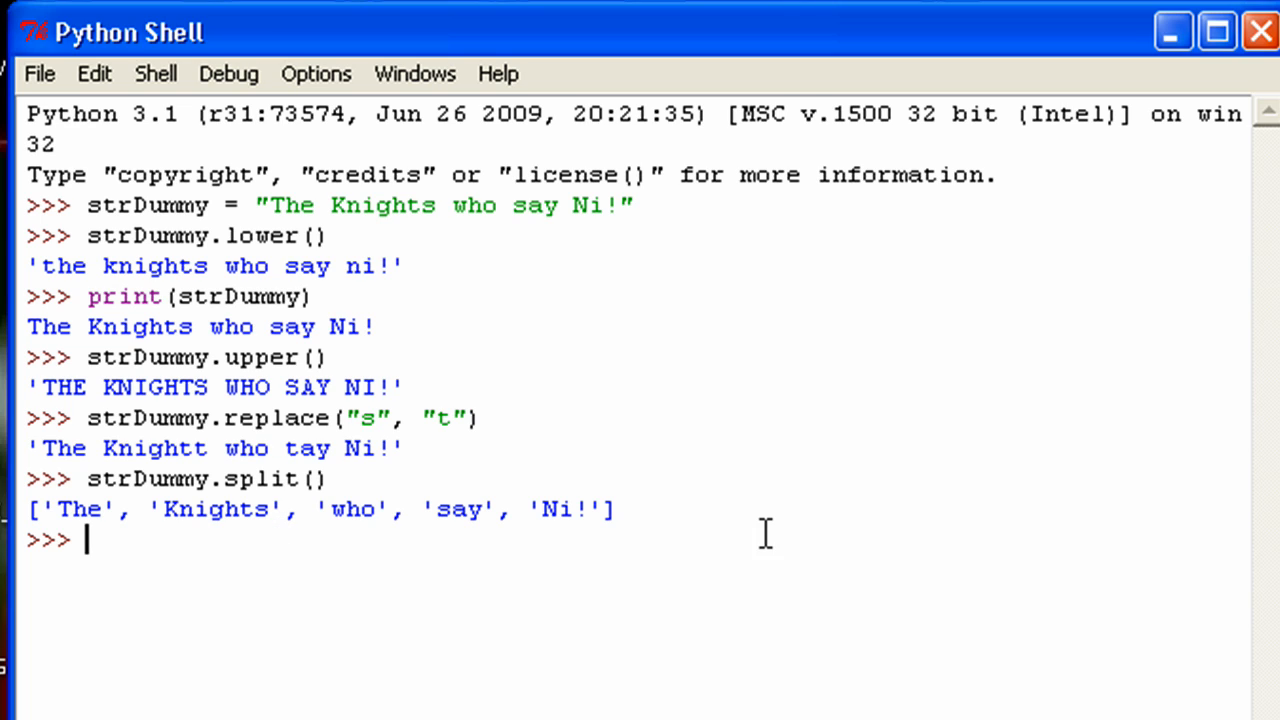
pyautogui.moveTo(384, 548)
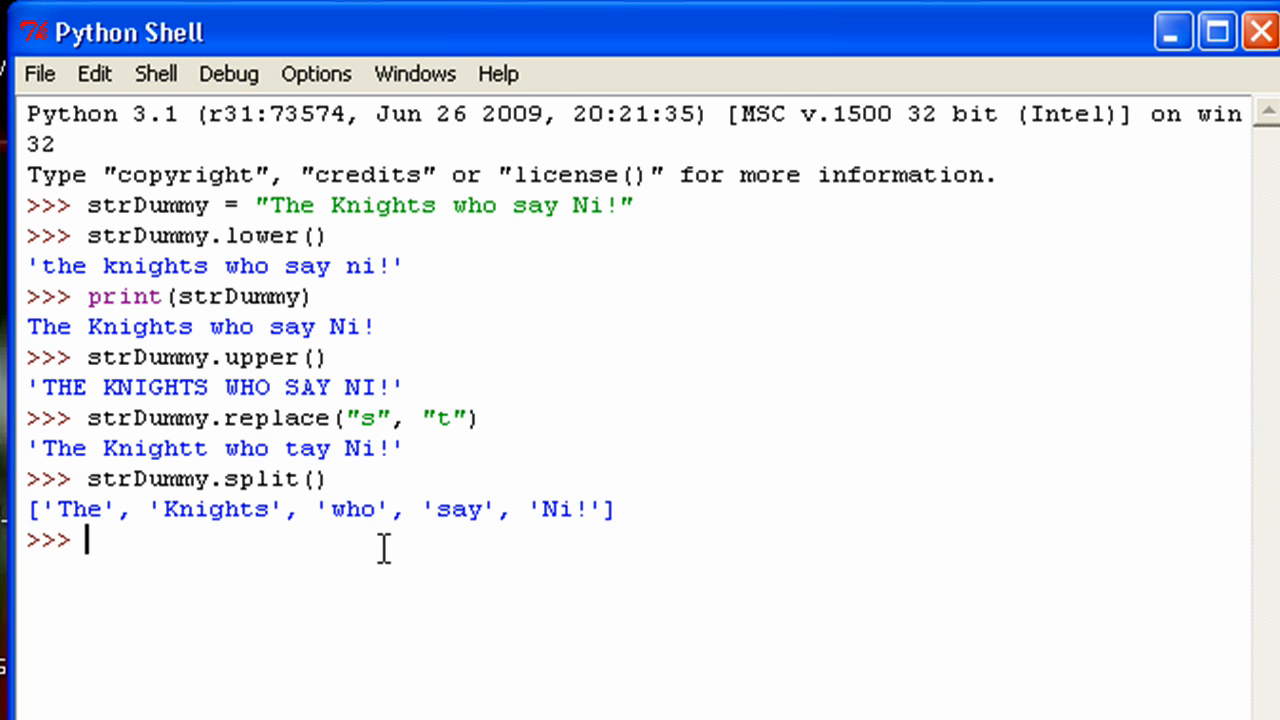
# Run strDummy.split("s") to get ['The Knight', ' who ', 'ay Ni!'].
pyautogui.write('str.')
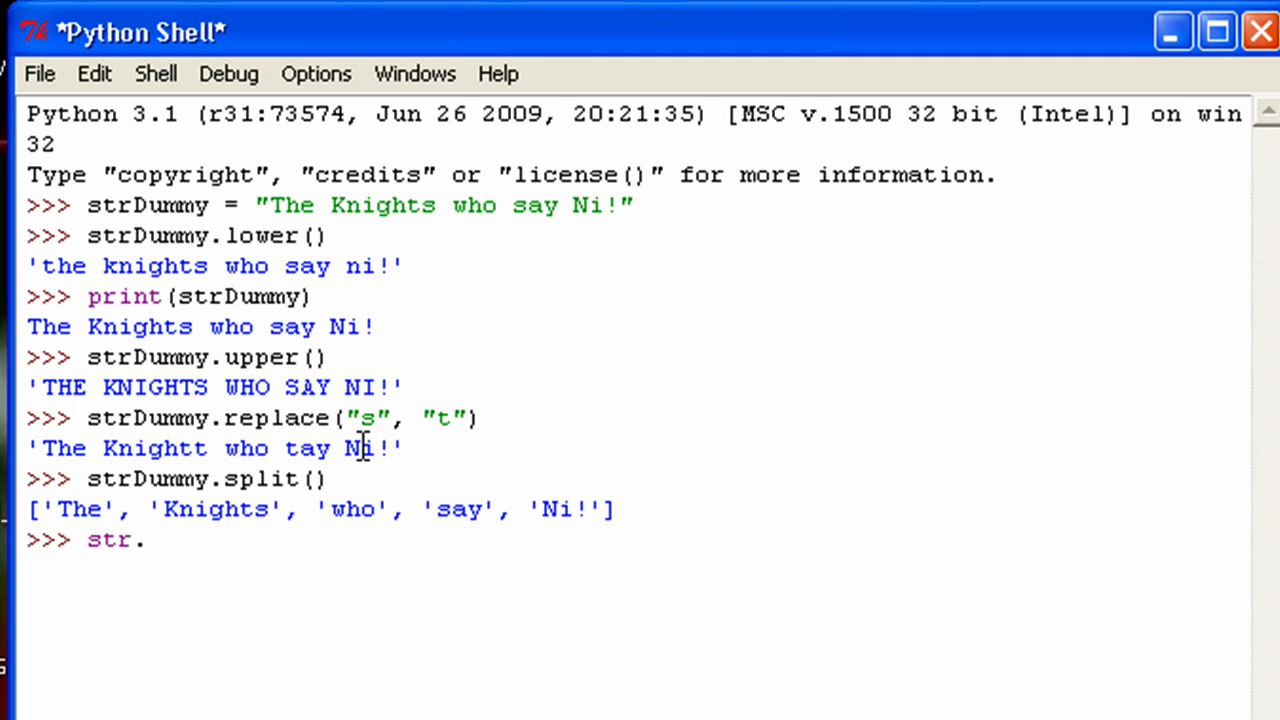
pyautogui.write('splt(')
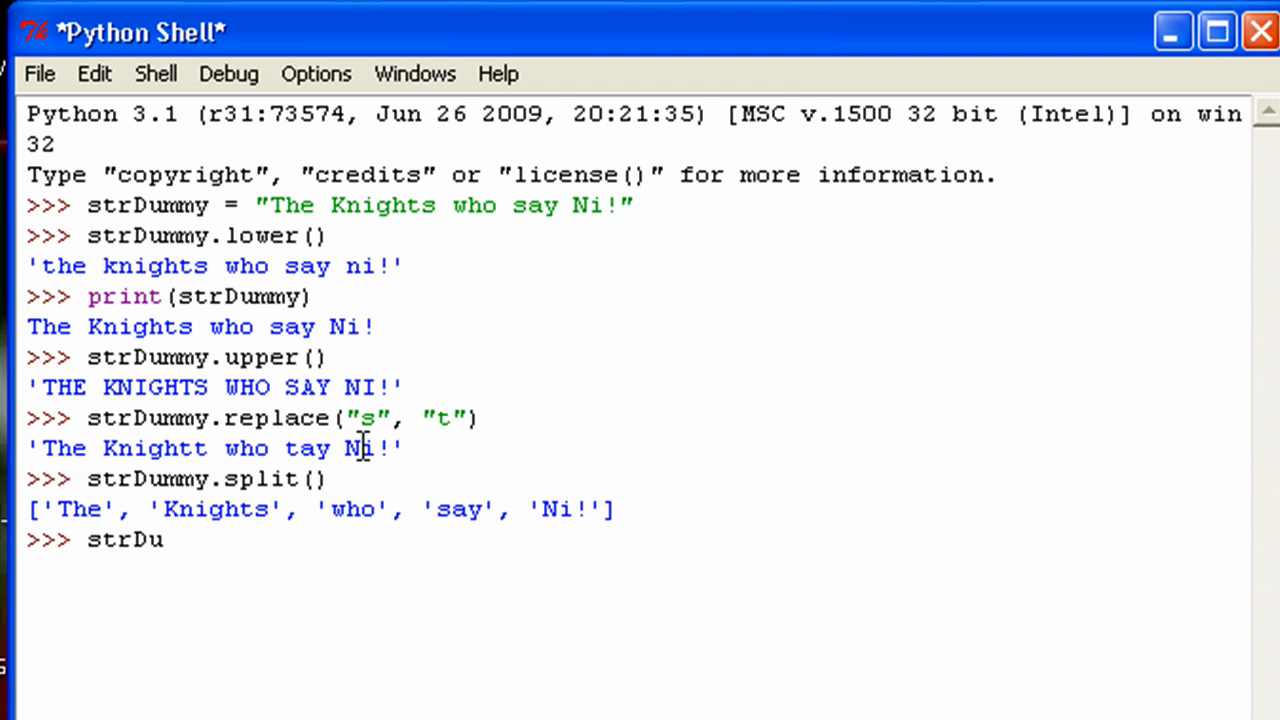
pyautogui.write('mmy.sp')
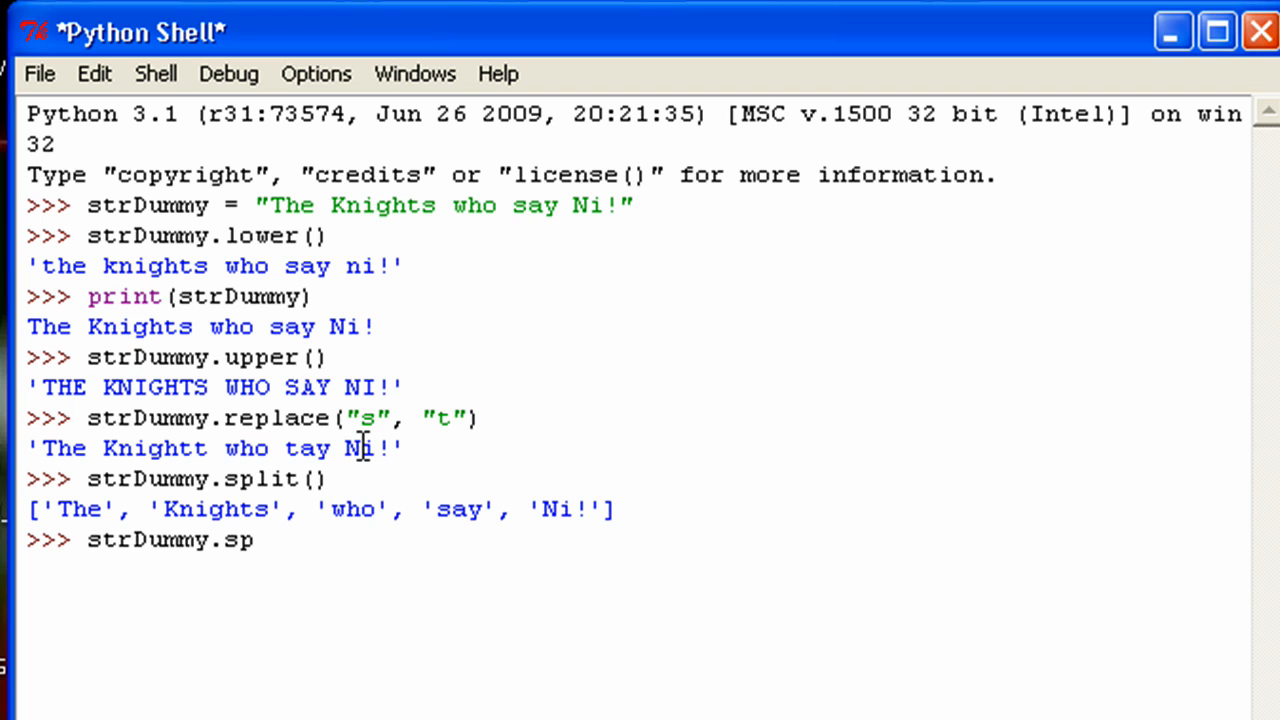
pyautogui.write('lit(')
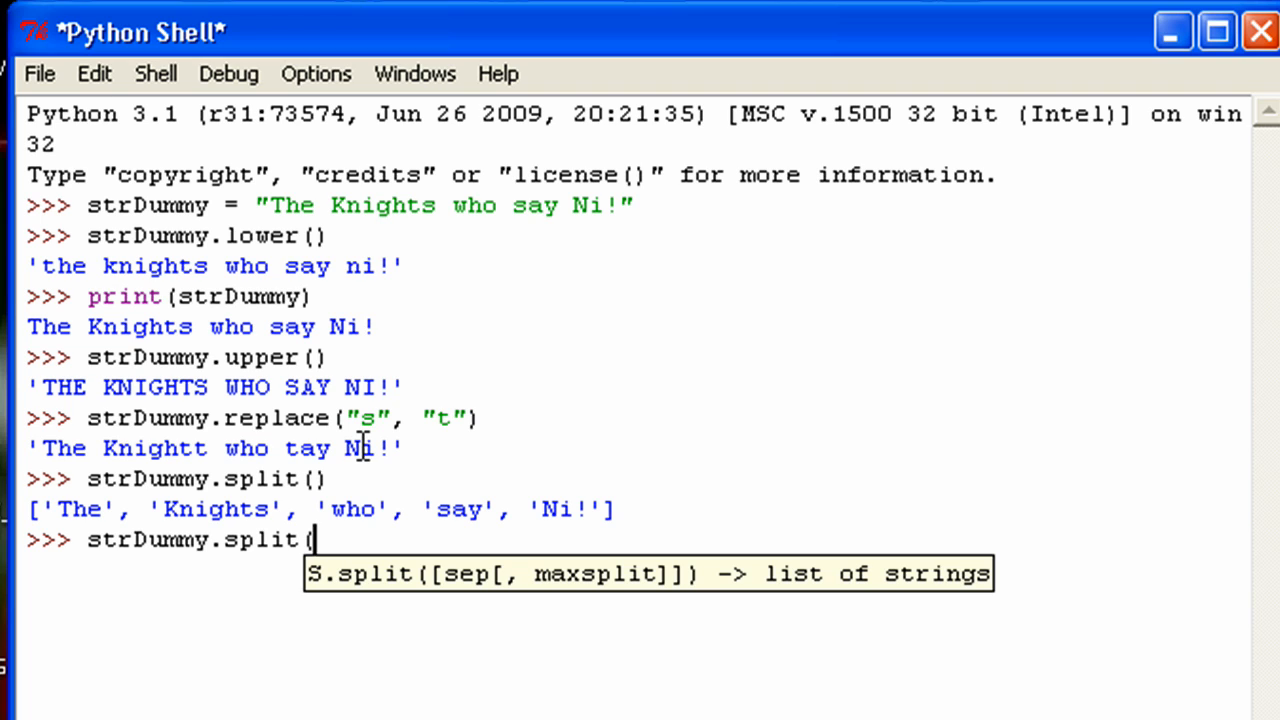
pyautogui.write('"s')
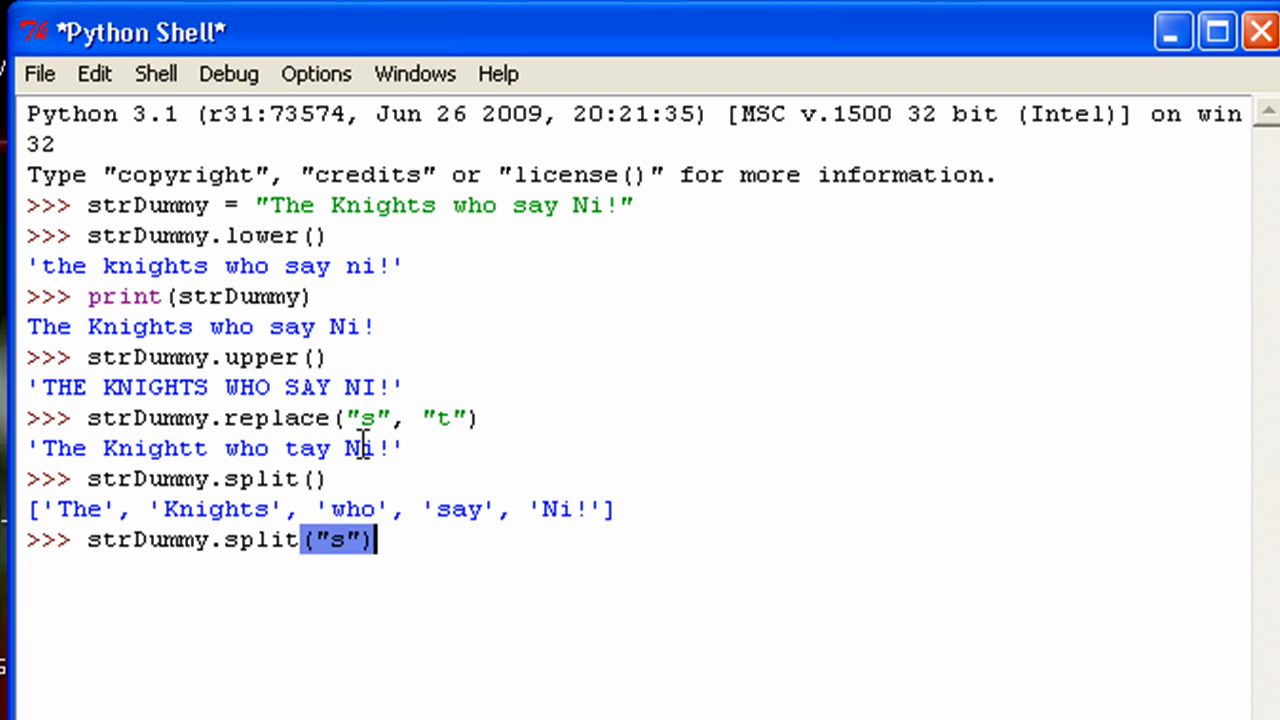
pyautogui.press('Return')
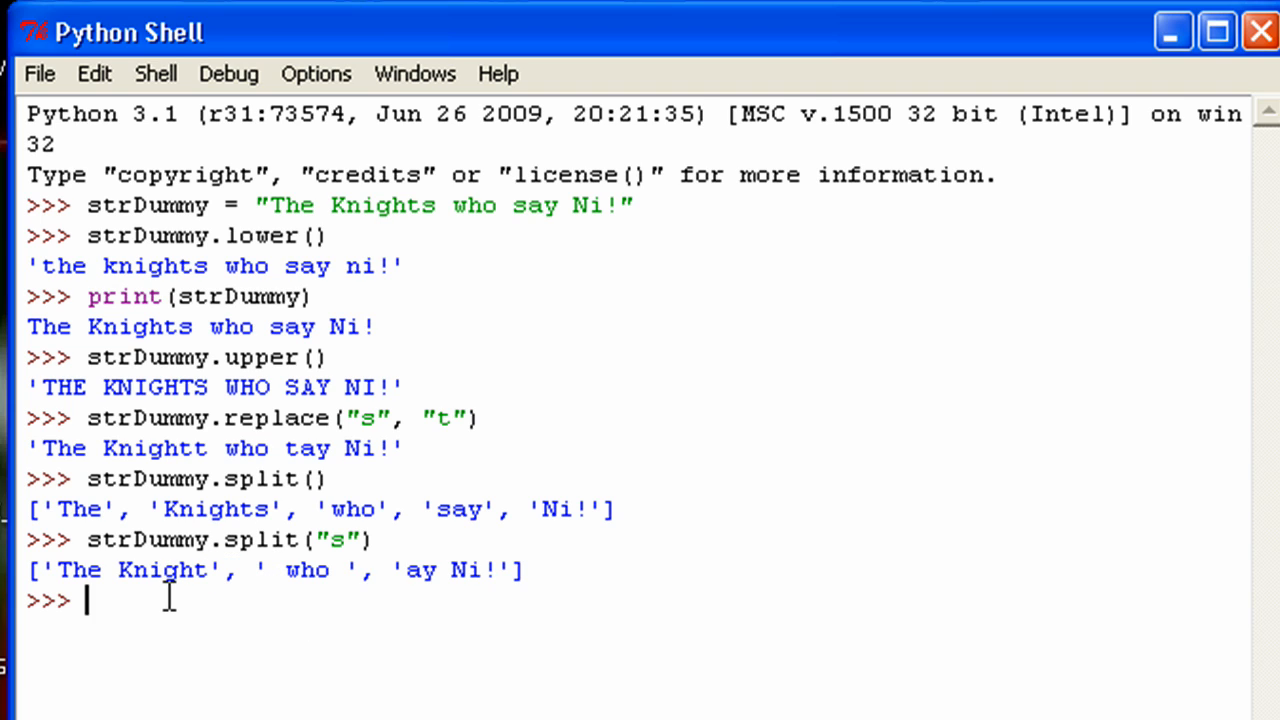
# Run strDummy.split("s", 1) to get ['The Knight', ' who say Ni!'].
pyautogui.write('strDummy.')
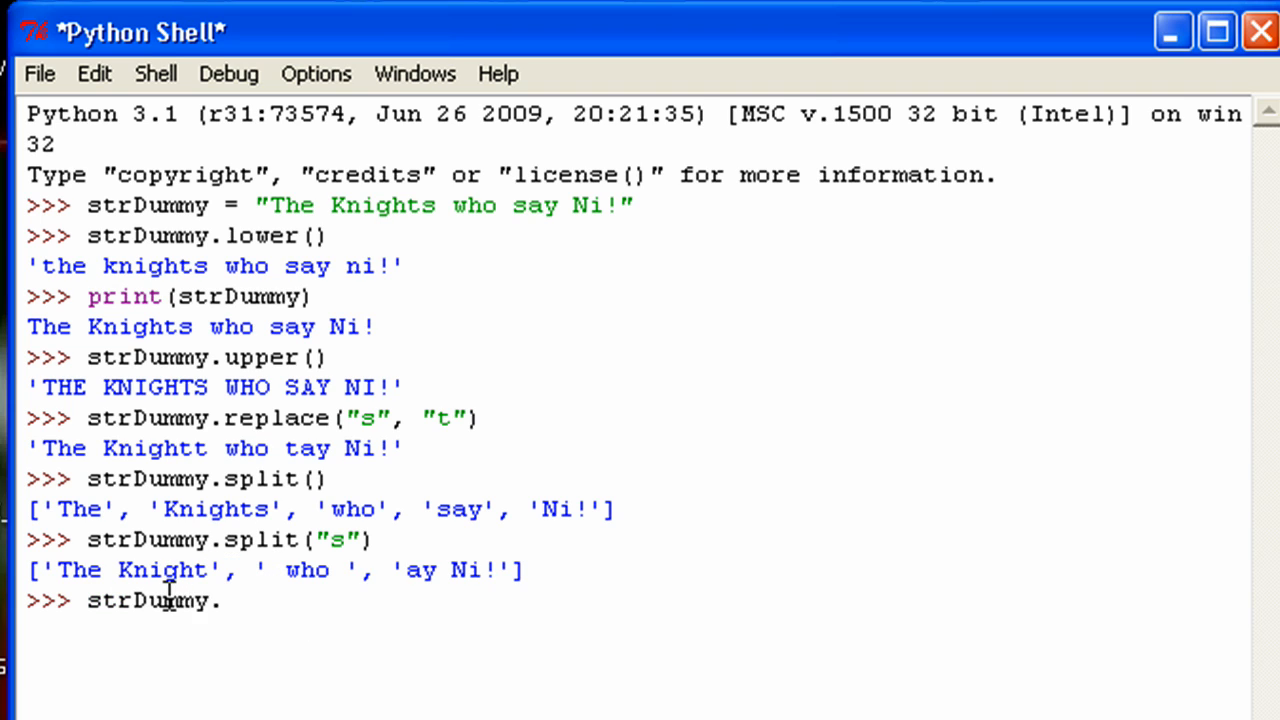
pyautogui.write('split(')
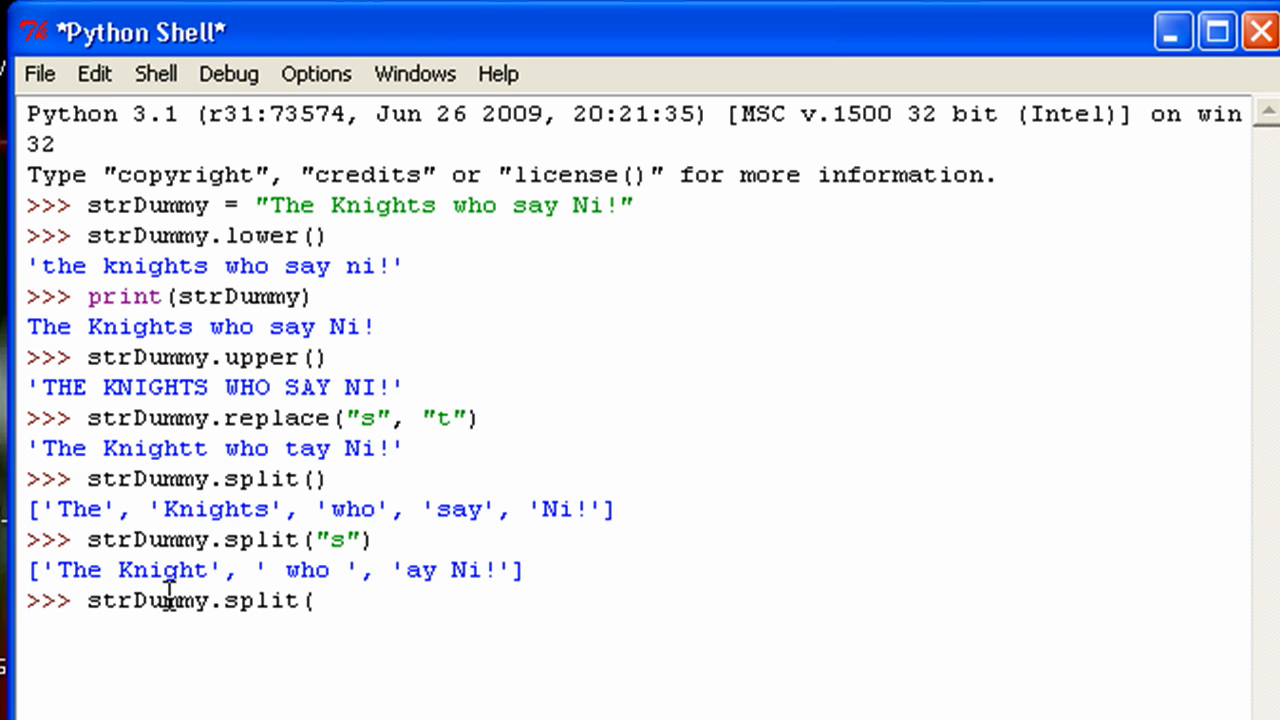
pyautogui.write('"s"')
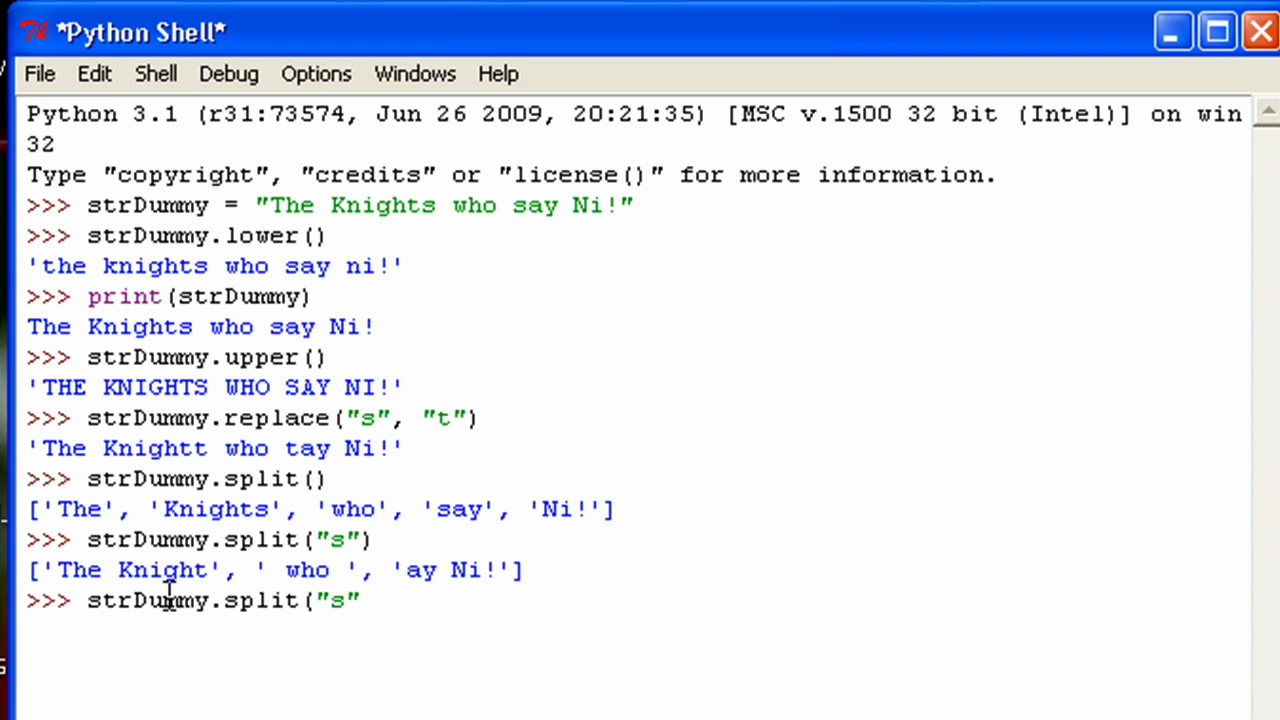
pyautogui.write(',')
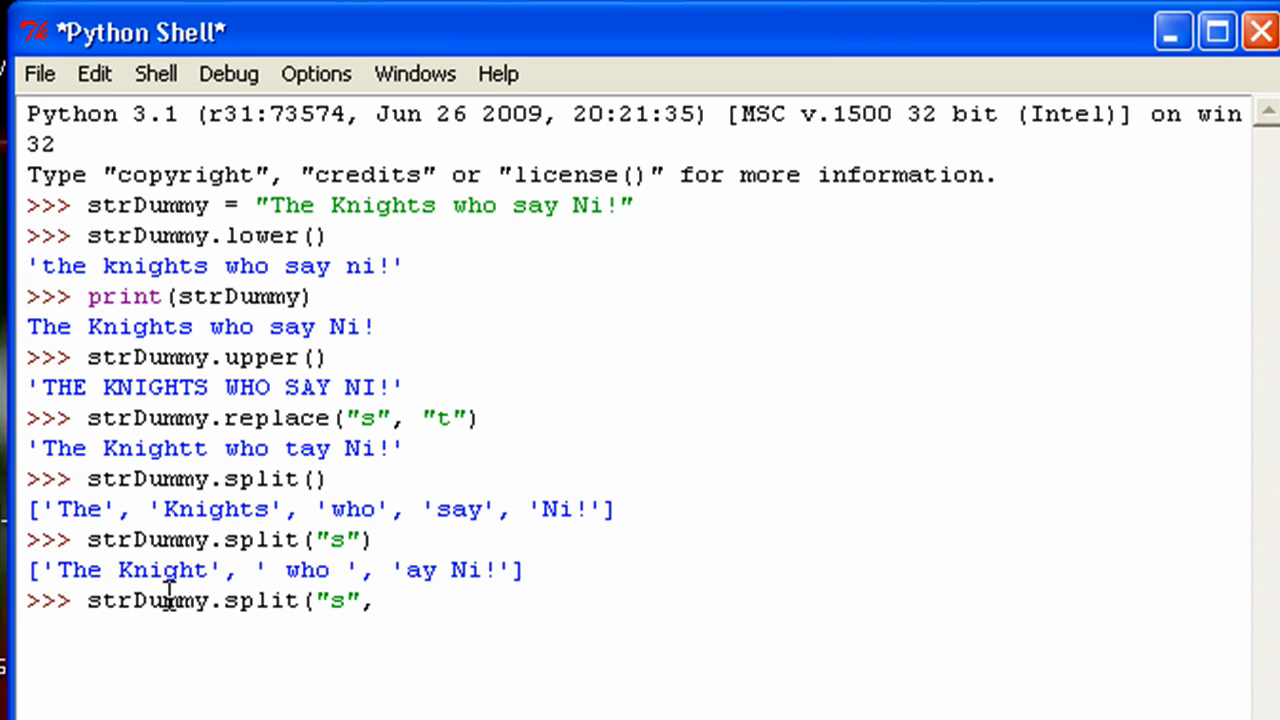
pyautogui.write('1')
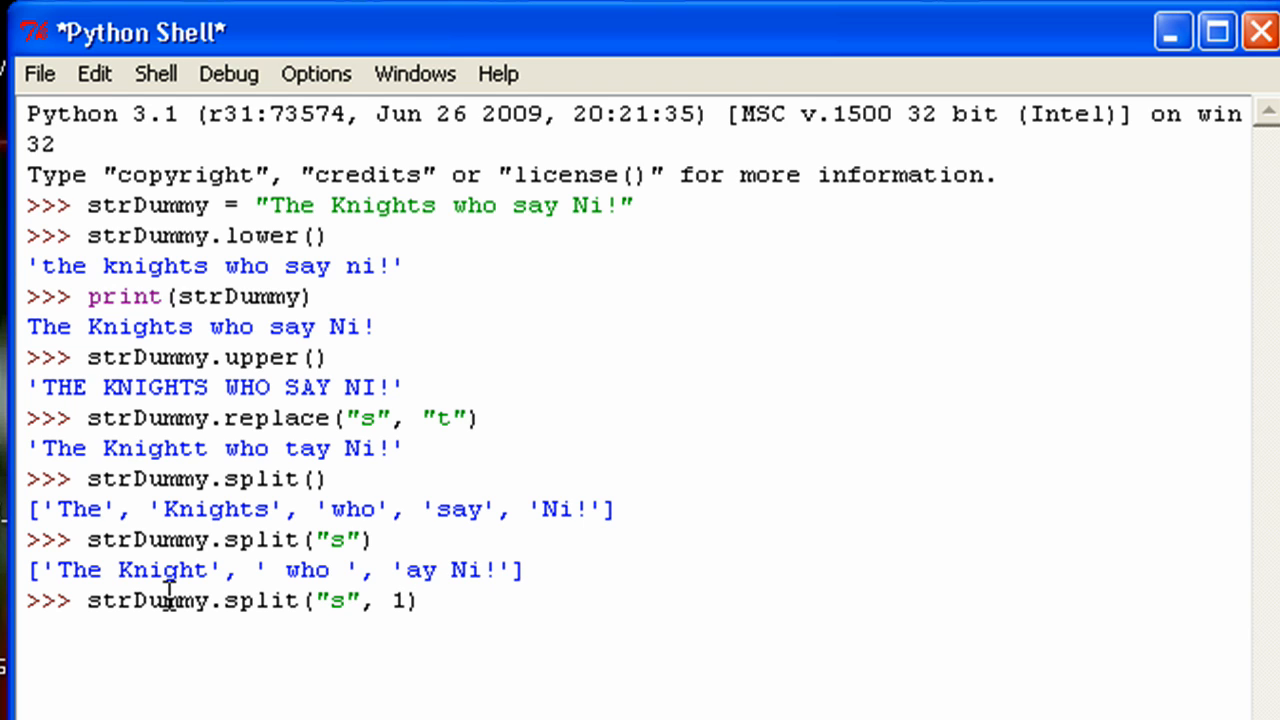
pyautogui.press('Return')
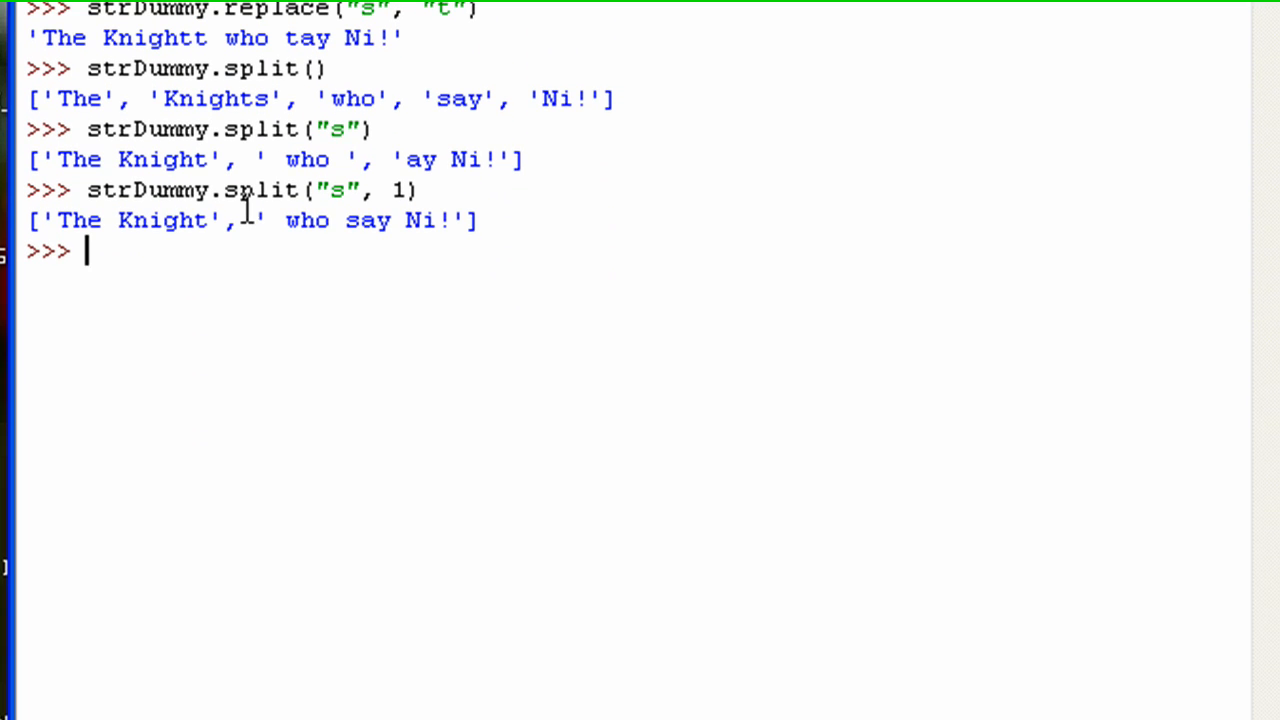
# Run strDummy.split(2) with only a number, raising a TypeError.
pyautogui.write('s')
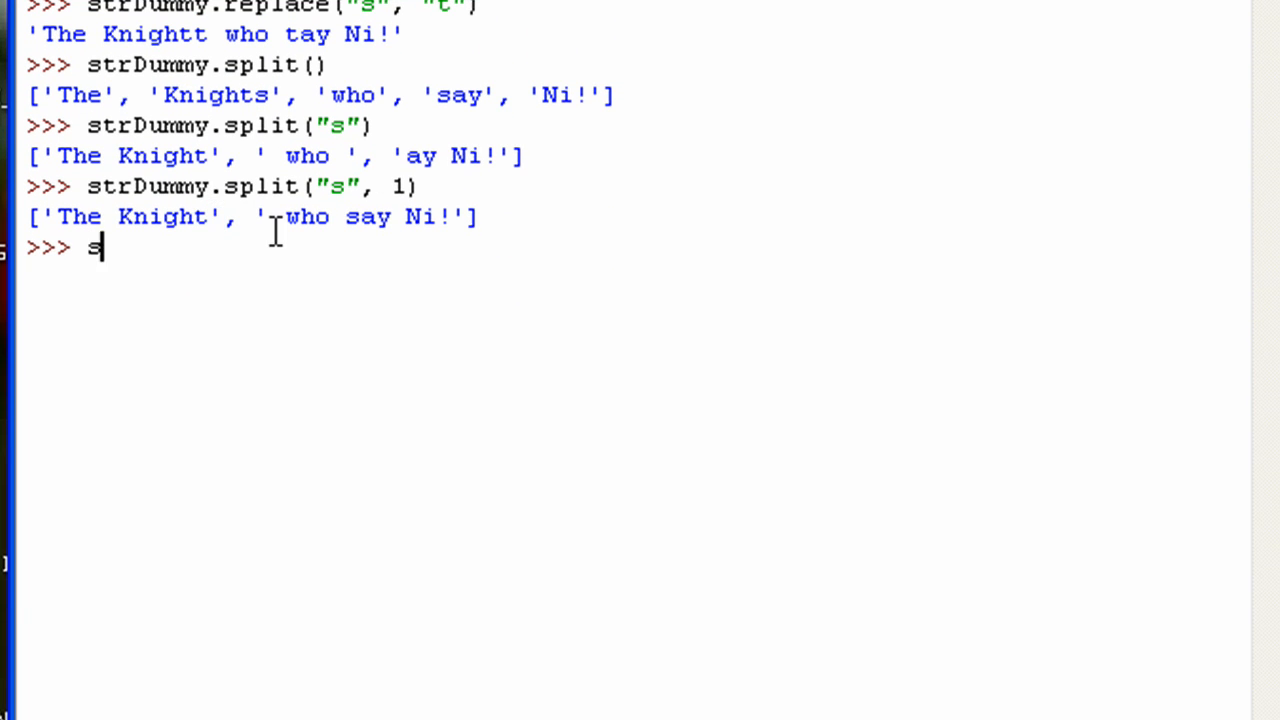
pyautogui.write('trDummy')
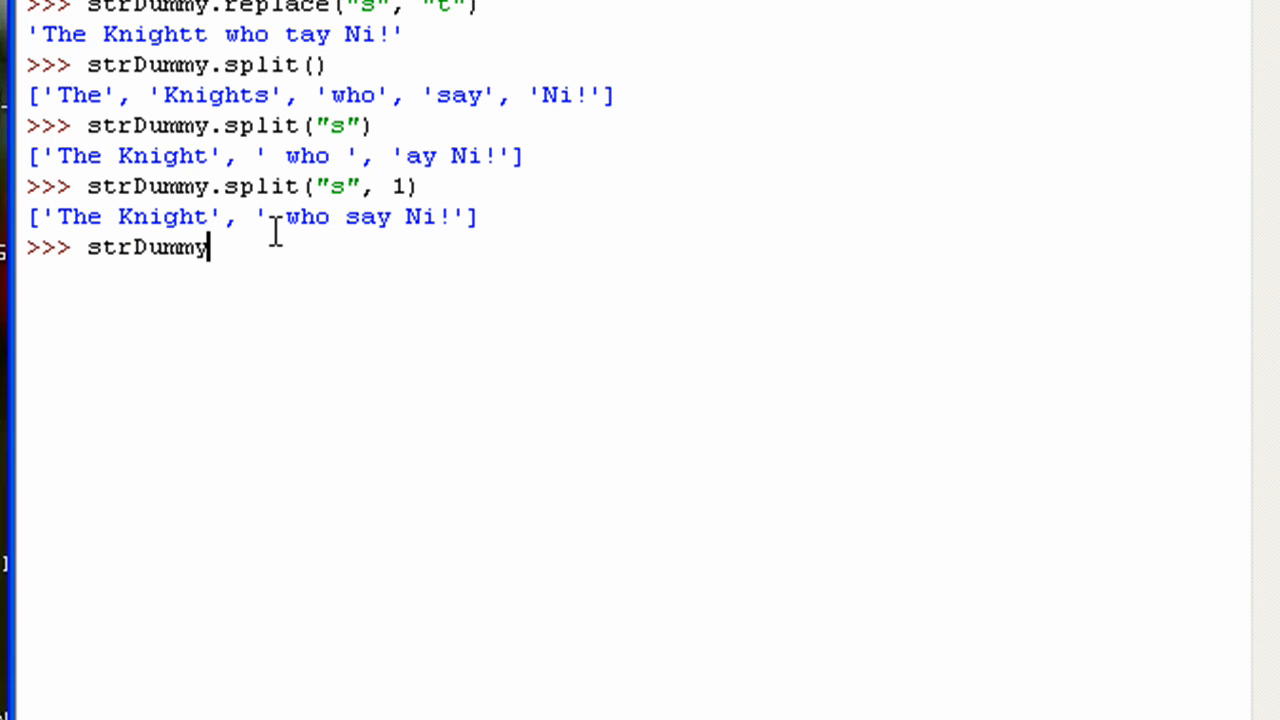
pyautogui.write('.split(')
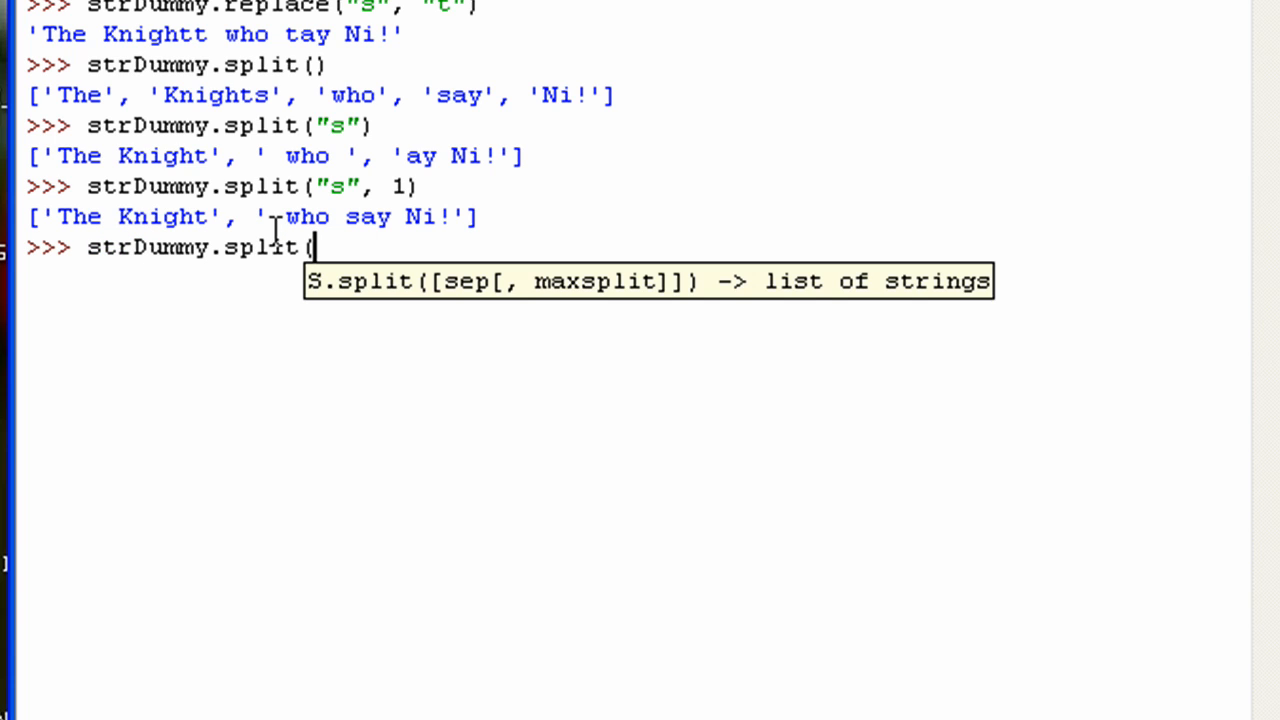
pyautogui.press('Return')
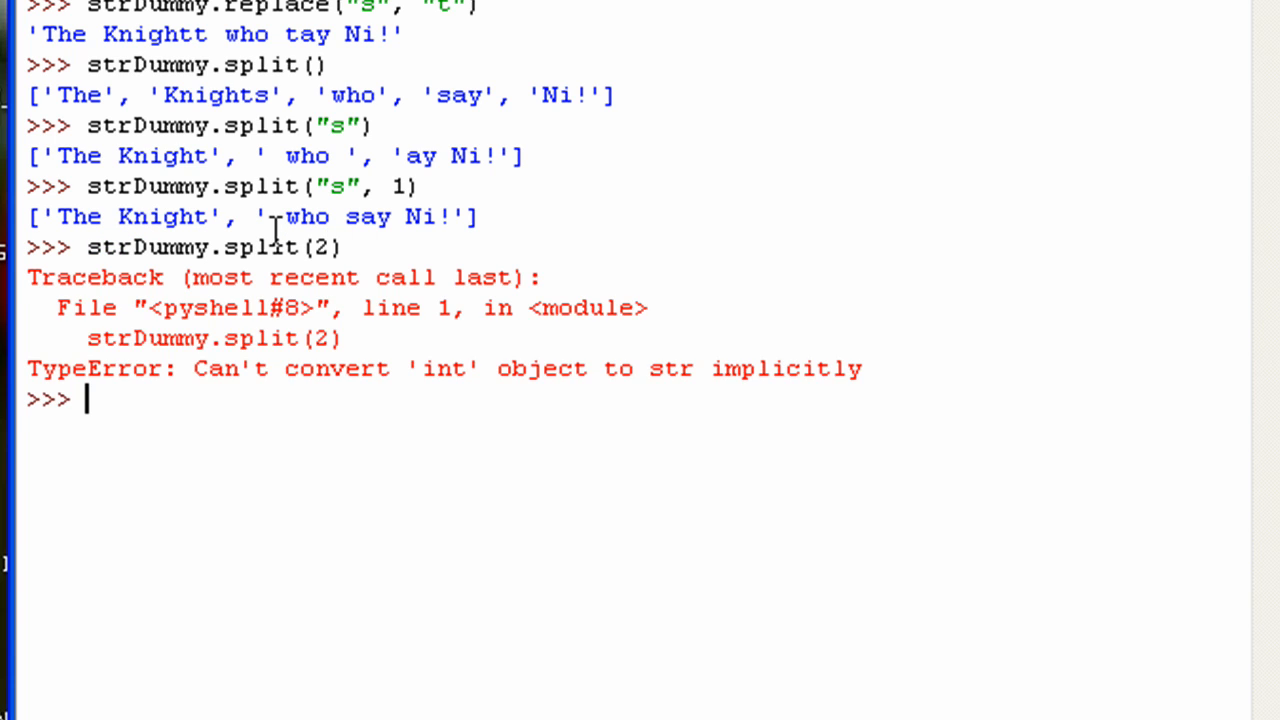
# Run strDummy.split(" ", 2) to get ['The', 'Knights', 'who say Ni!'].
pyautogui.write('str')
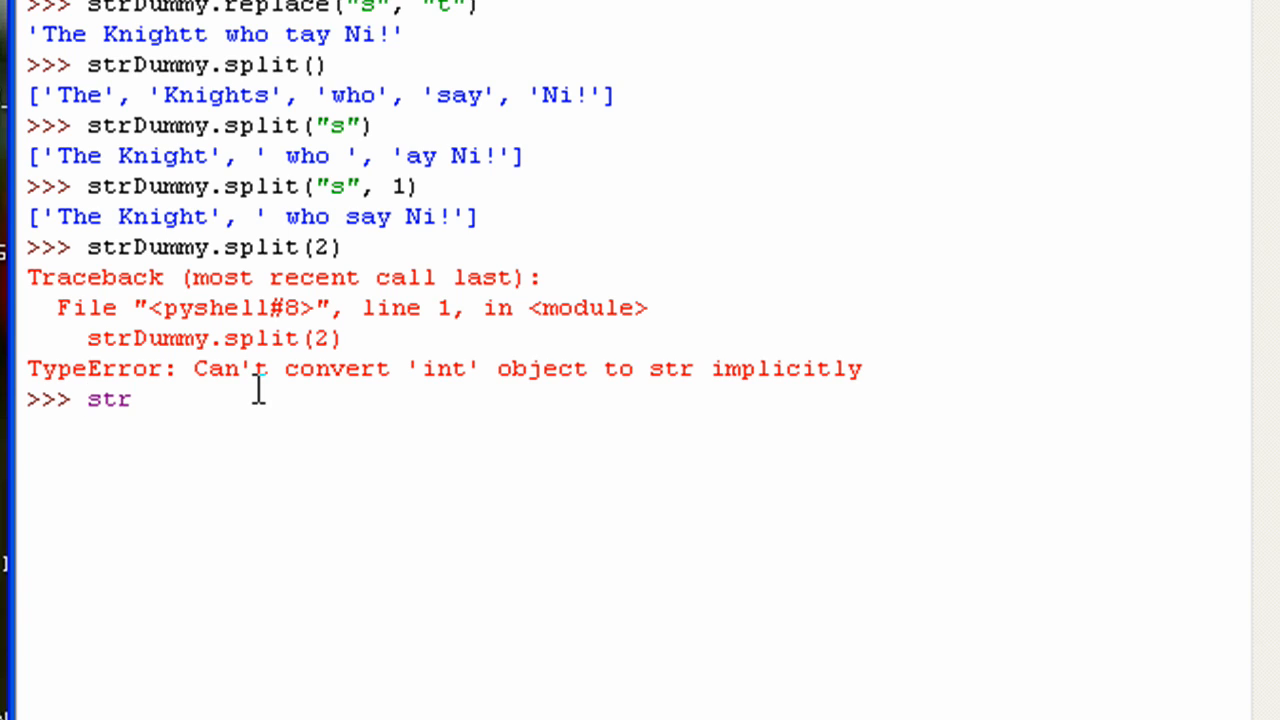
pyautogui.write('Dummy')
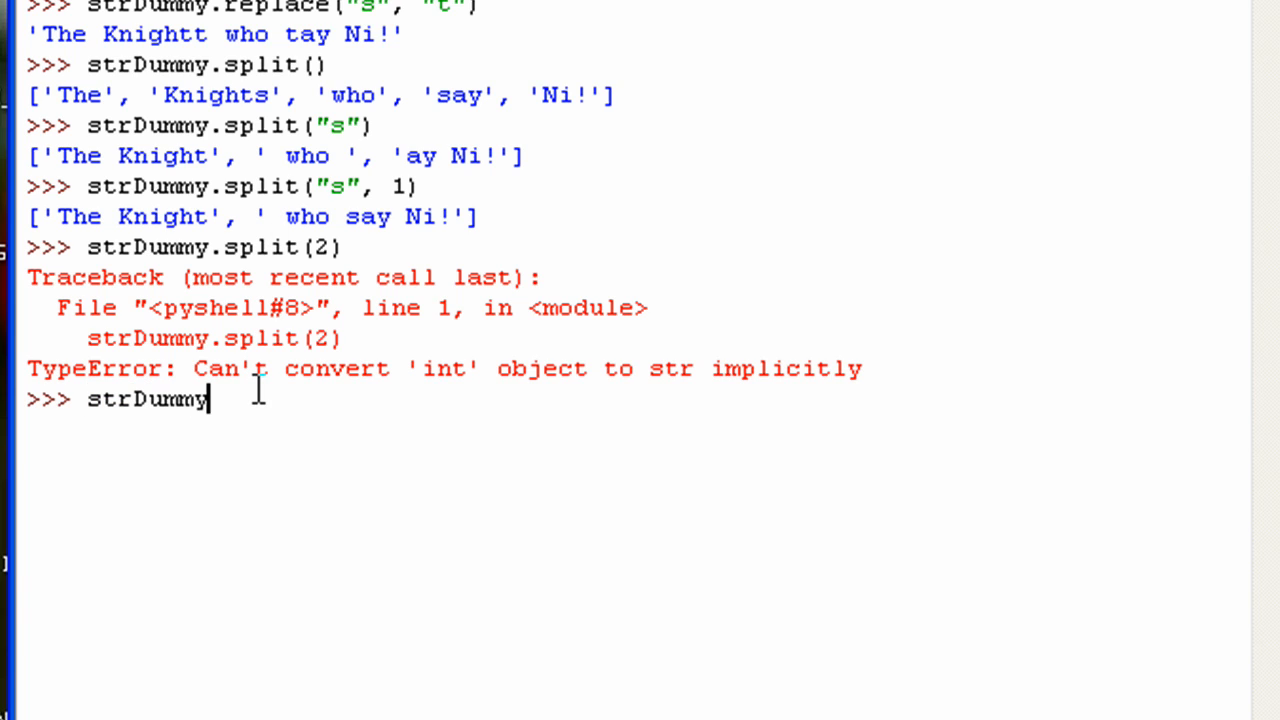
pyautogui.write('.split')
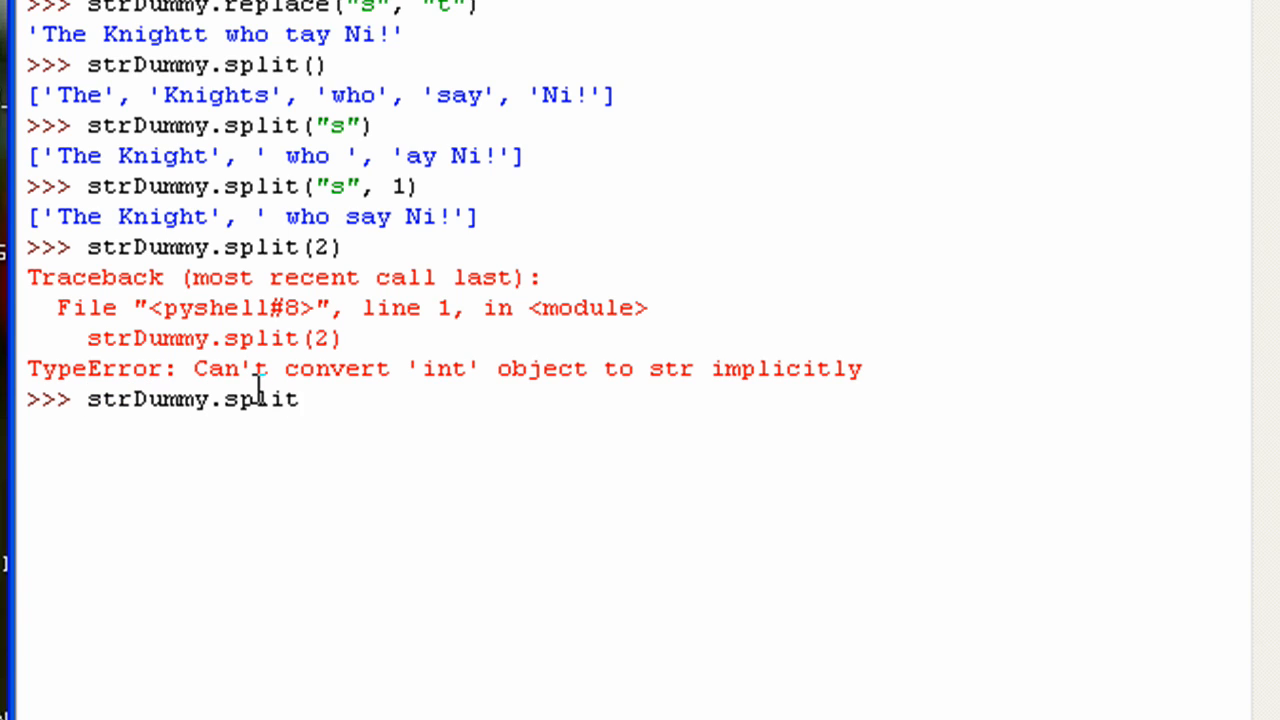
pyautogui.write('("')
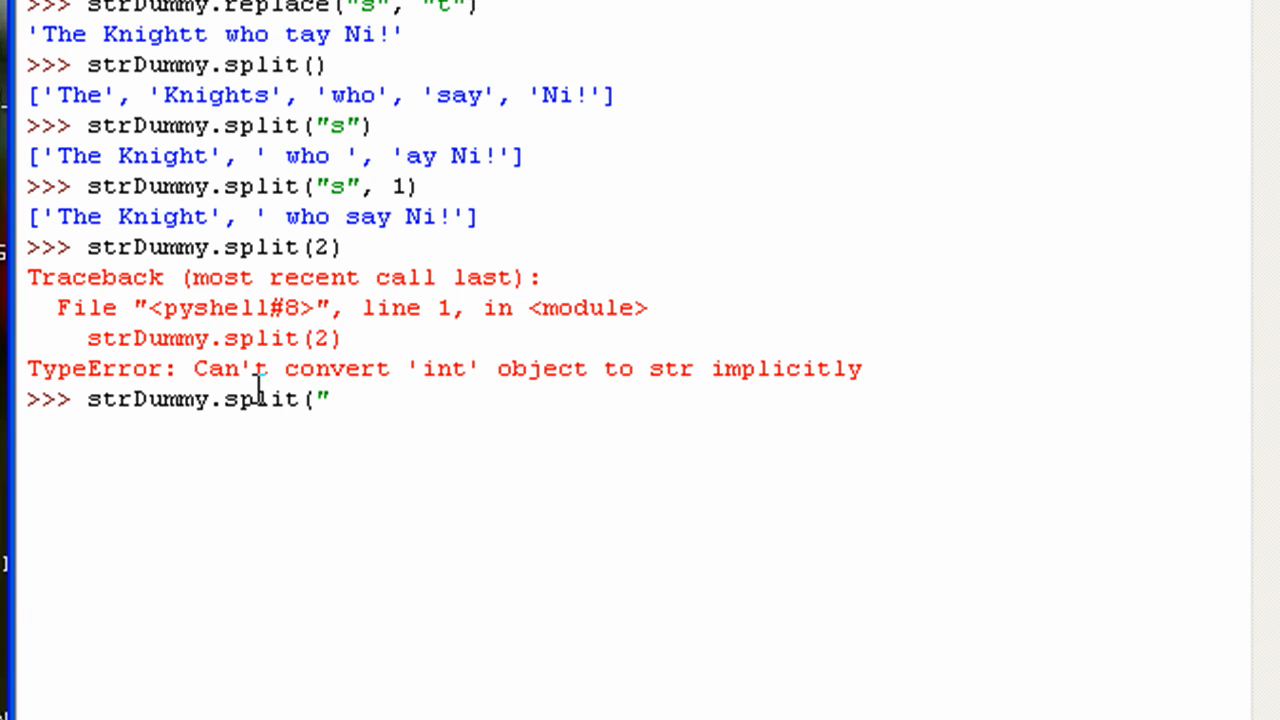
pyautogui.write('",')
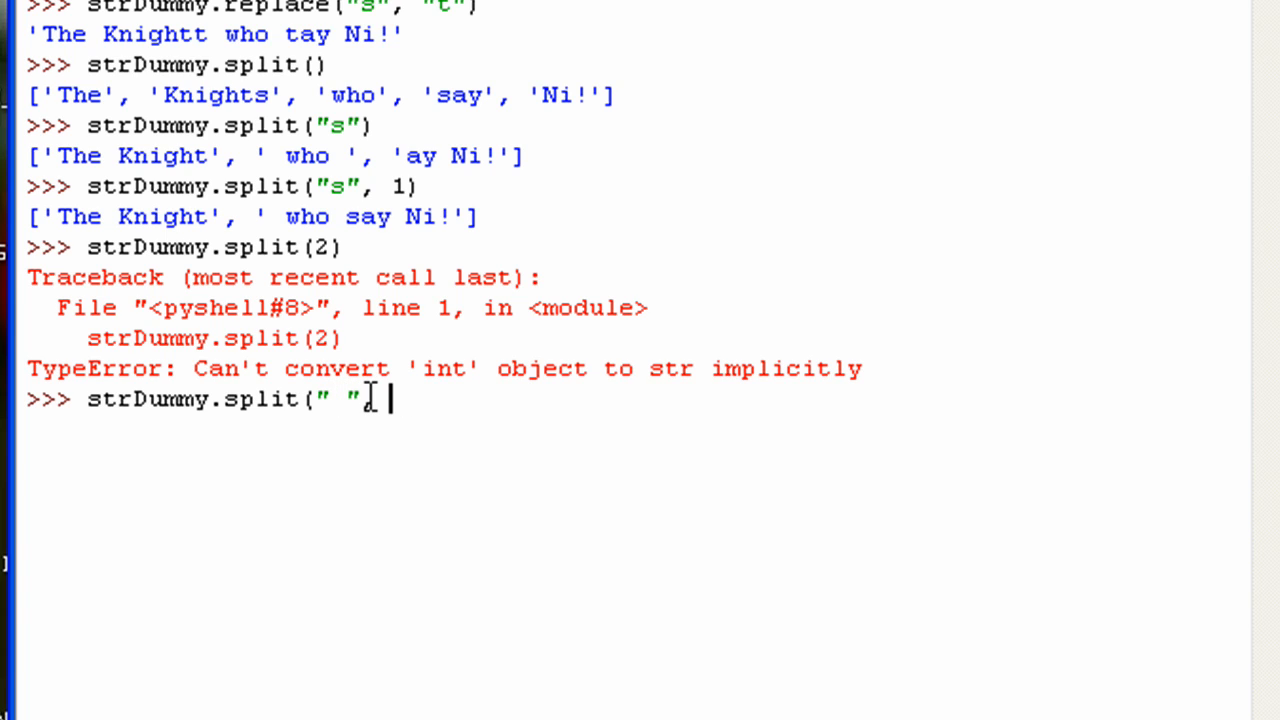
pyautogui.press('Return')
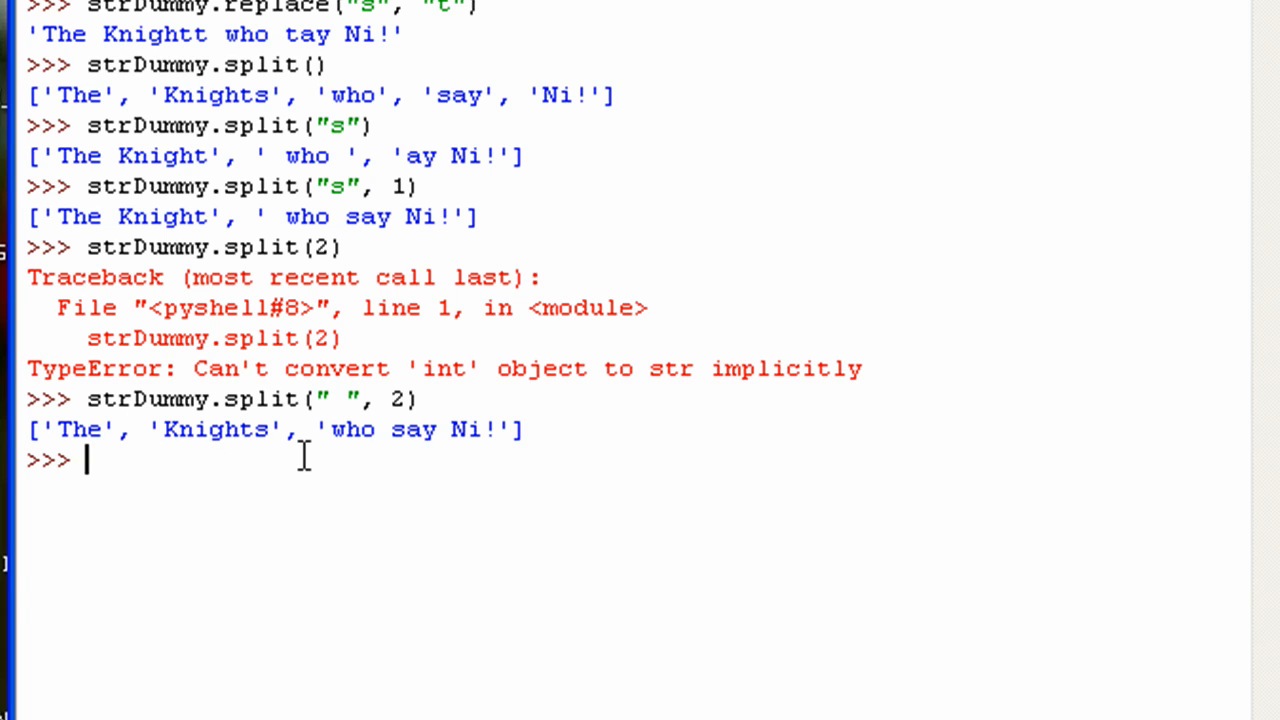
pyautogui.moveTo(376, 516)
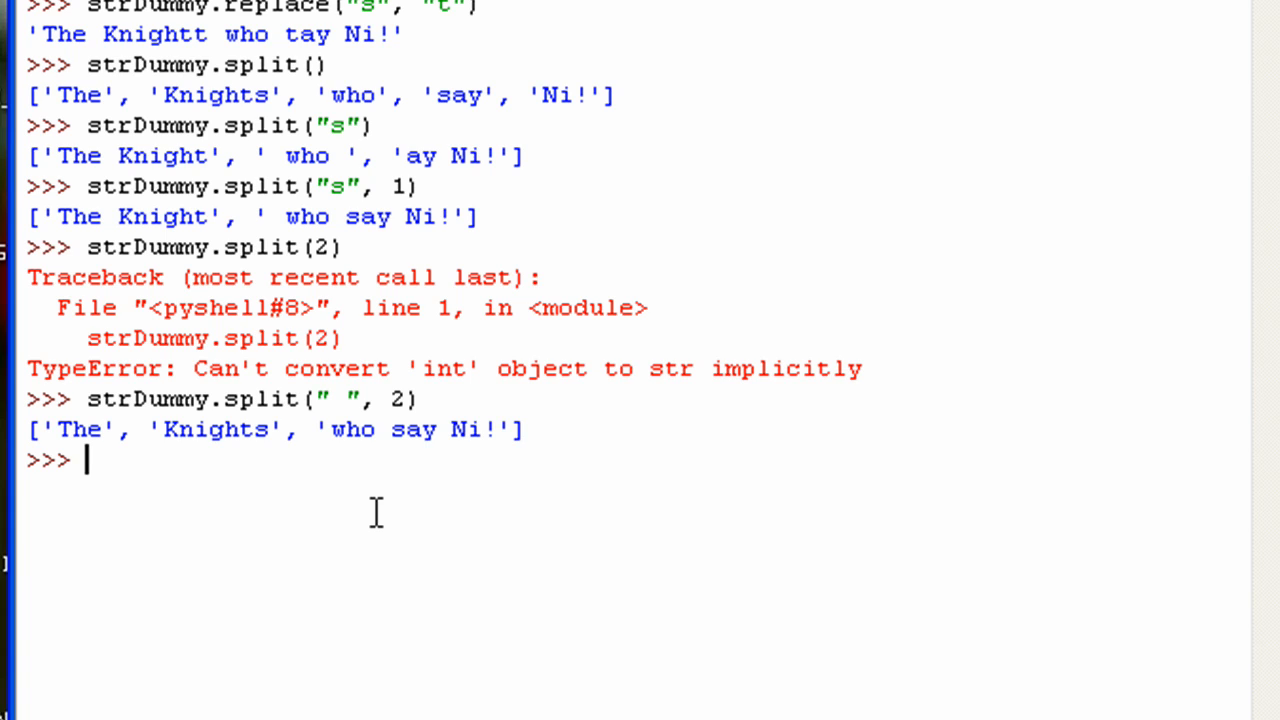
# Assign listDummy = ["Hello", "there", "ladies", "and", "gentlemen"].
pyautogui.write('listDummy =')
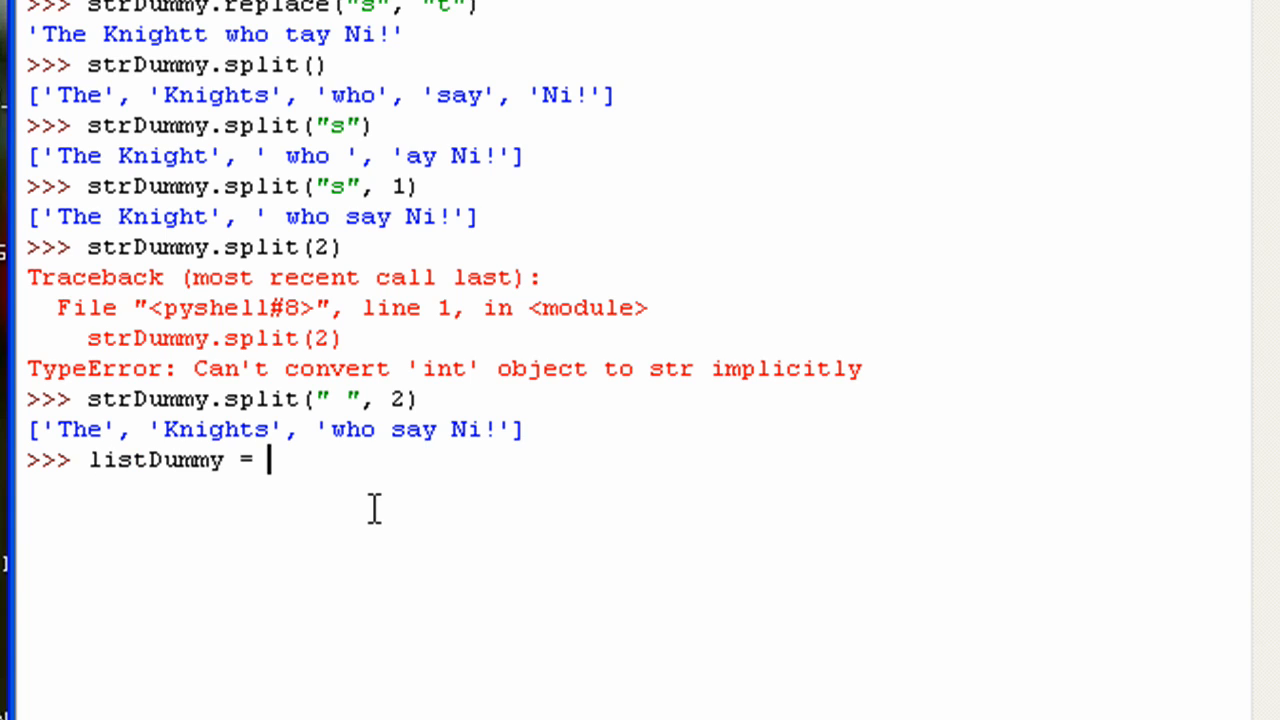
pyautogui.write('[')
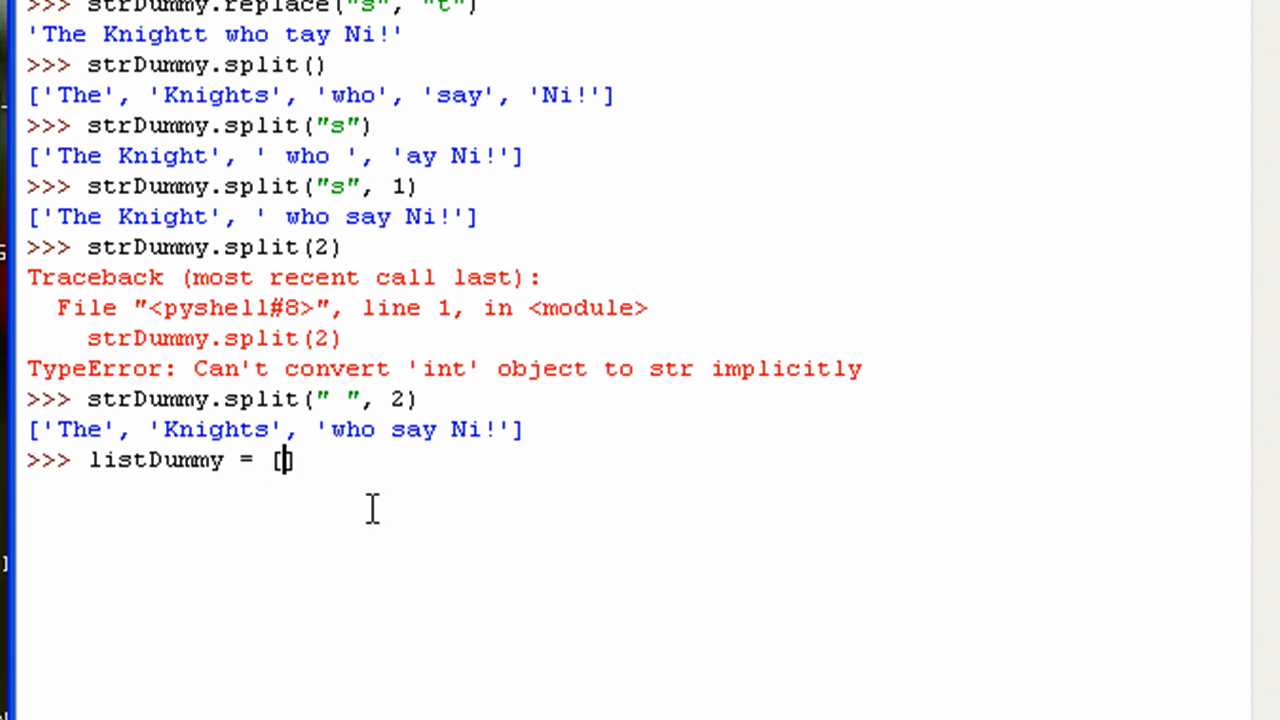
pyautogui.write('"Hello')
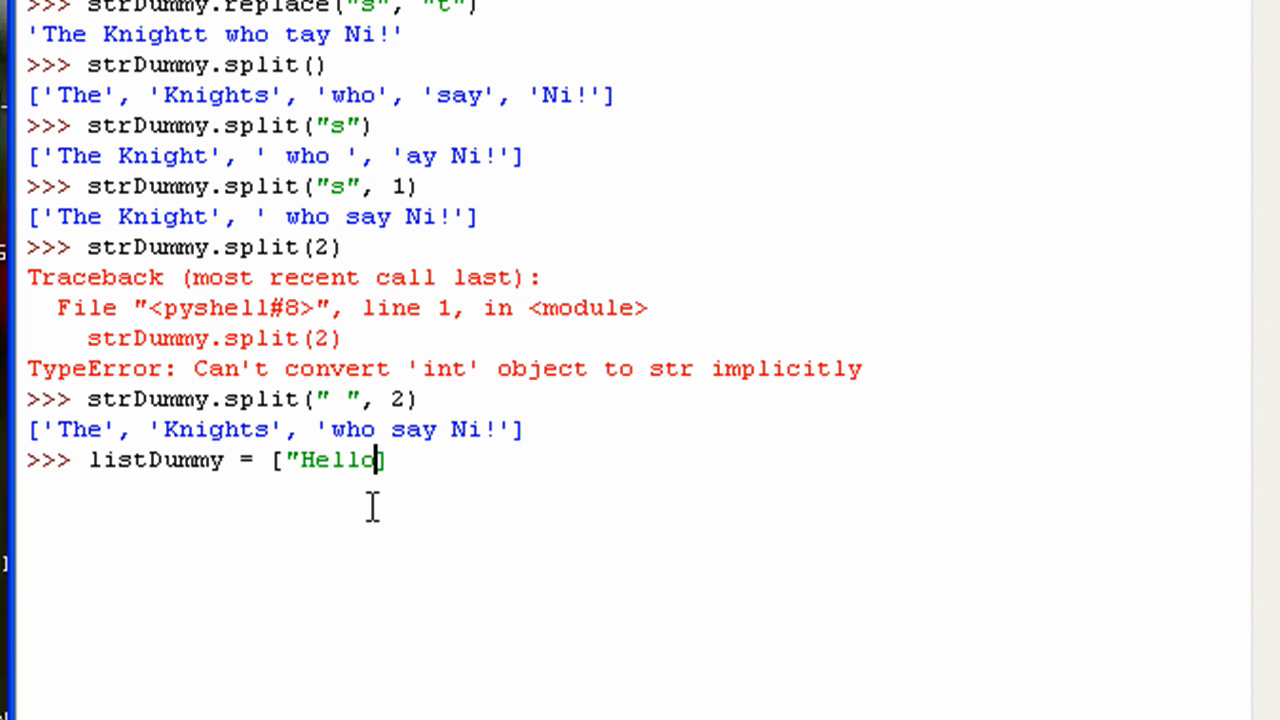
pyautogui.write(', "there"]')
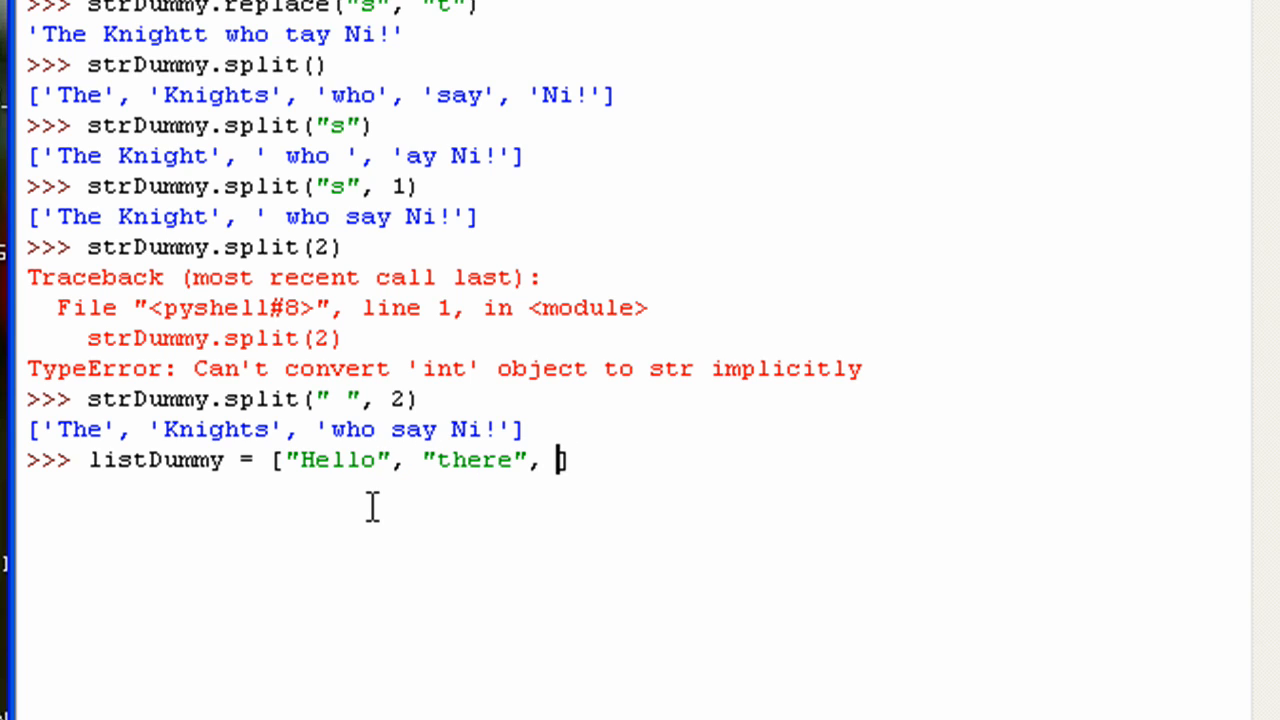
pyautogui.write('"ladie]')
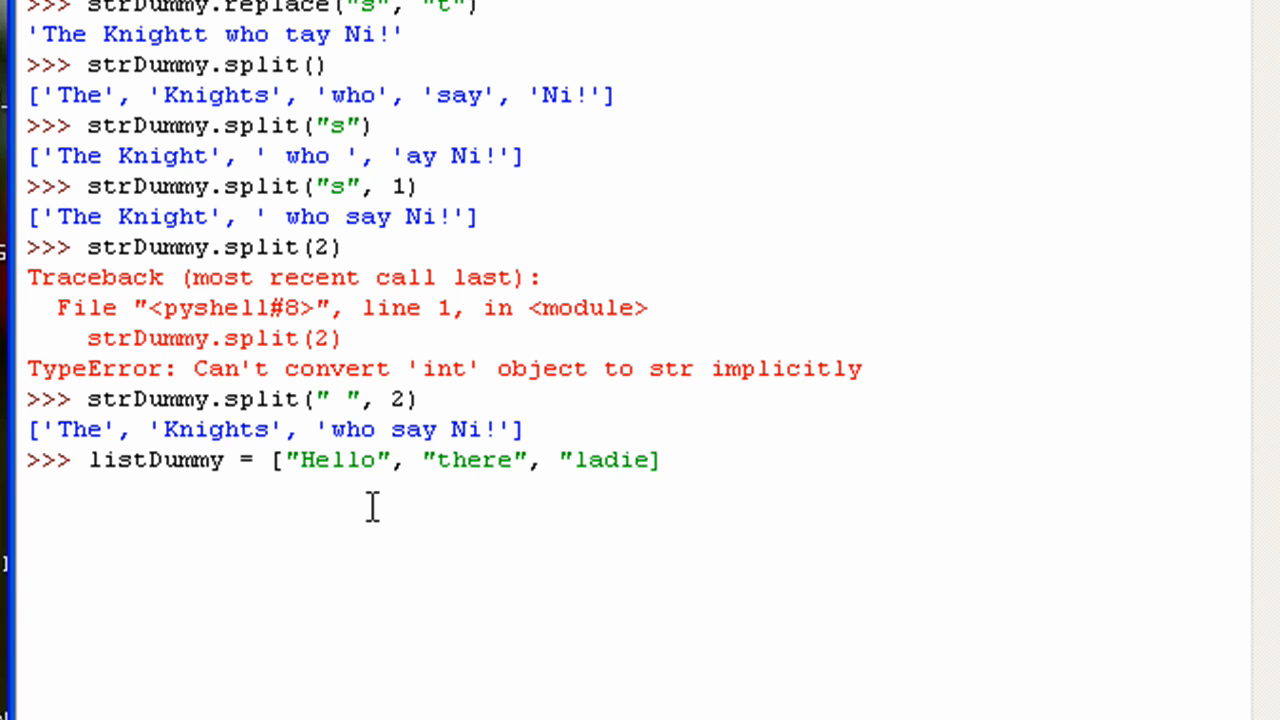
pyautogui.write('s", "an')
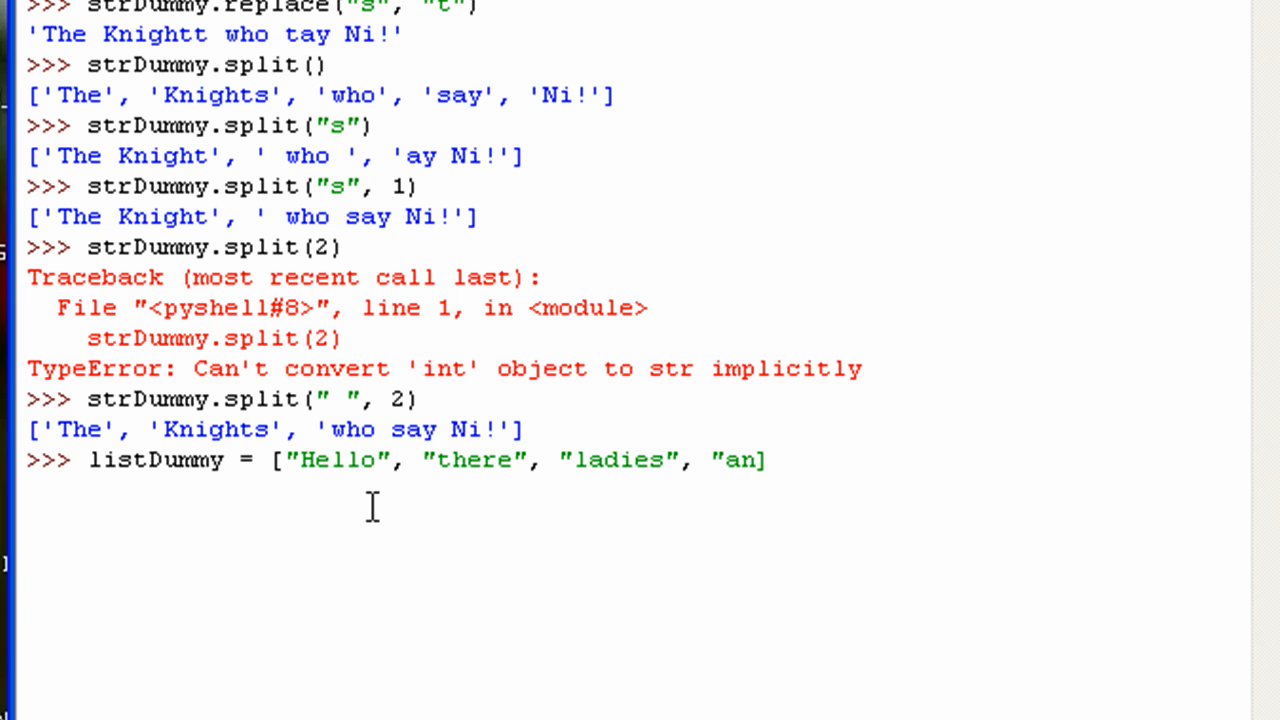
pyautogui.write('d", "gent')
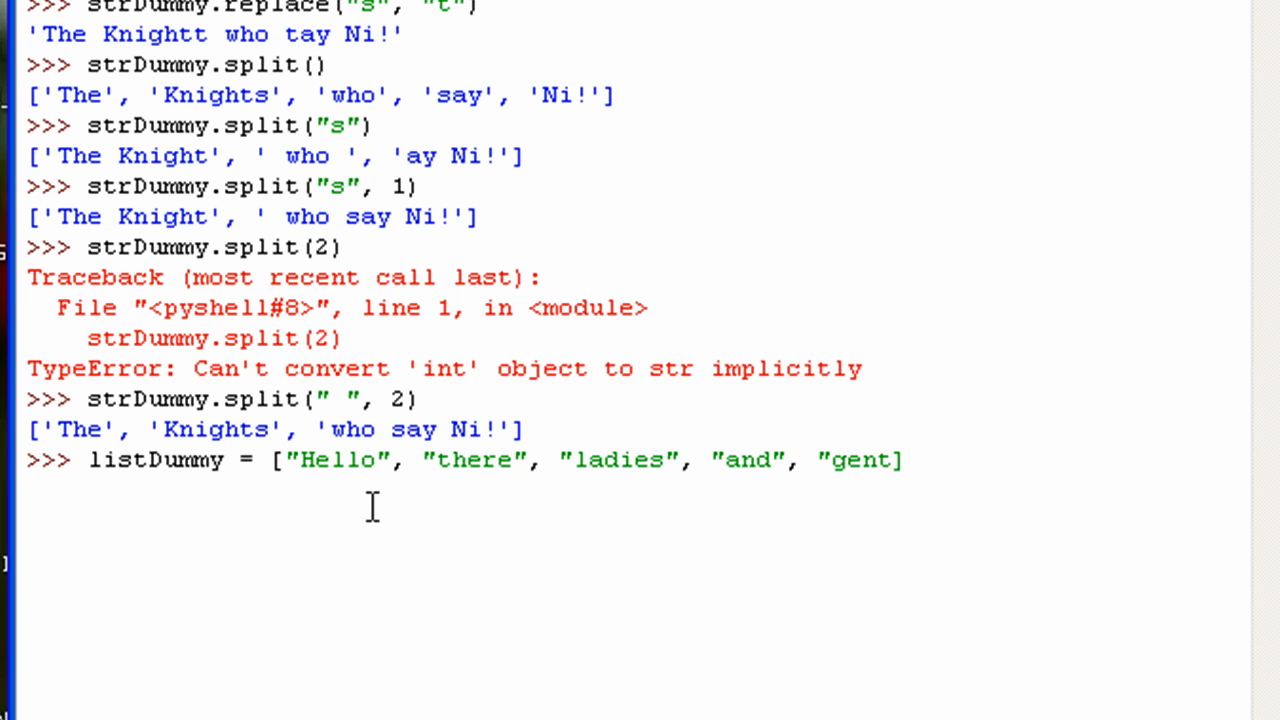
pyautogui.write('lement"')
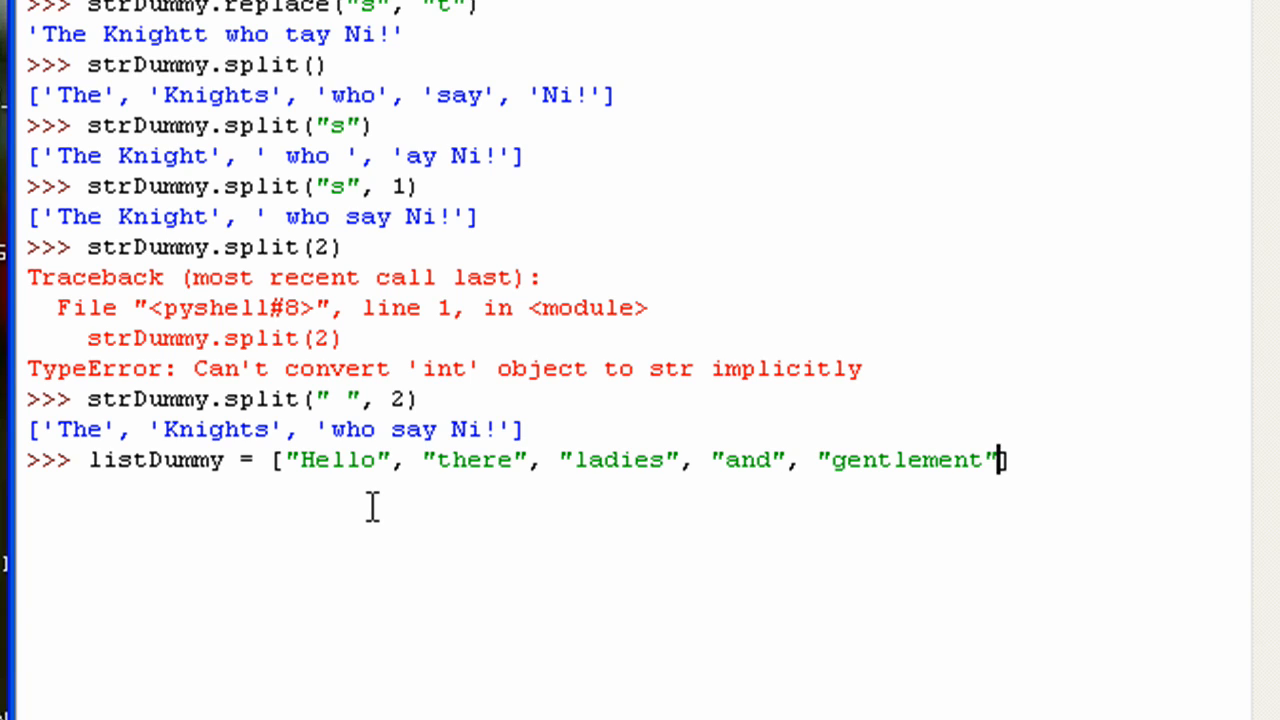
pyautogui.press('Backspace')
pyautogui.write(']')
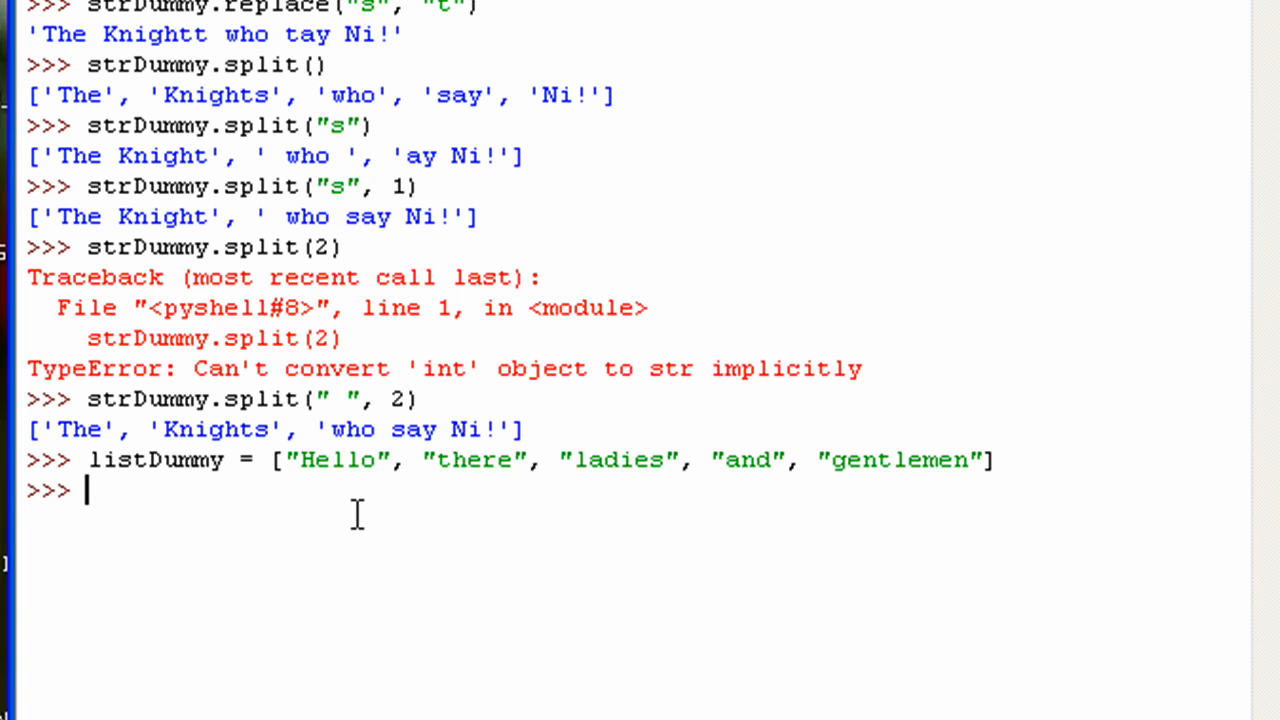
# Run print(listDummy) to display the five-word list.
pyautogui.write('print(listDum')
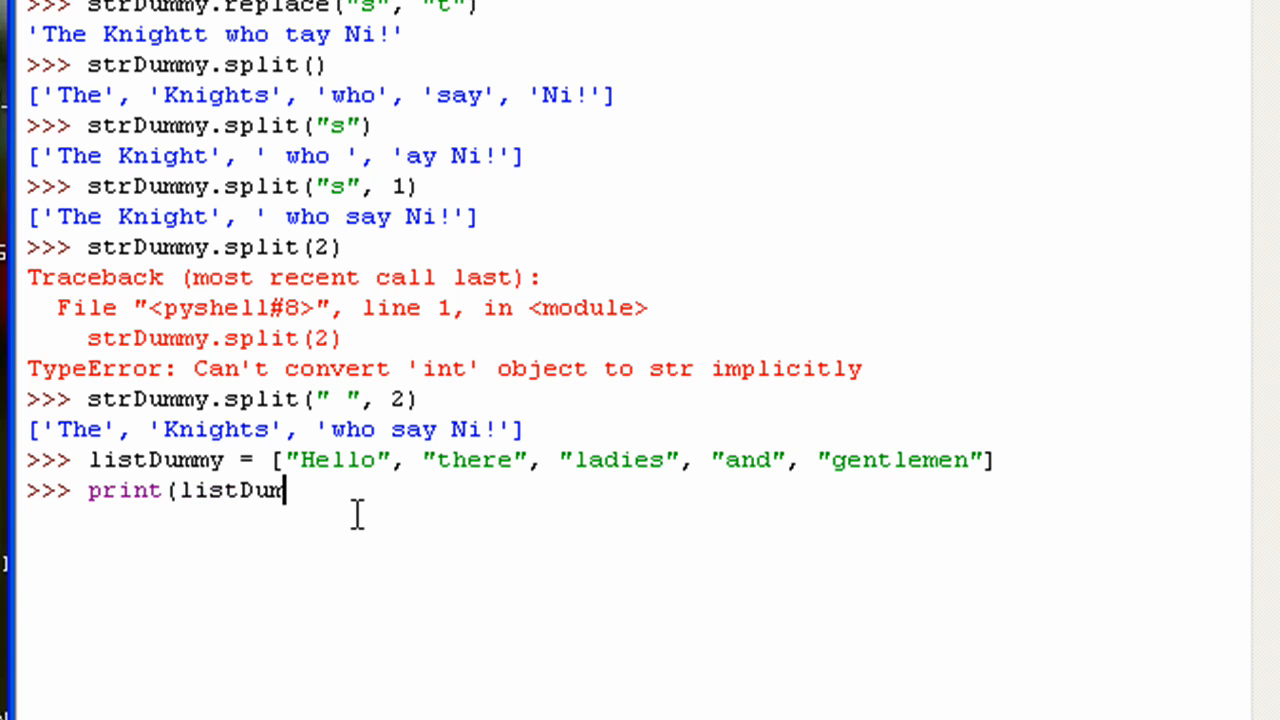
pyautogui.press('Return')
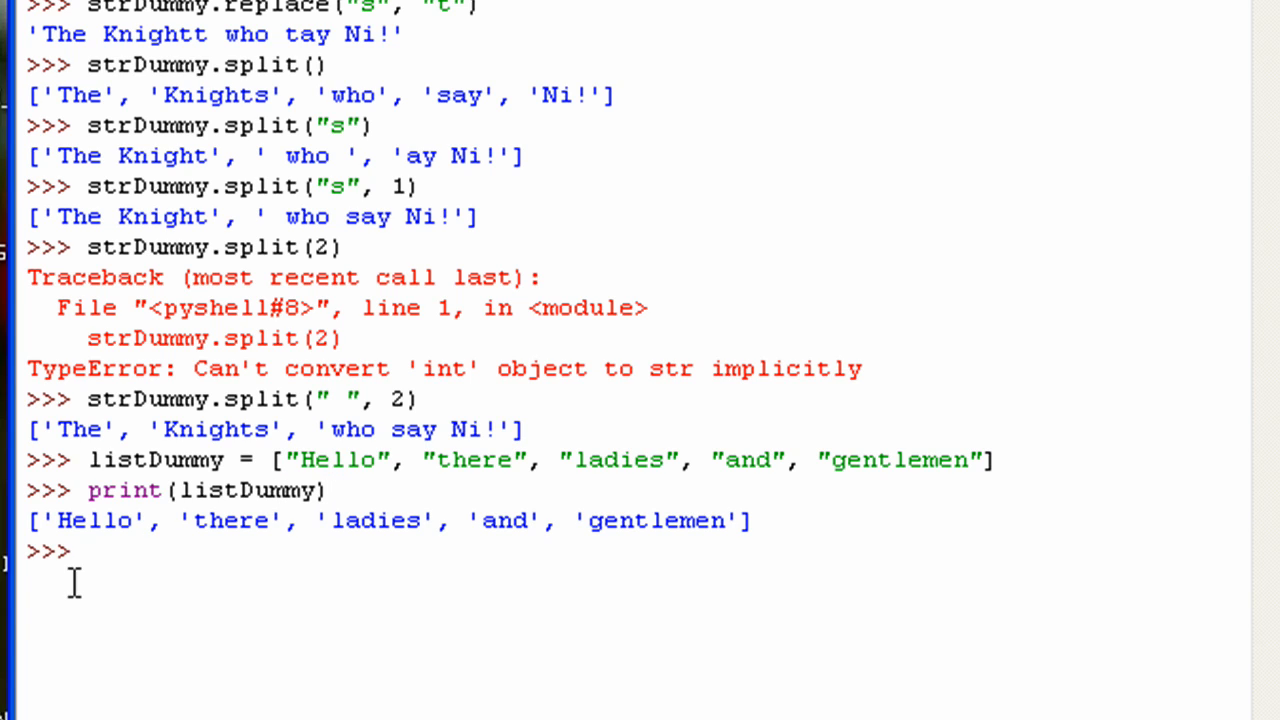
pyautogui.moveTo(292, 630)
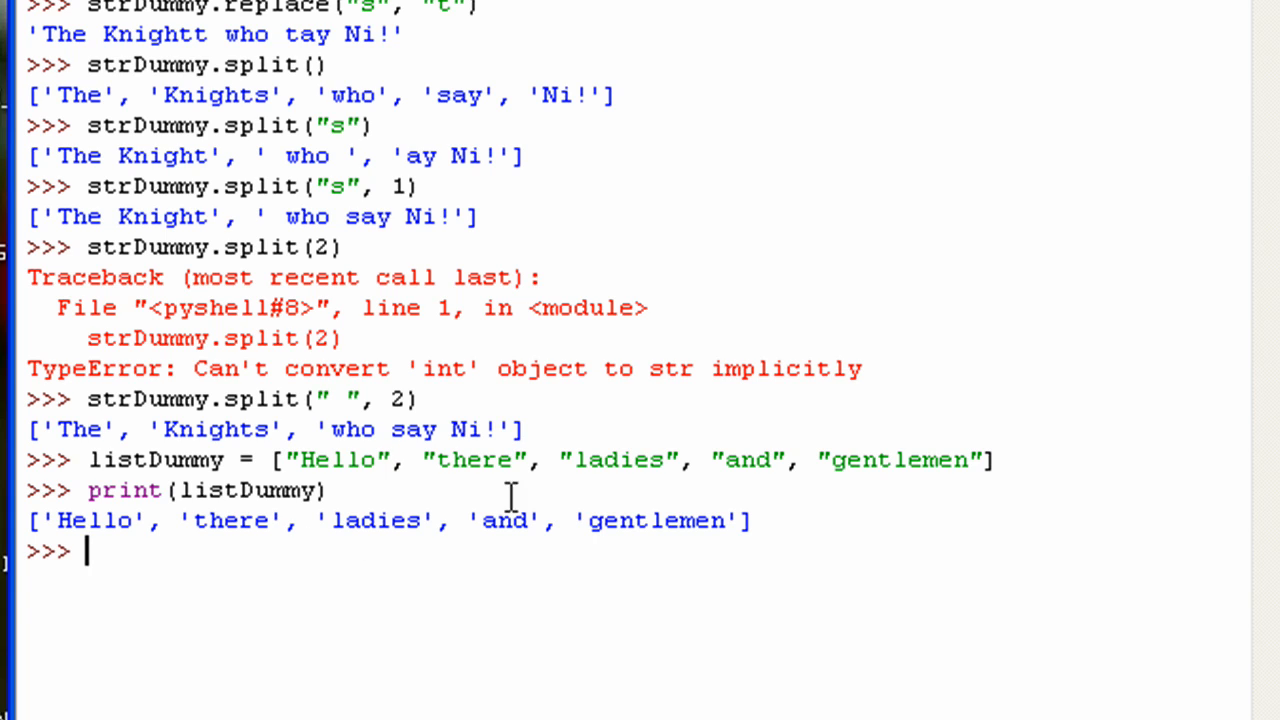
pyautogui.moveTo(436, 556)
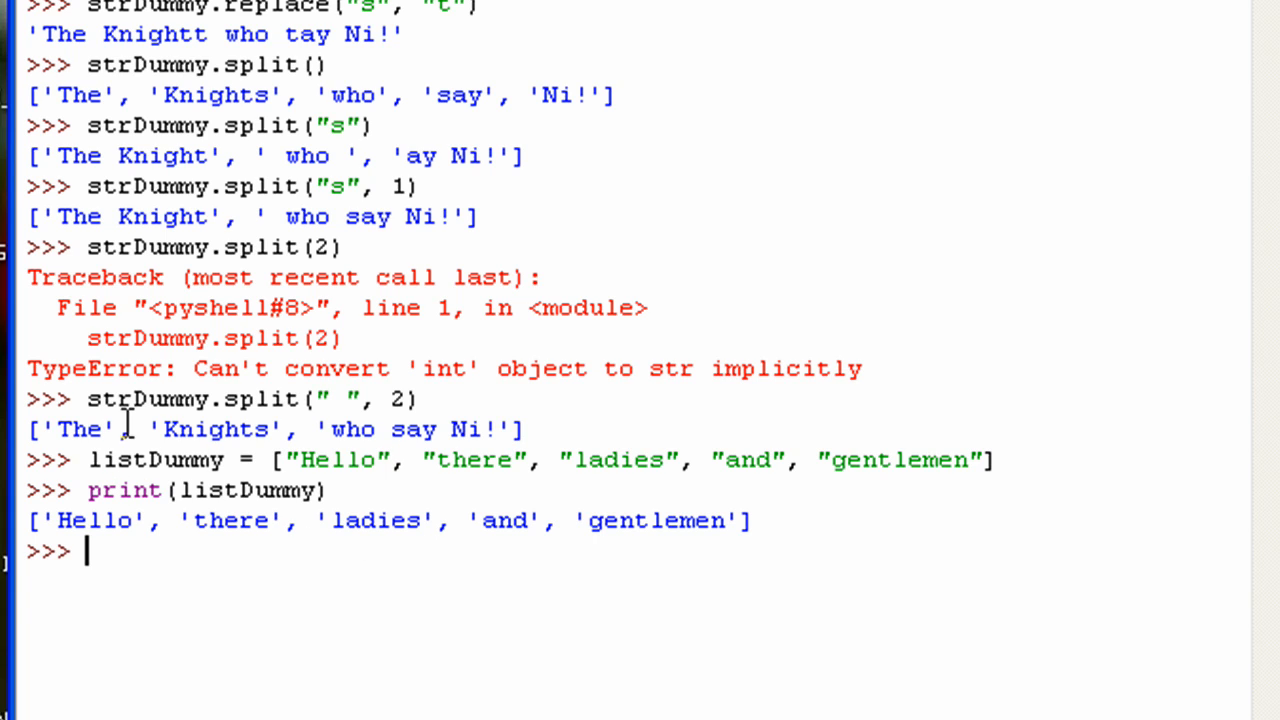
pyautogui.doubleClick(148, 398)
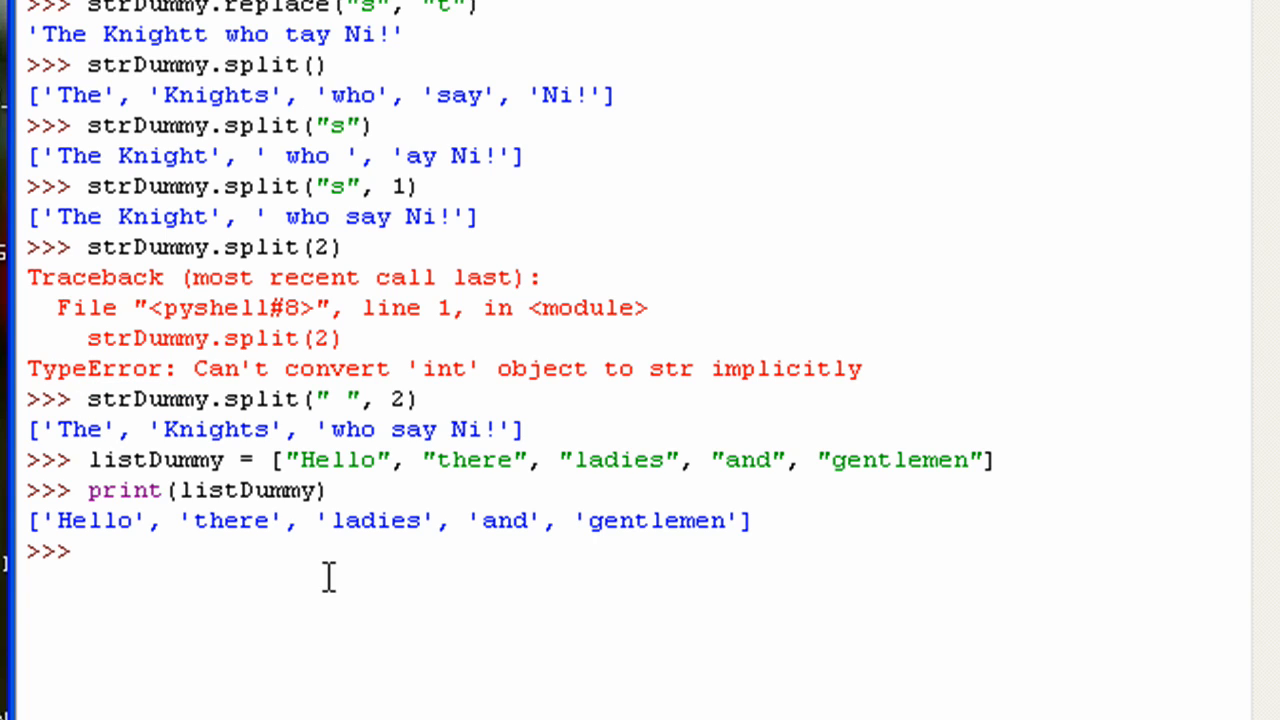
pyautogui.moveTo(326, 538)
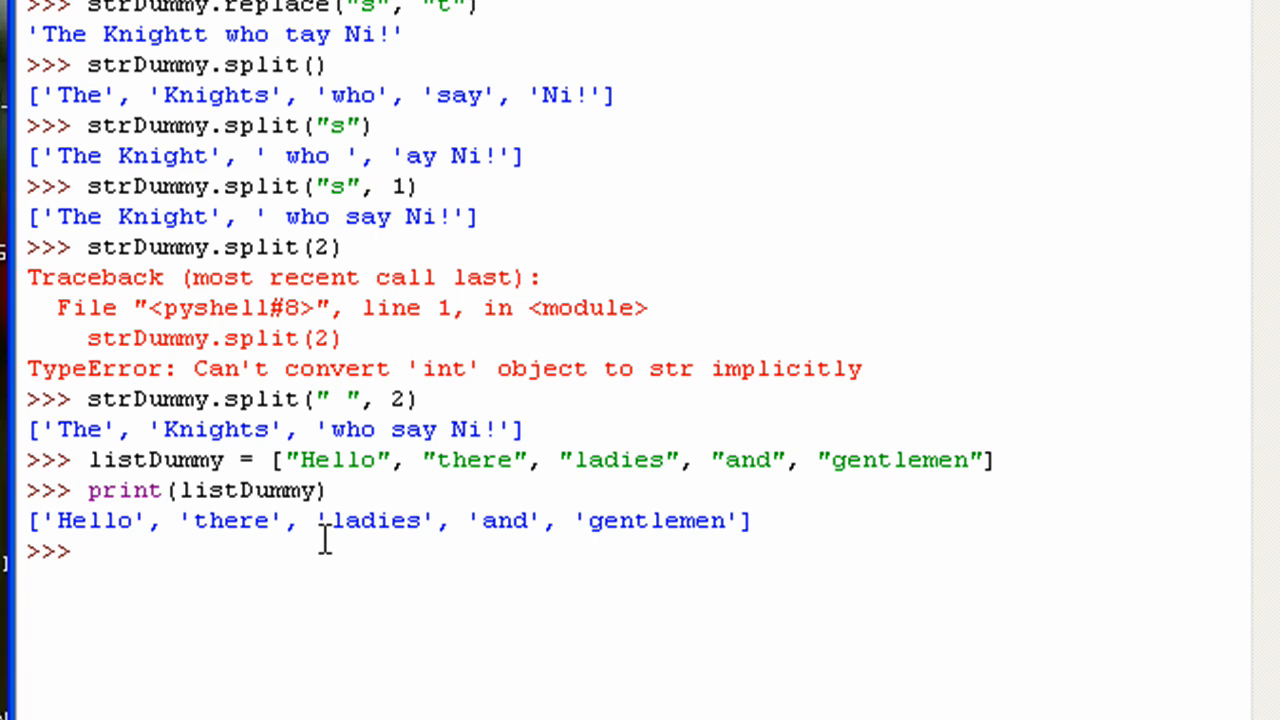
# Run " ".join(listDummy) to return 'Hello there ladies and gentlemen'.
pyautogui.write('" "')
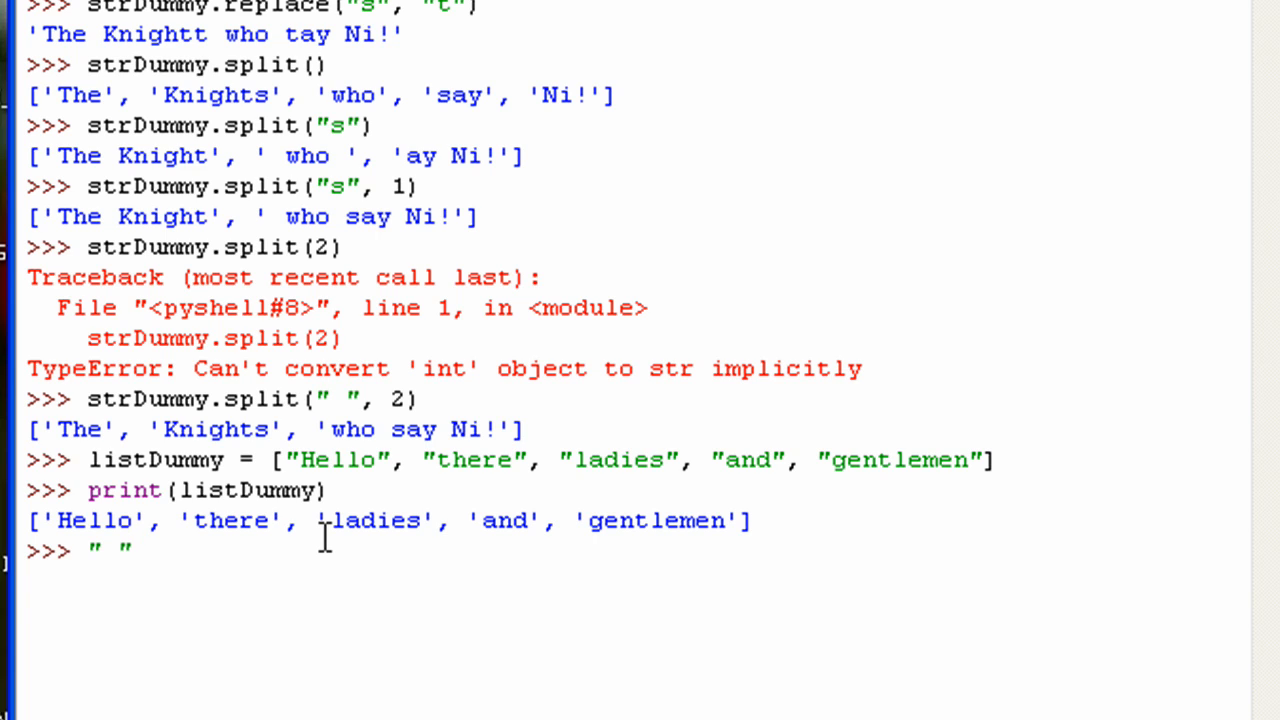
pyautogui.write('.')
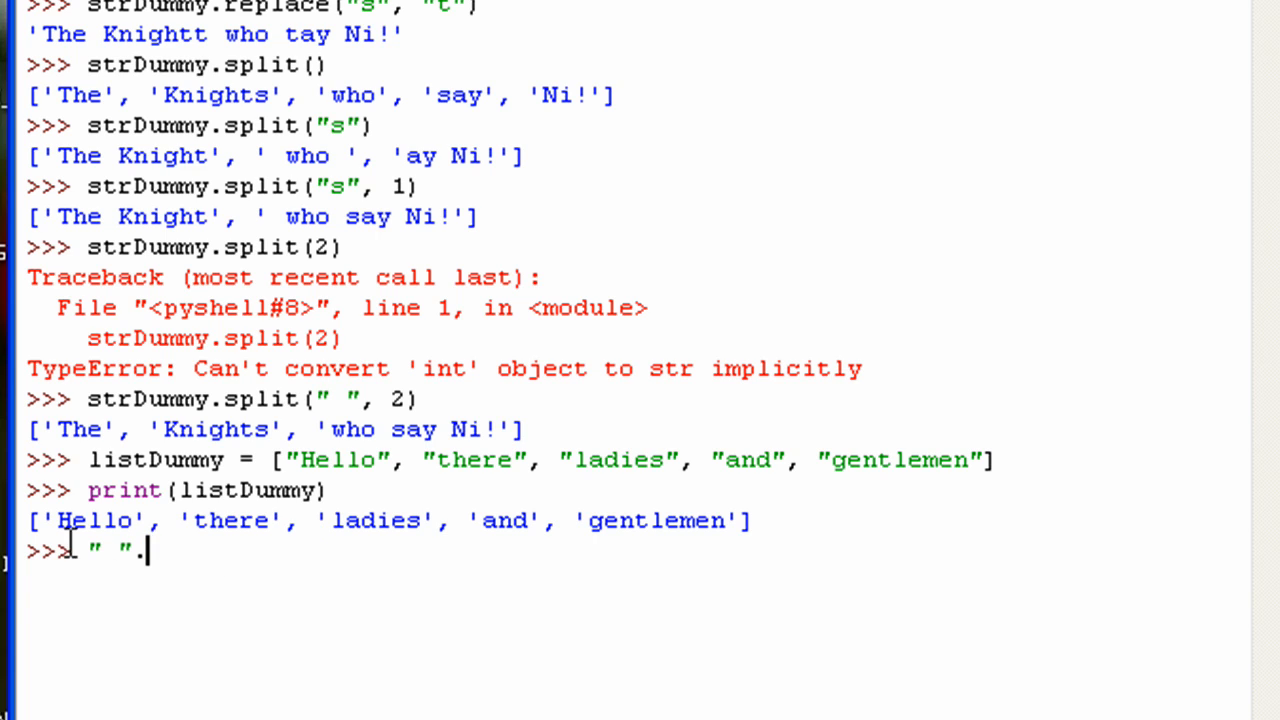
pyautogui.write('.')
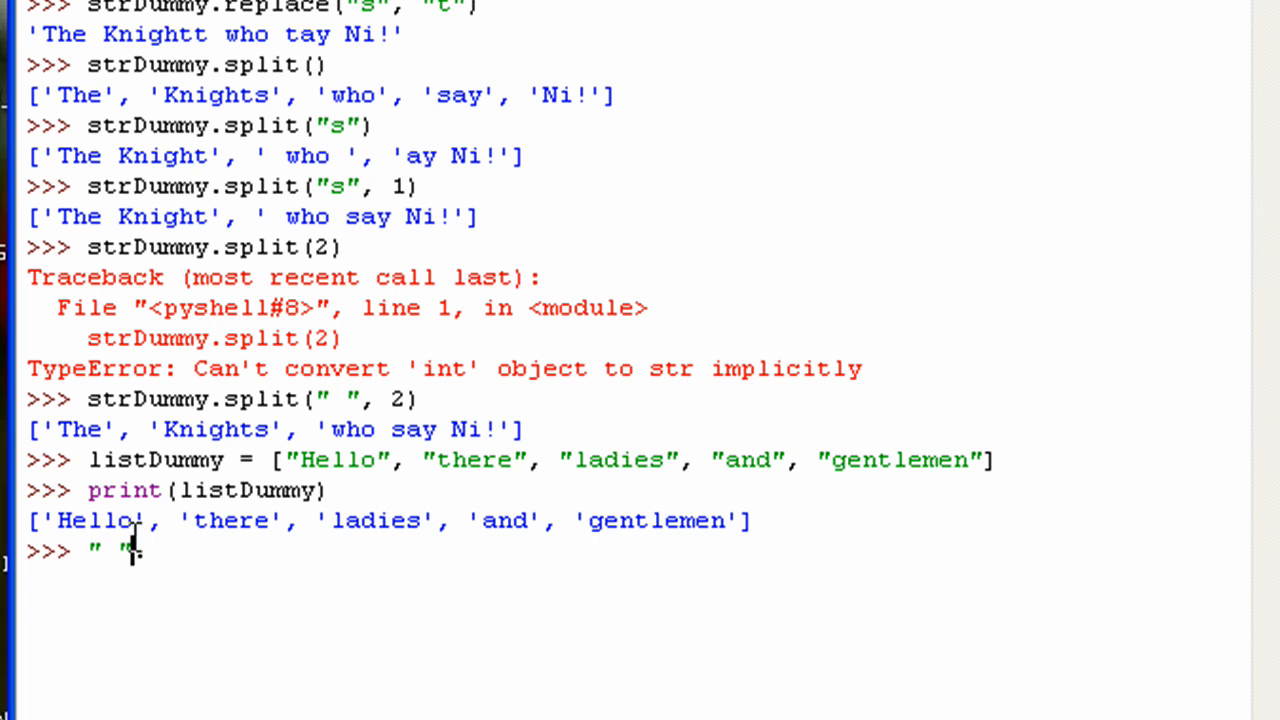
pyautogui.write('.')
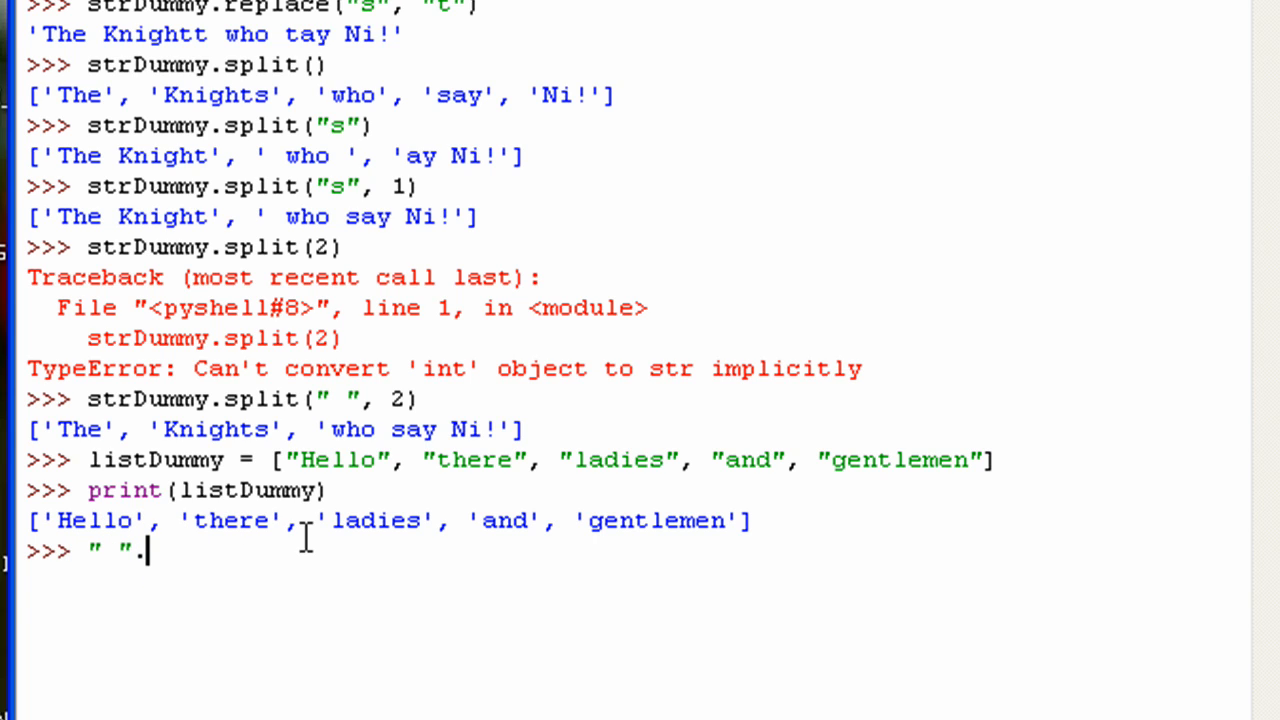
pyautogui.write('join()')
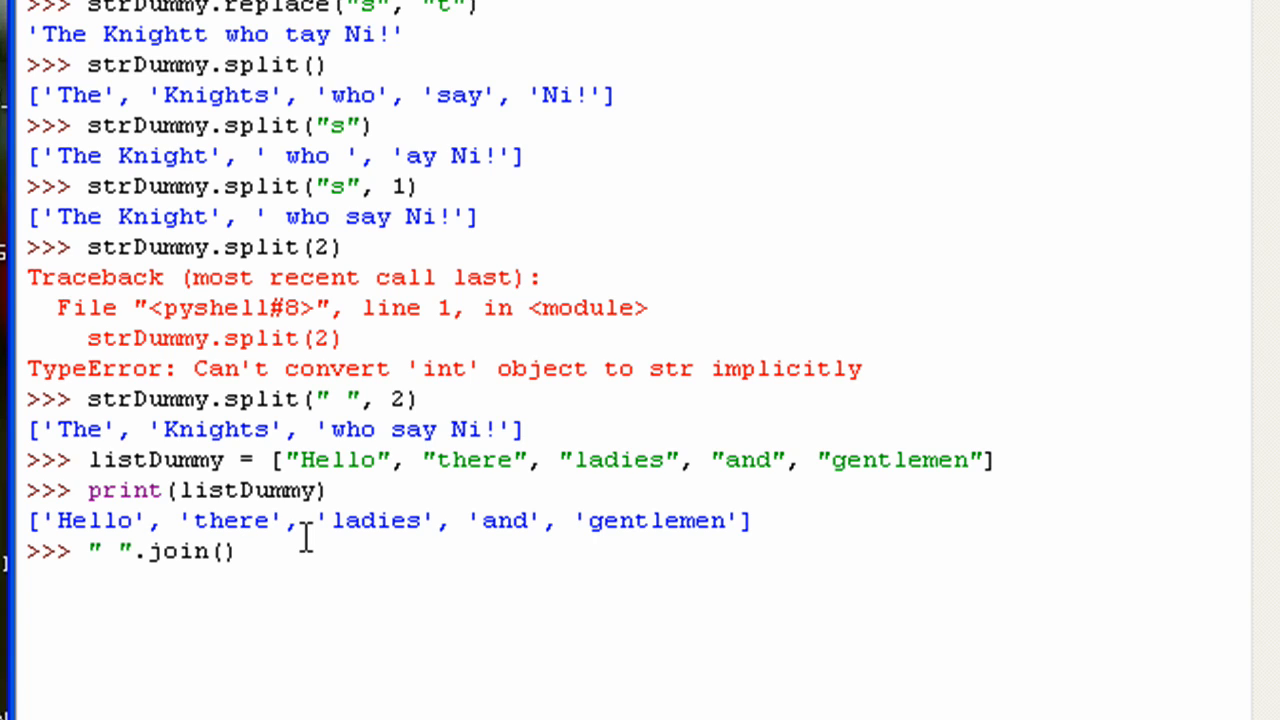
pyautogui.write('listDummy')
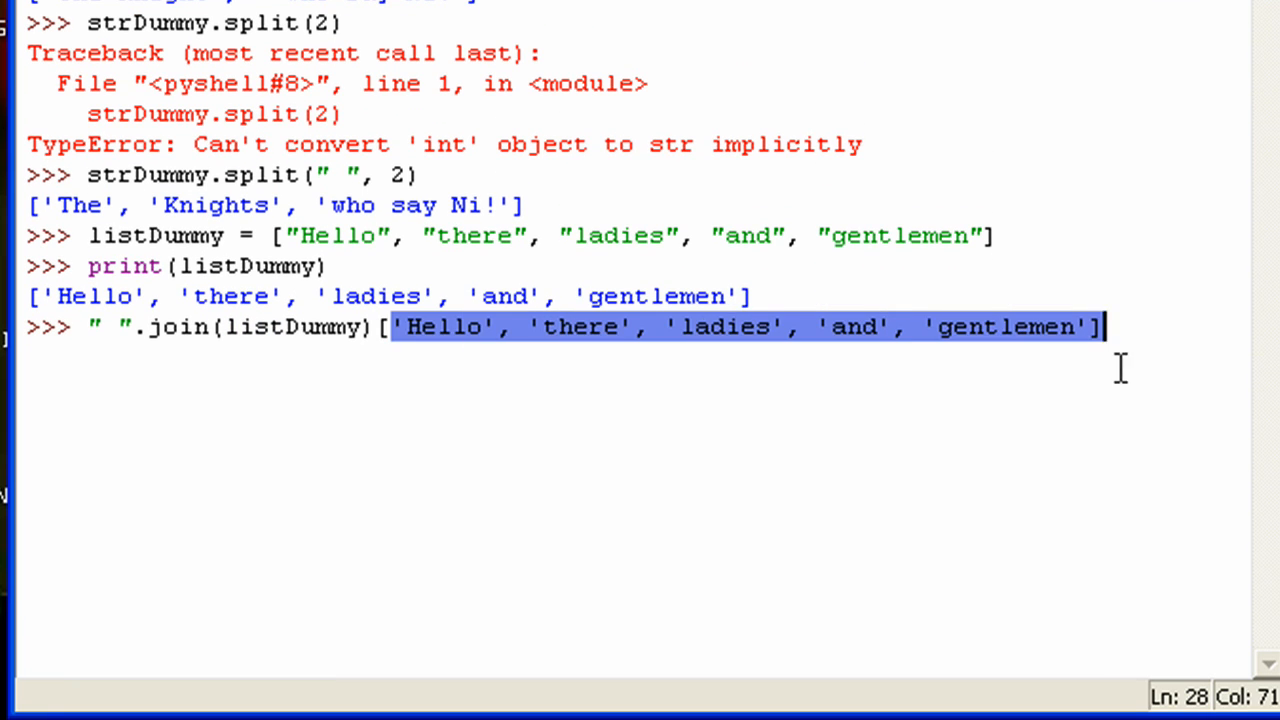
pyautogui.press('Return')
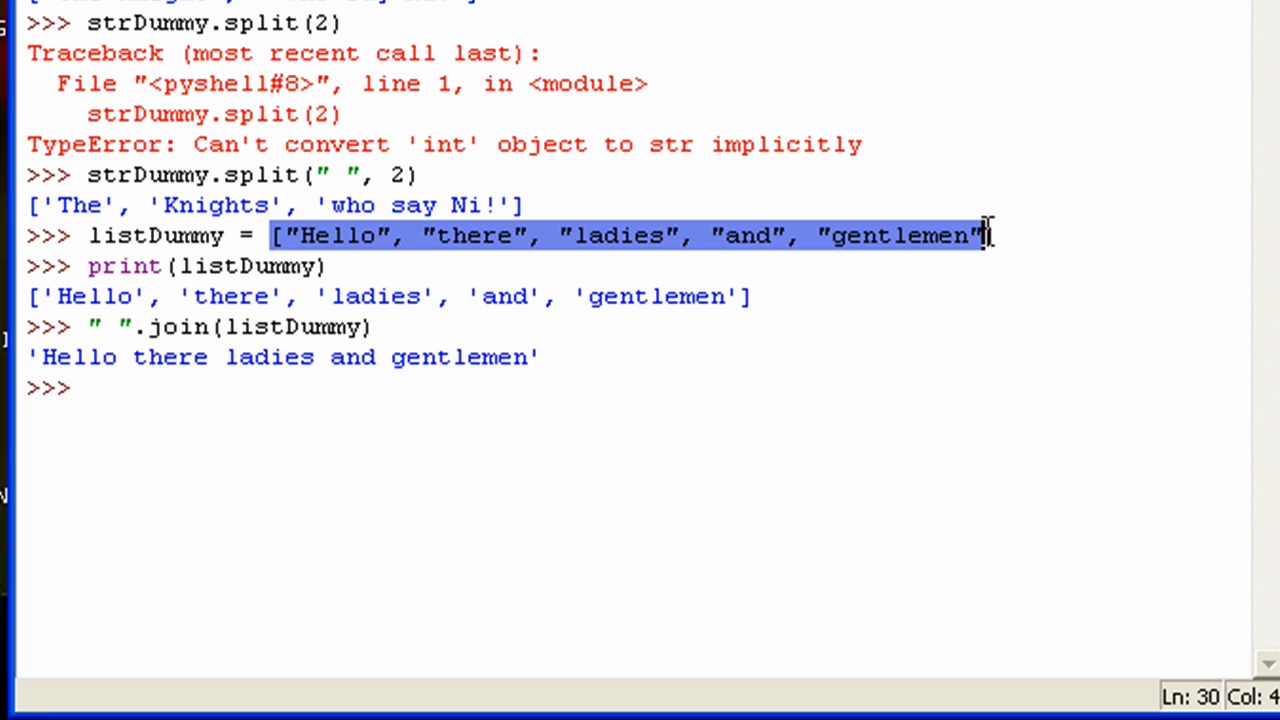
# Run print(listDummy) and highlight the output to show the list is unchanged.
pyautogui.click(150, 356)
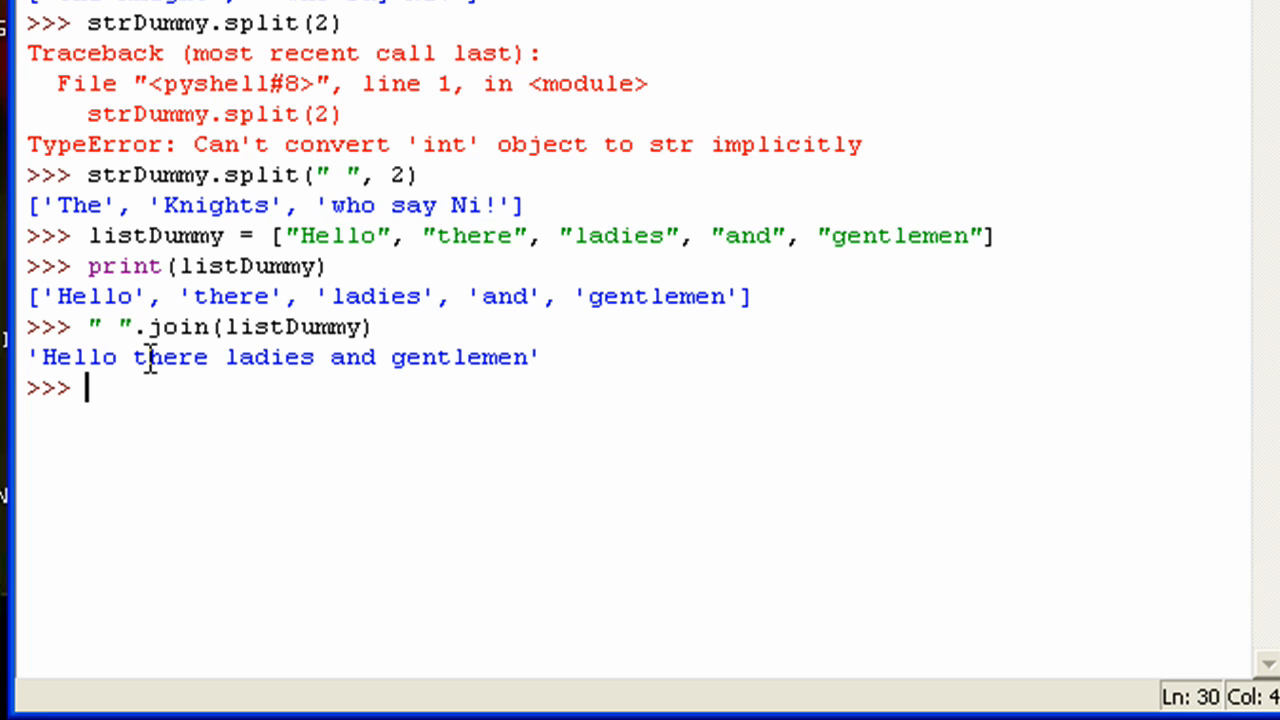
pyautogui.write('print(li')
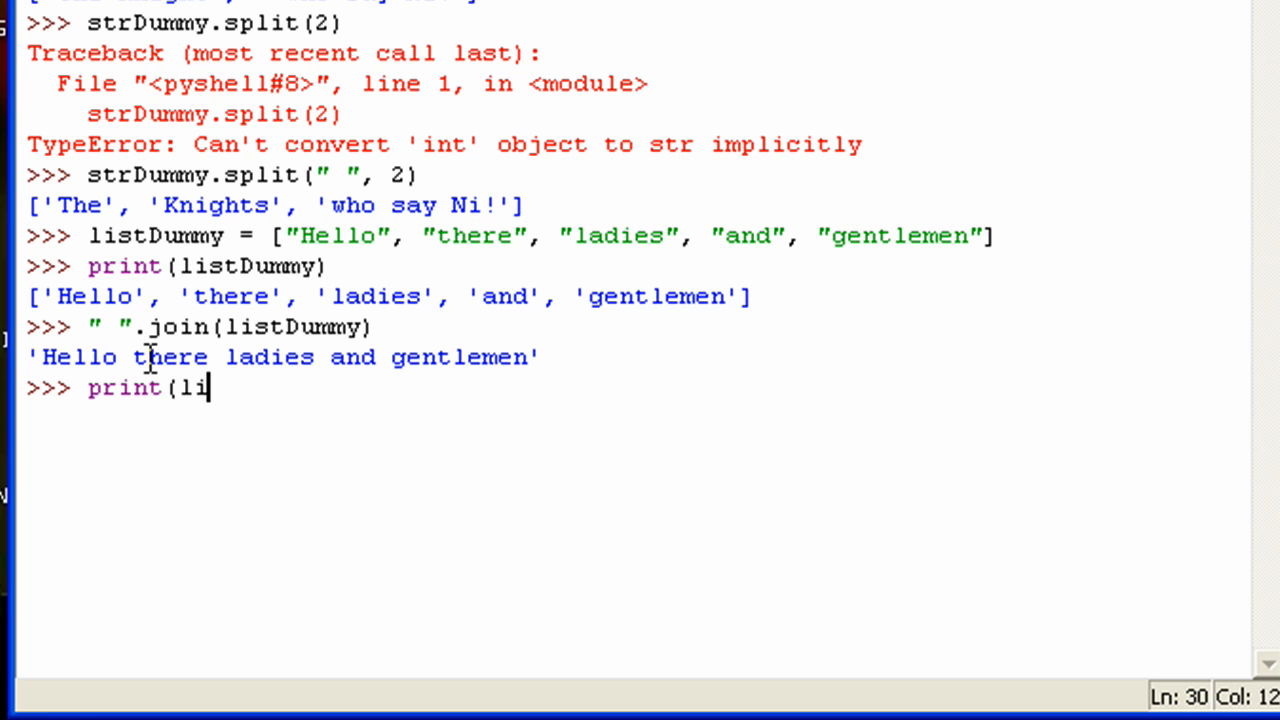
pyautogui.press('Return')
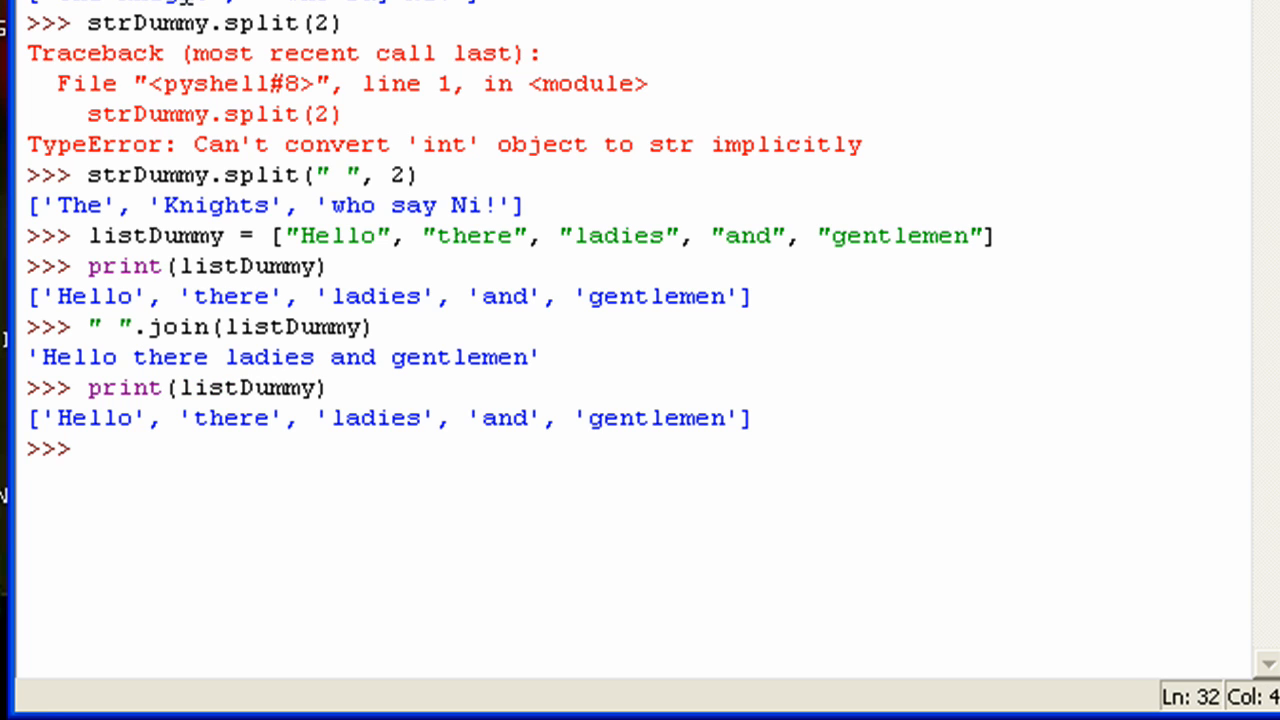
pyautogui.moveTo(30, 418); pyautogui.dragTo(756, 418)
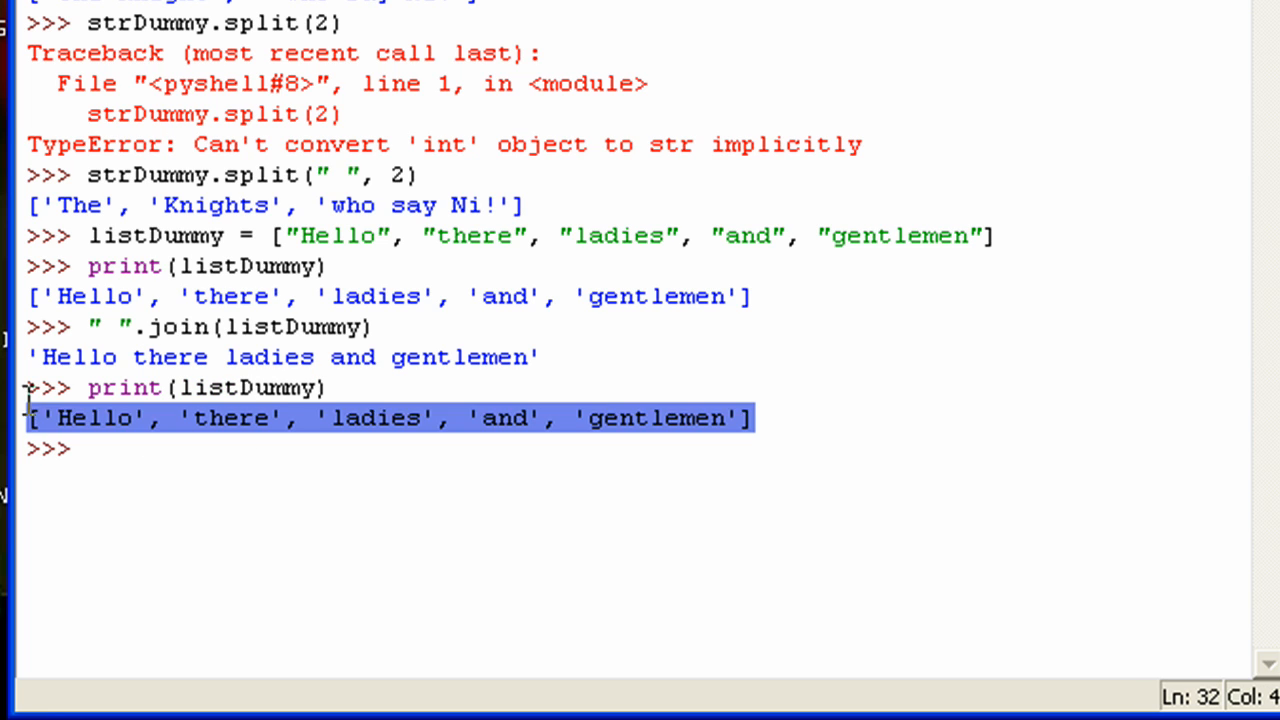
pyautogui.click(168, 436)
pyautogui.write('" ')
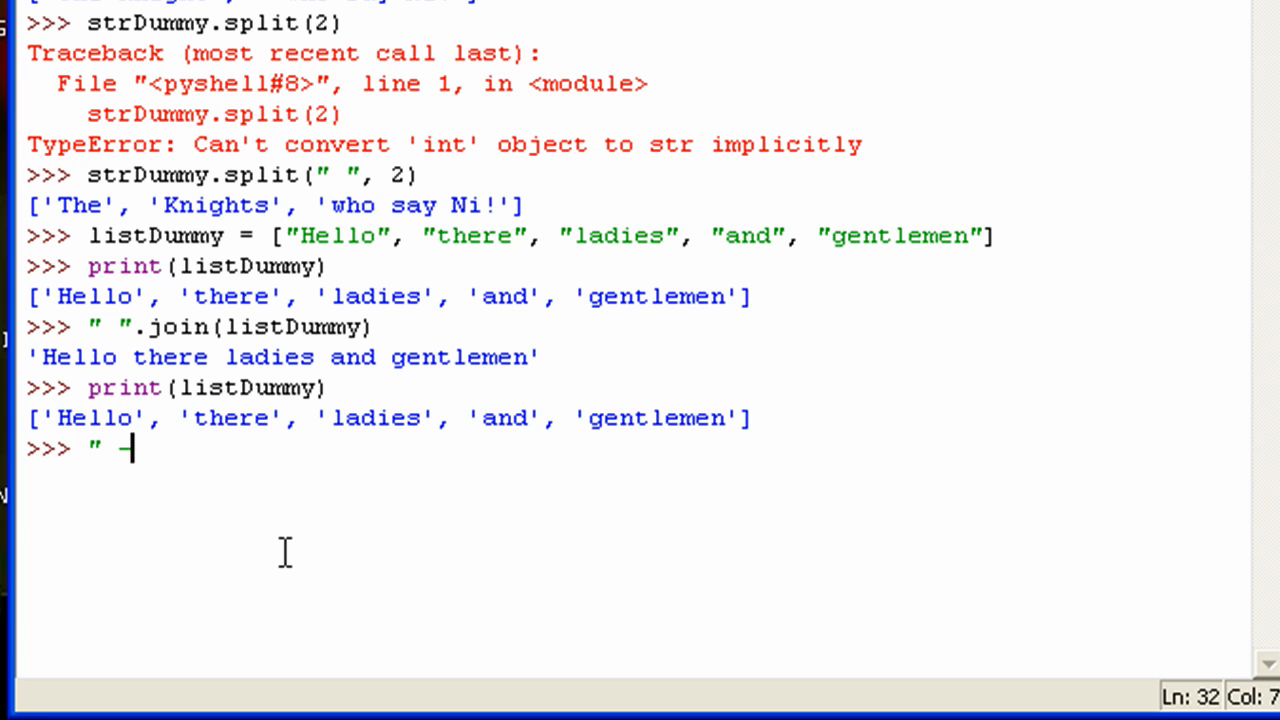
pyautogui.write('- ".joi')
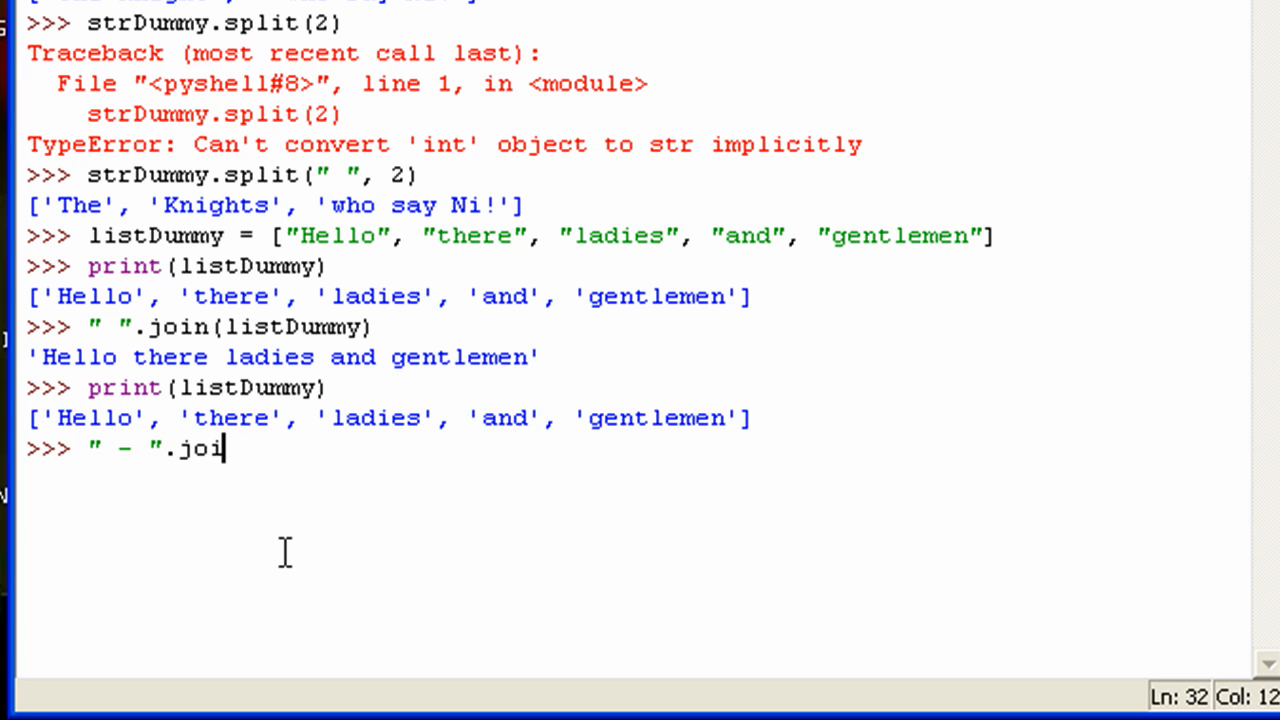
pyautogui.write('n(listDumm')
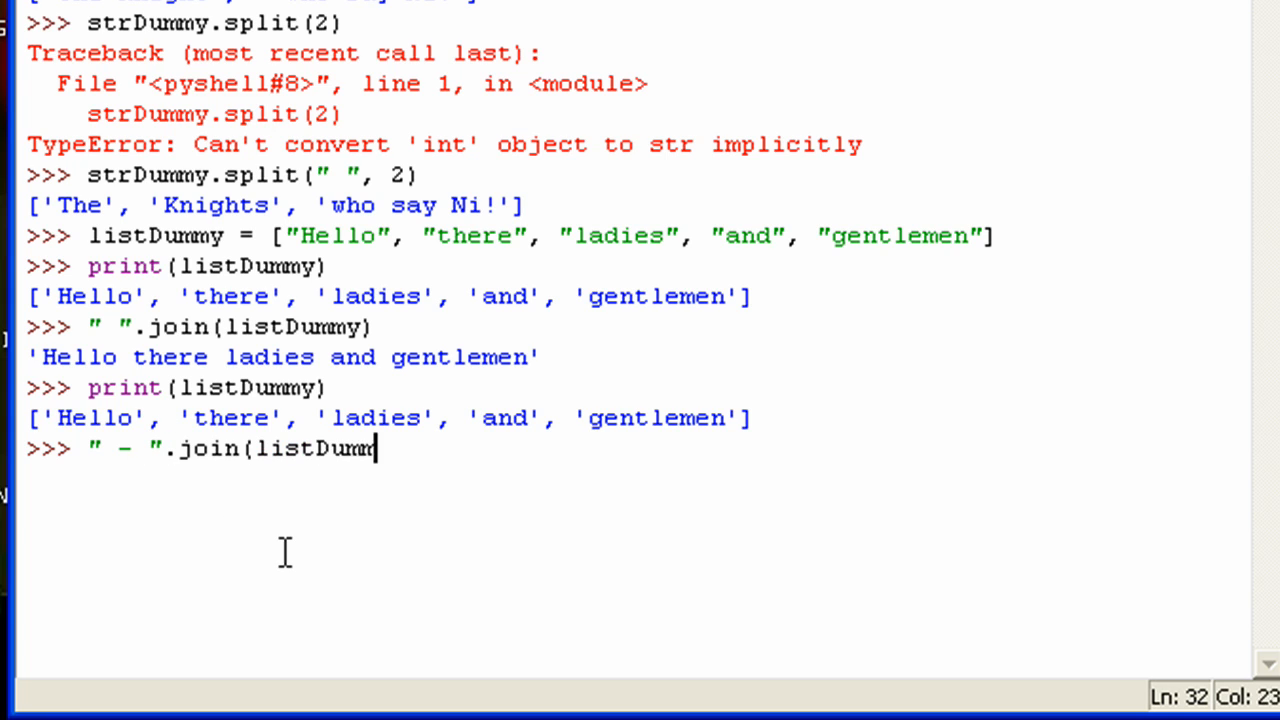
pyautogui.press('Return')
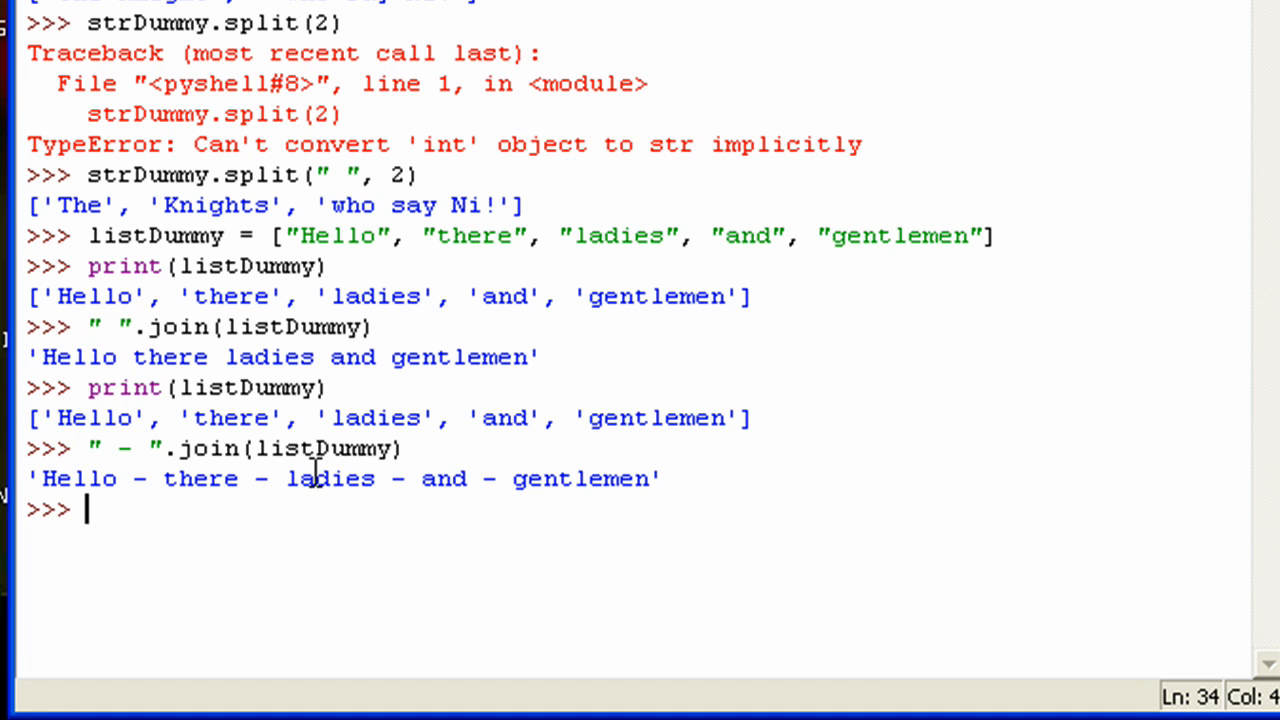
pyautogui.write('strD')
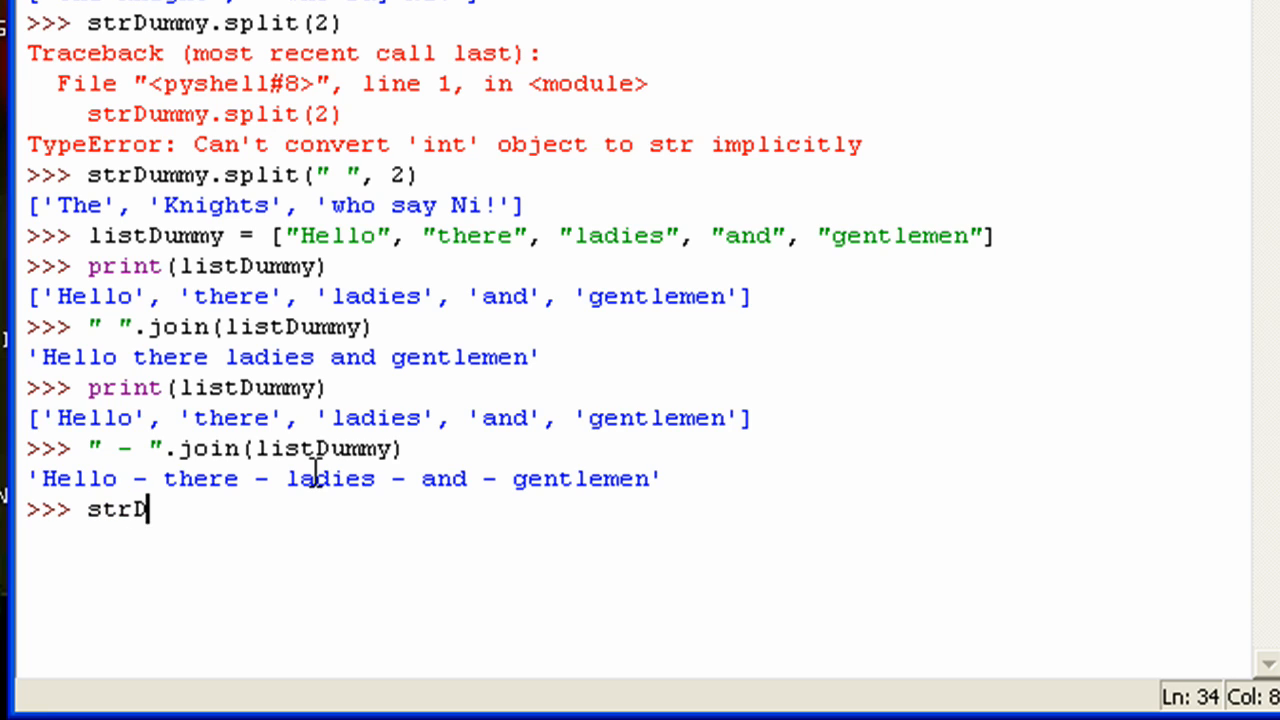
pyautogui.write('ummy.')
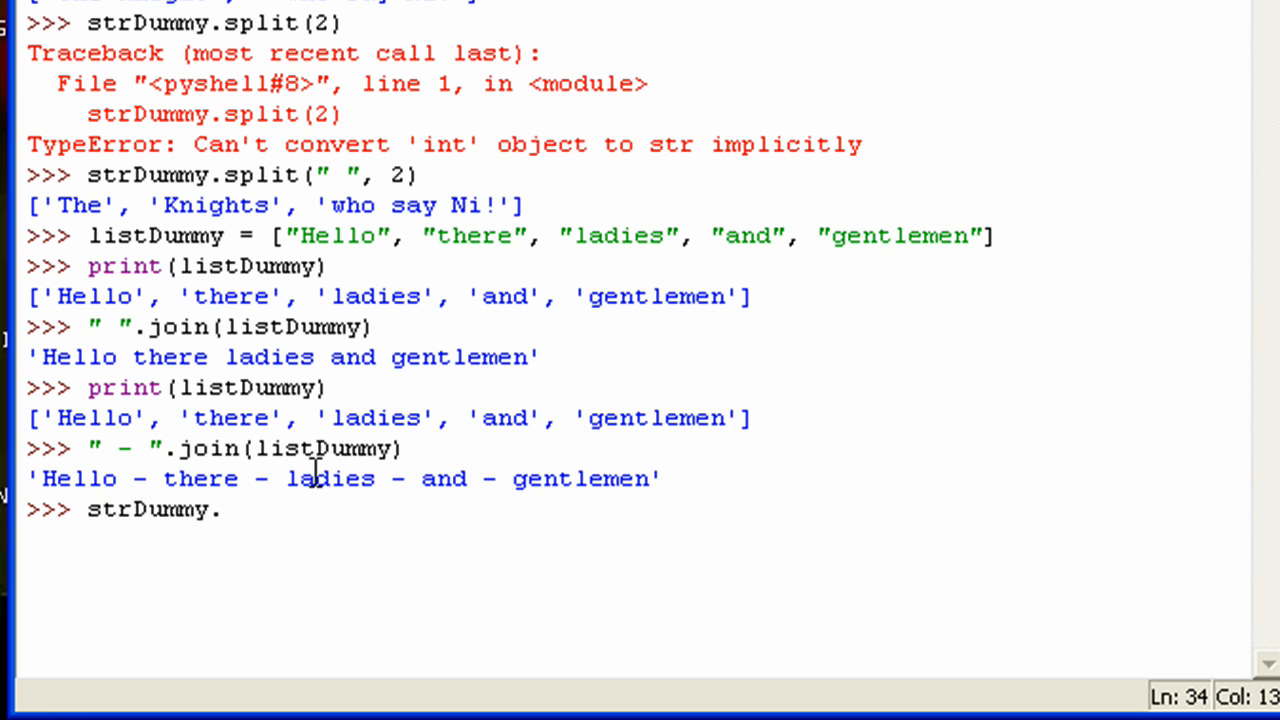
pyautogui.write('join(list')
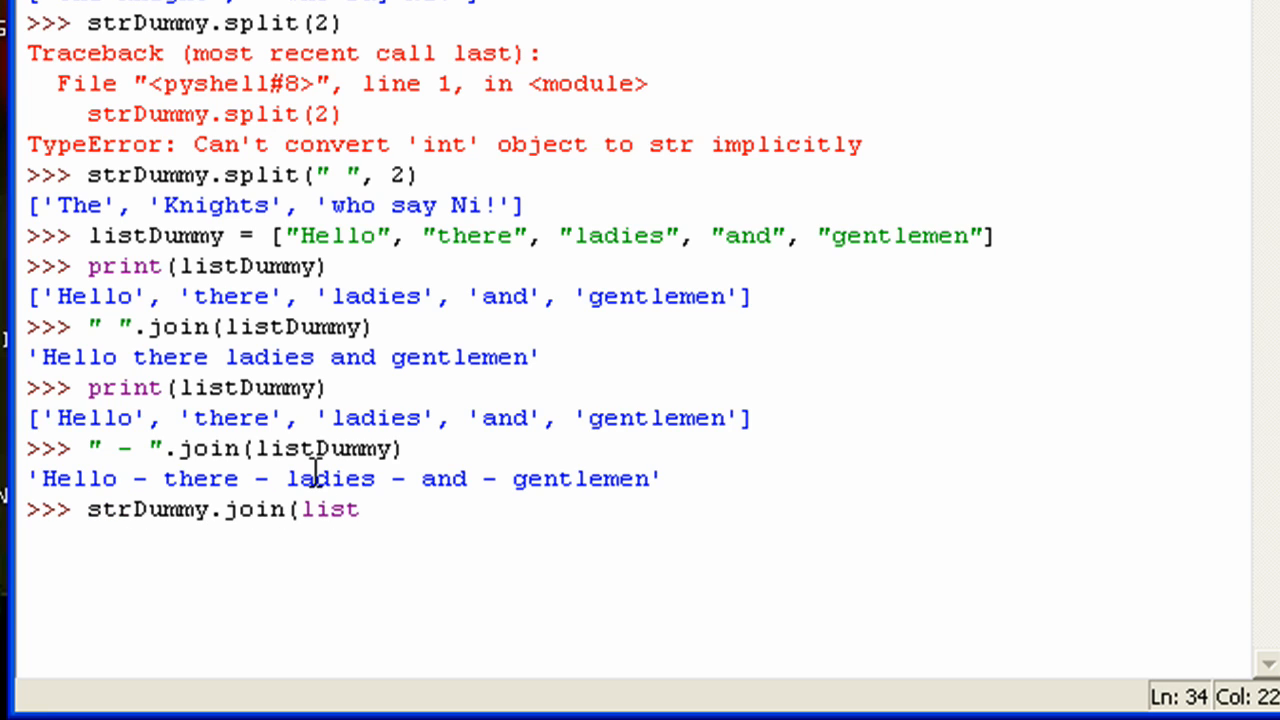
pyautogui.press('Return')
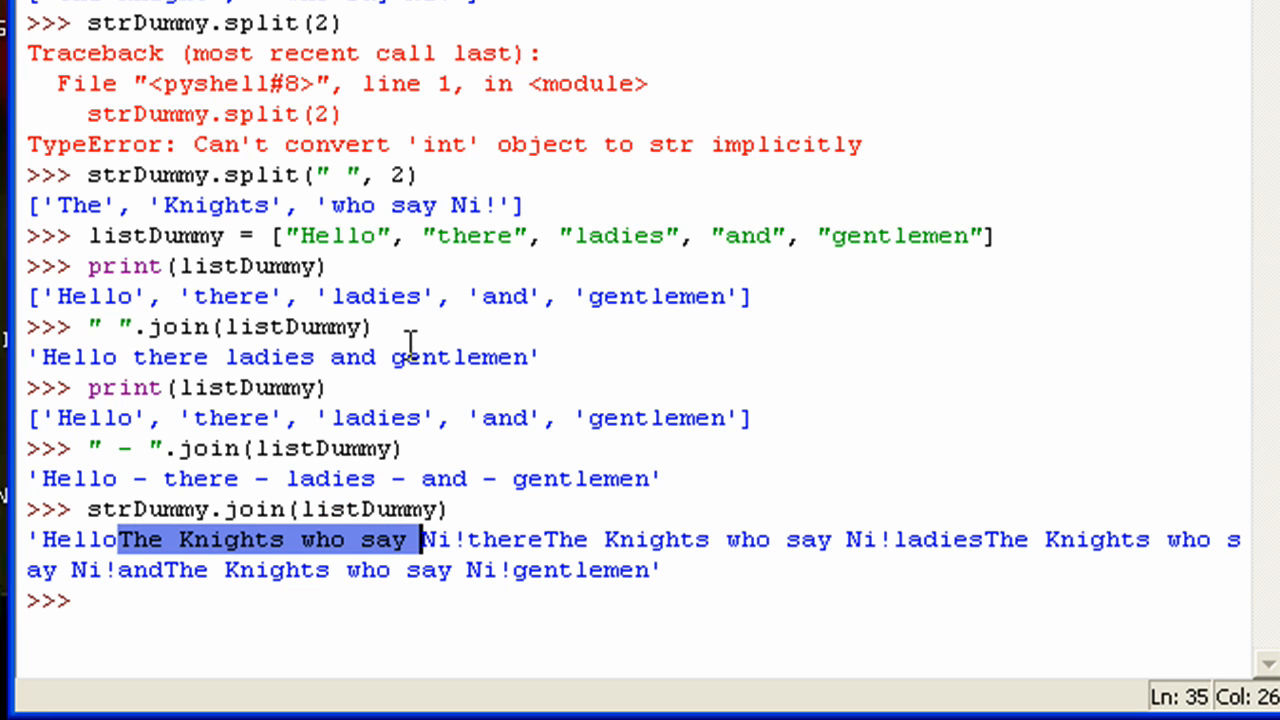
pyautogui.click(356, 204)
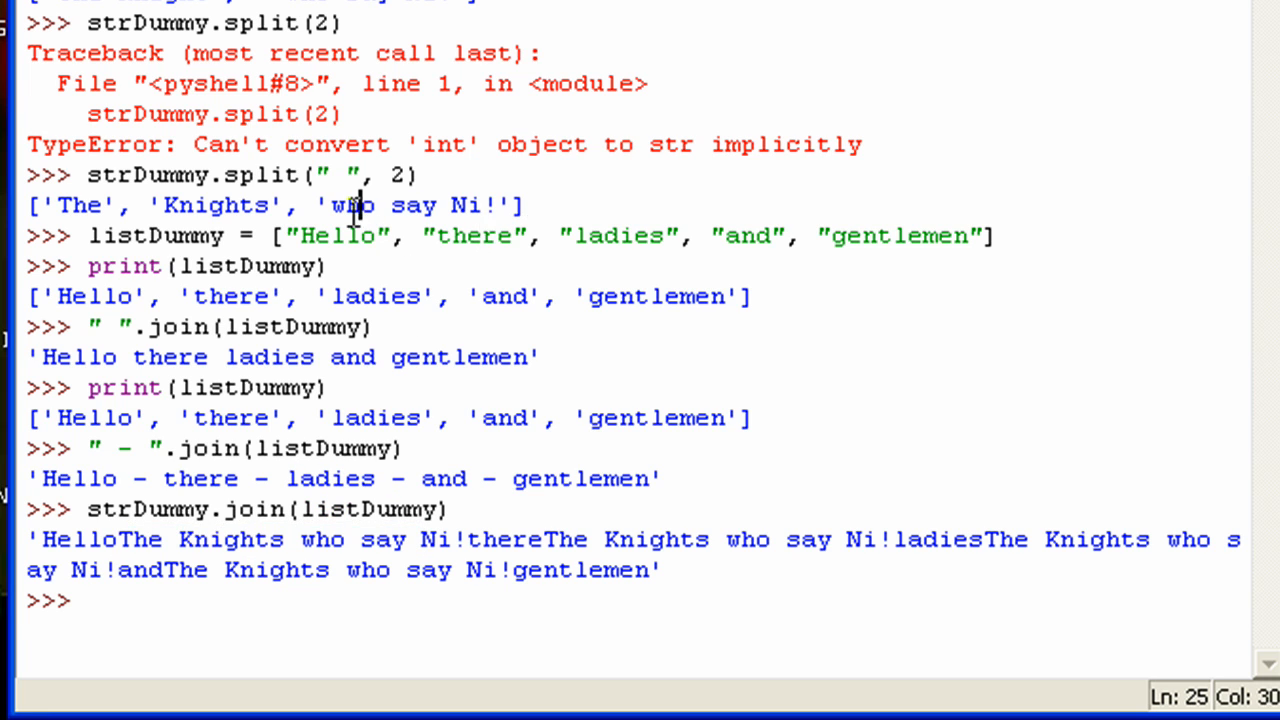
pyautogui.moveTo(120, 540); pyautogui.dragTo(448, 540)
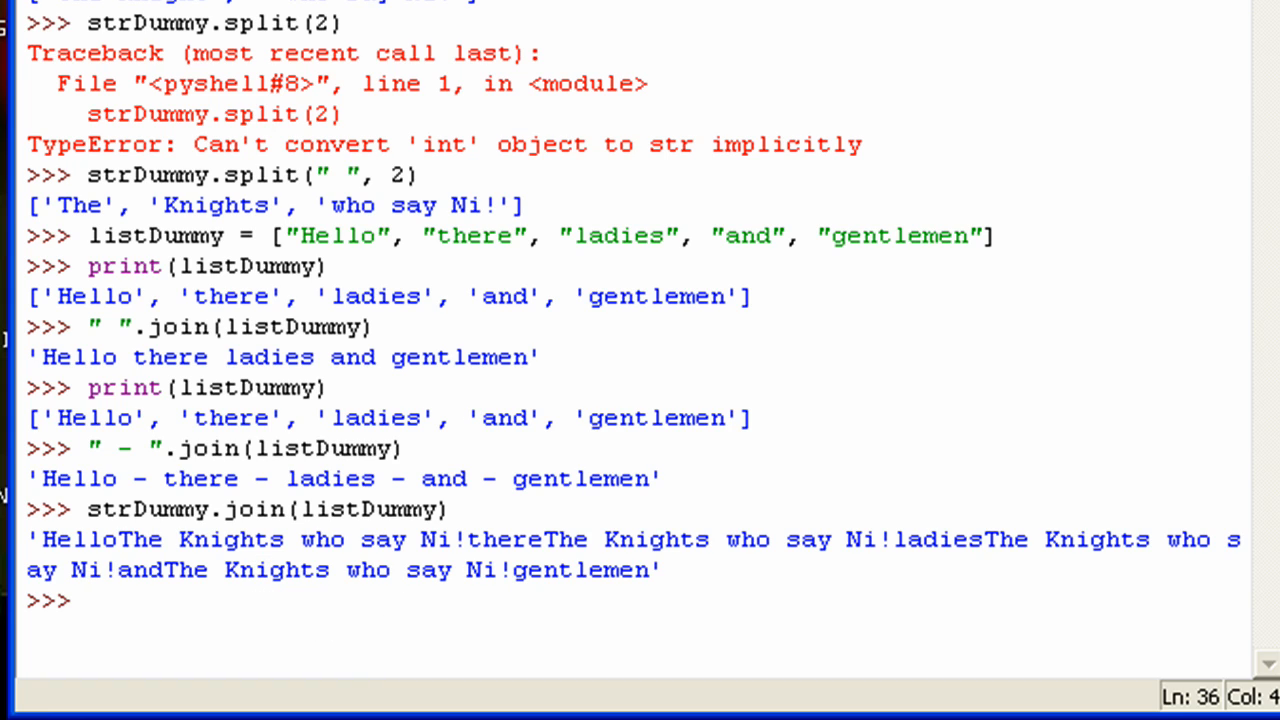
pyautogui.moveTo(448, 62)
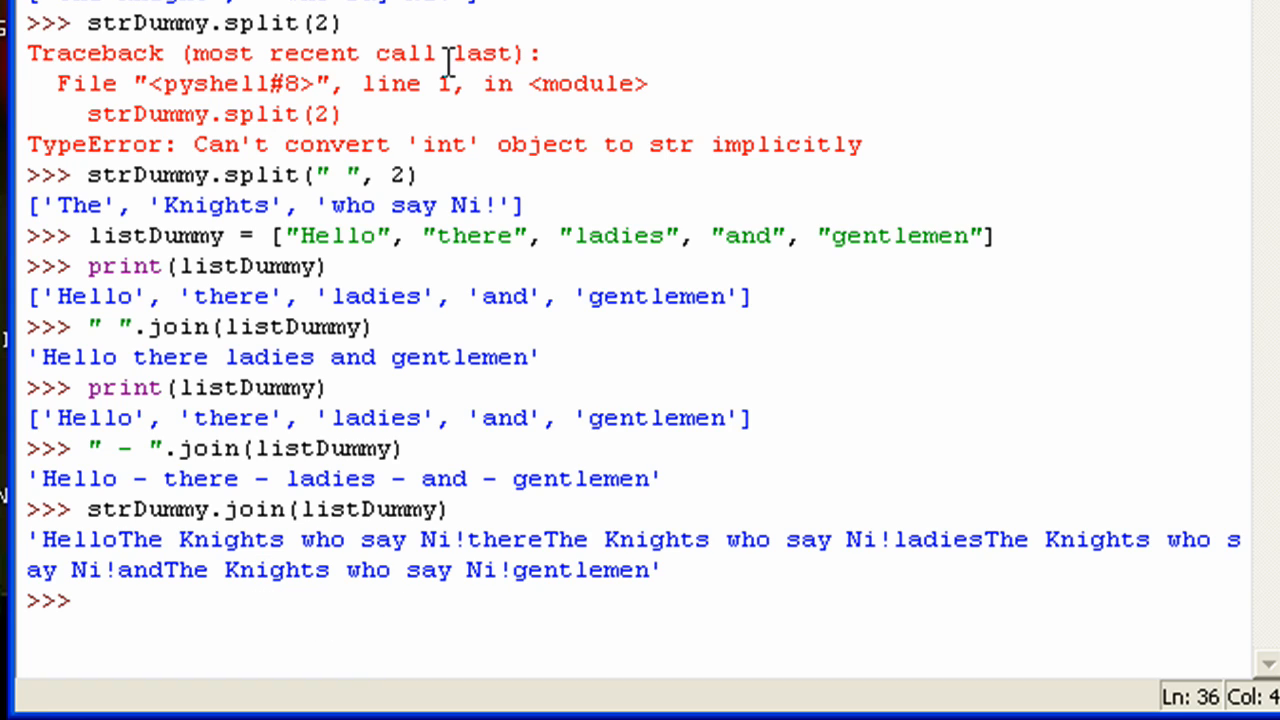
pyautogui.moveTo(448, 62)
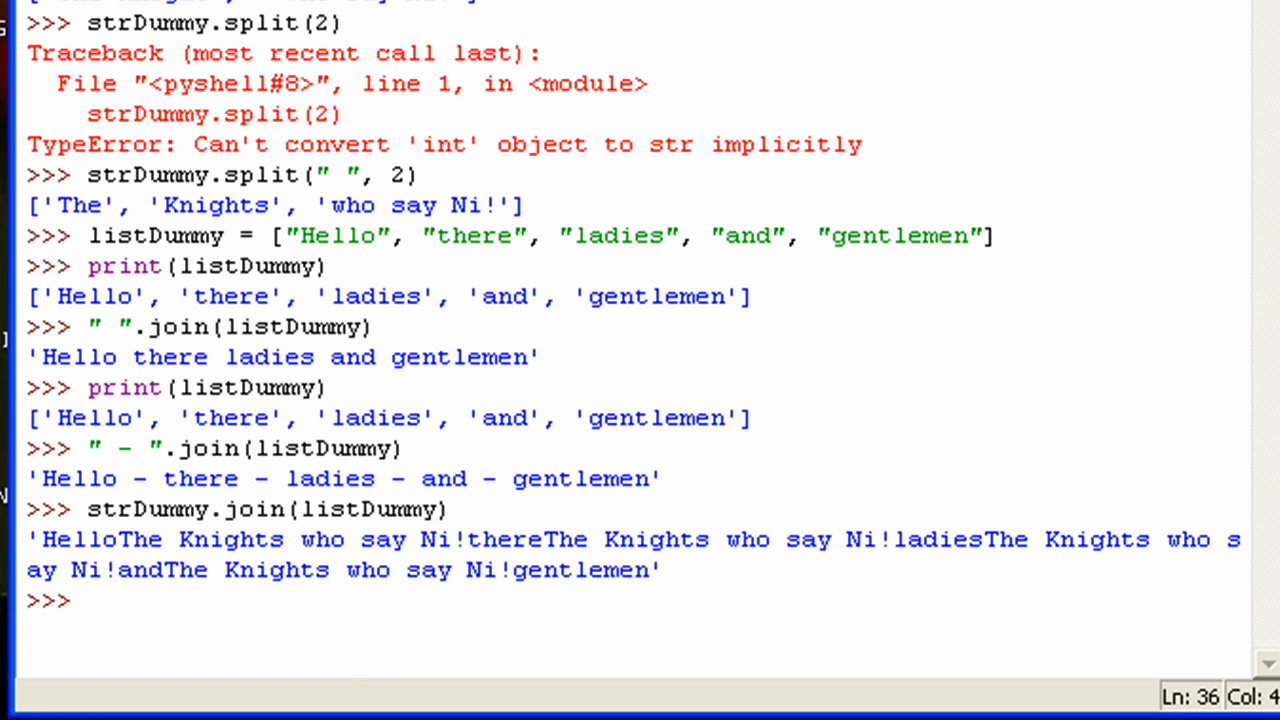
# Run str.split(strDummy) to get the sentence as a list of words.
pyautogui.click(144, 550)
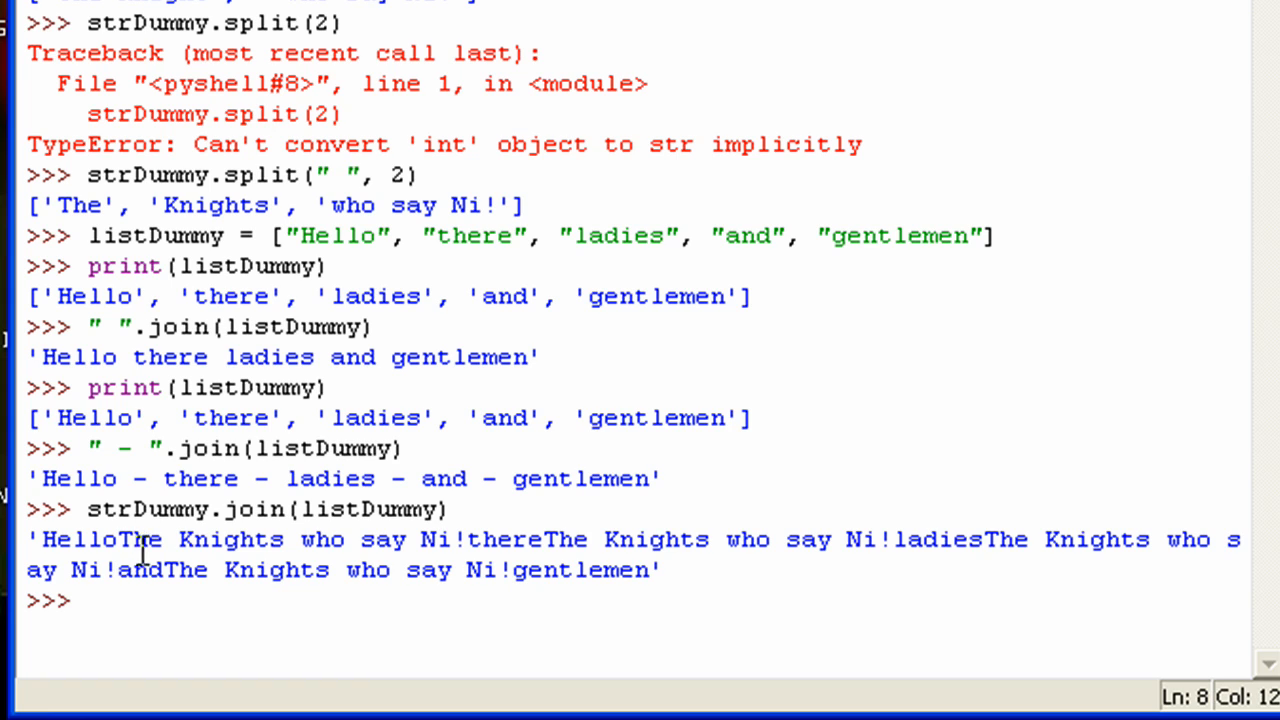
pyautogui.write('str')
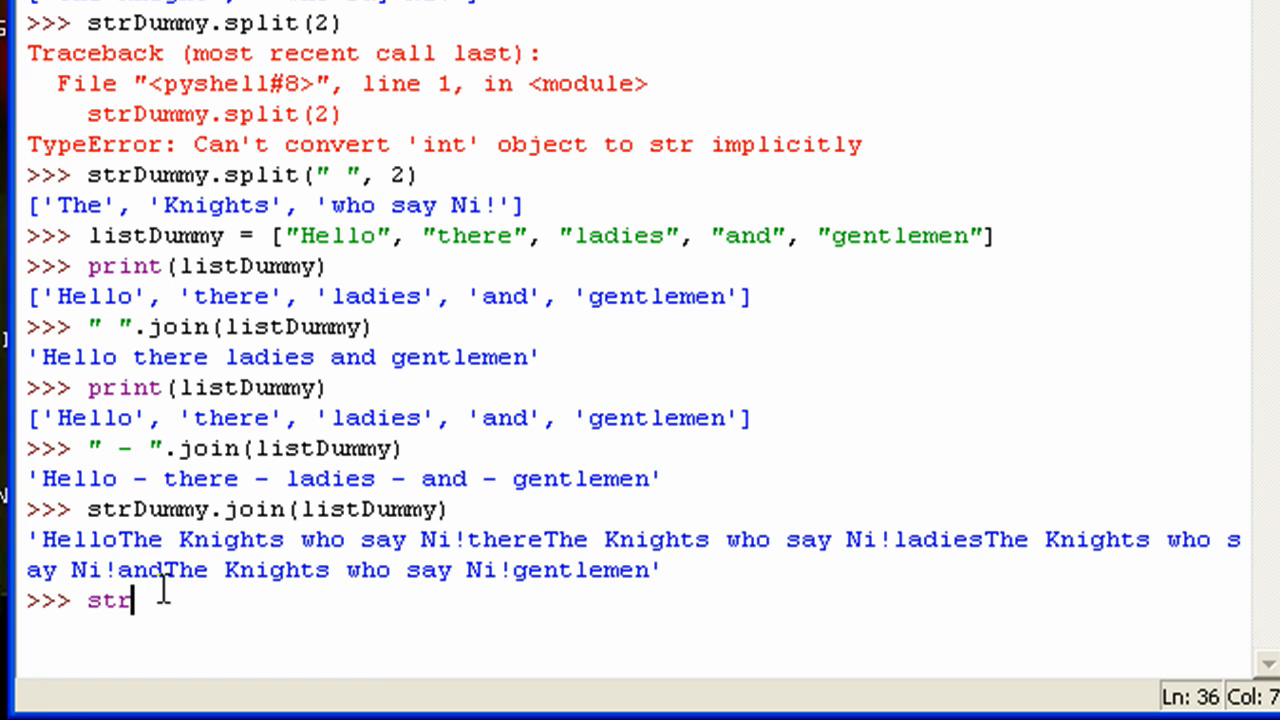
pyautogui.write('.')
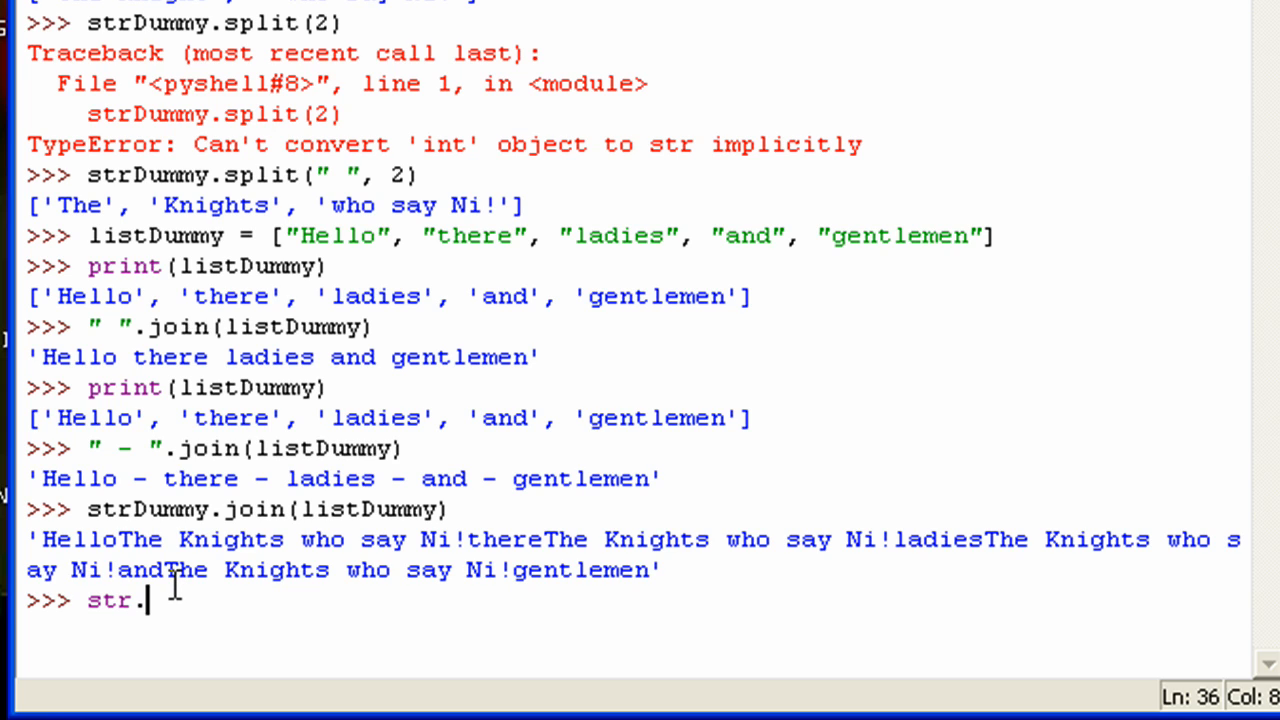
pyautogui.write('split(')
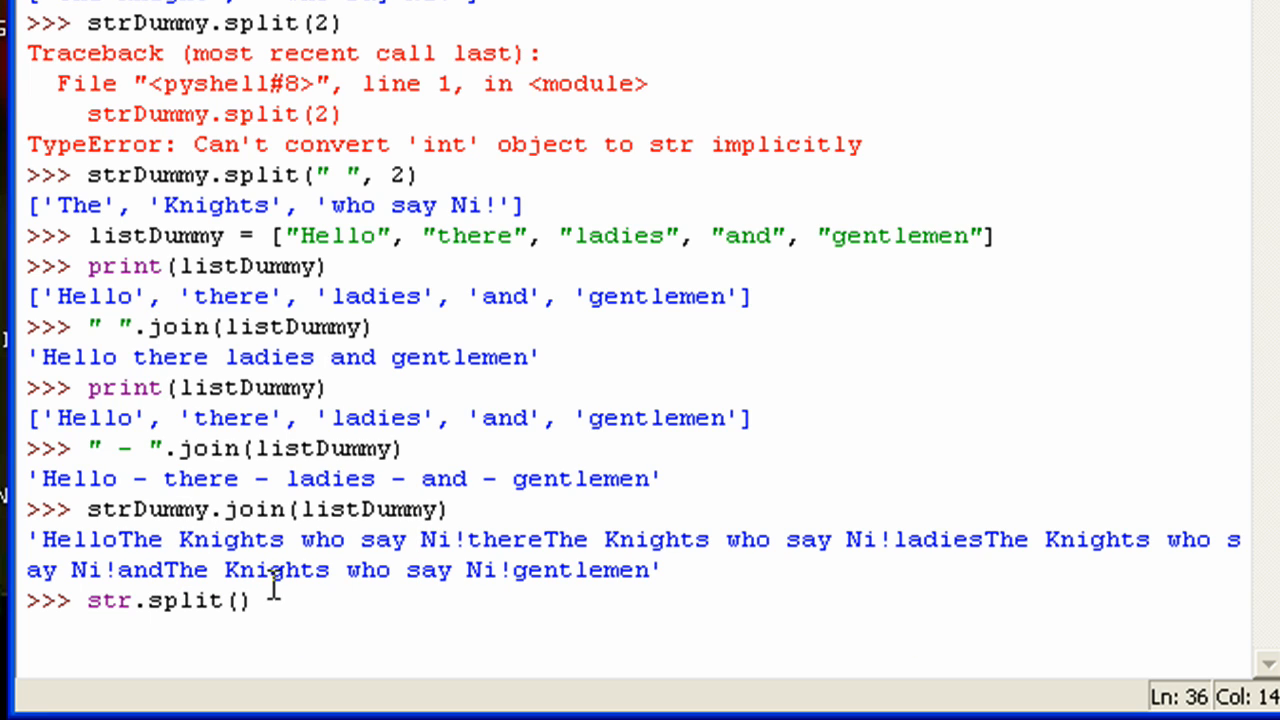
pyautogui.write('strDum')
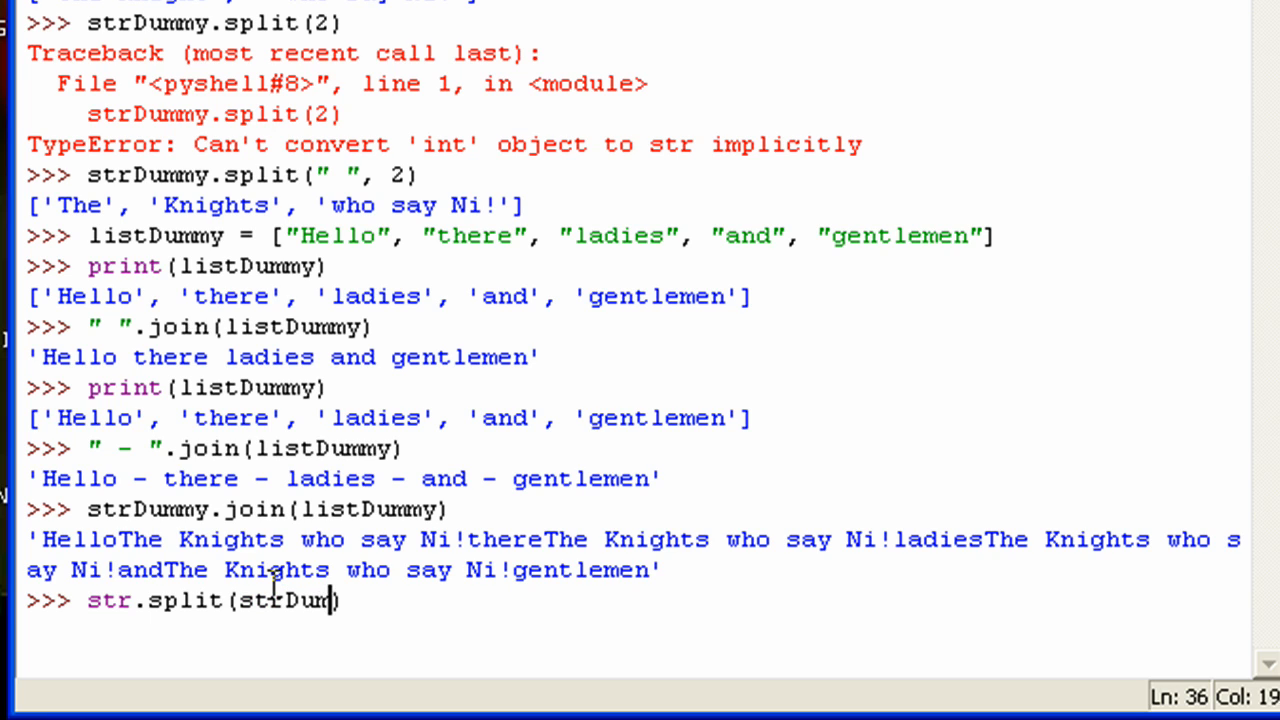
pyautogui.press('Return')
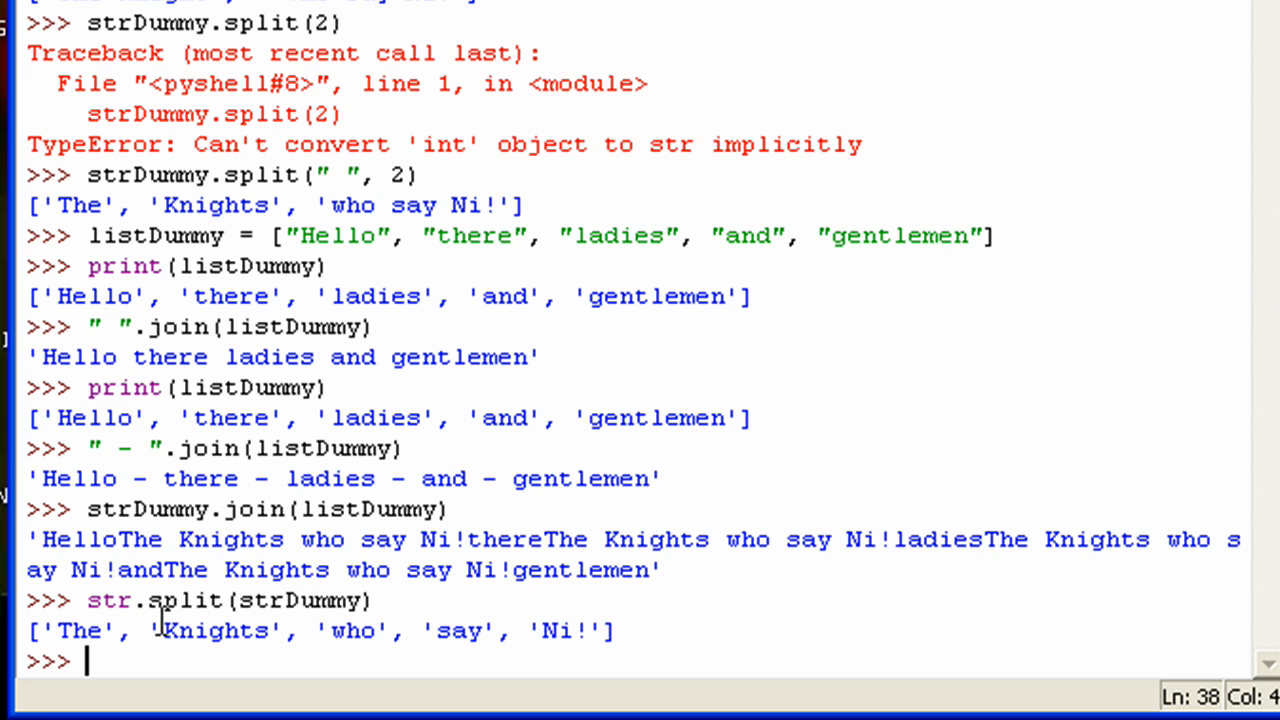
# Run str.upper(strDummy) to get 'THE KNIGHTS WHO SAY NI!'.
pyautogui.write('str.u')
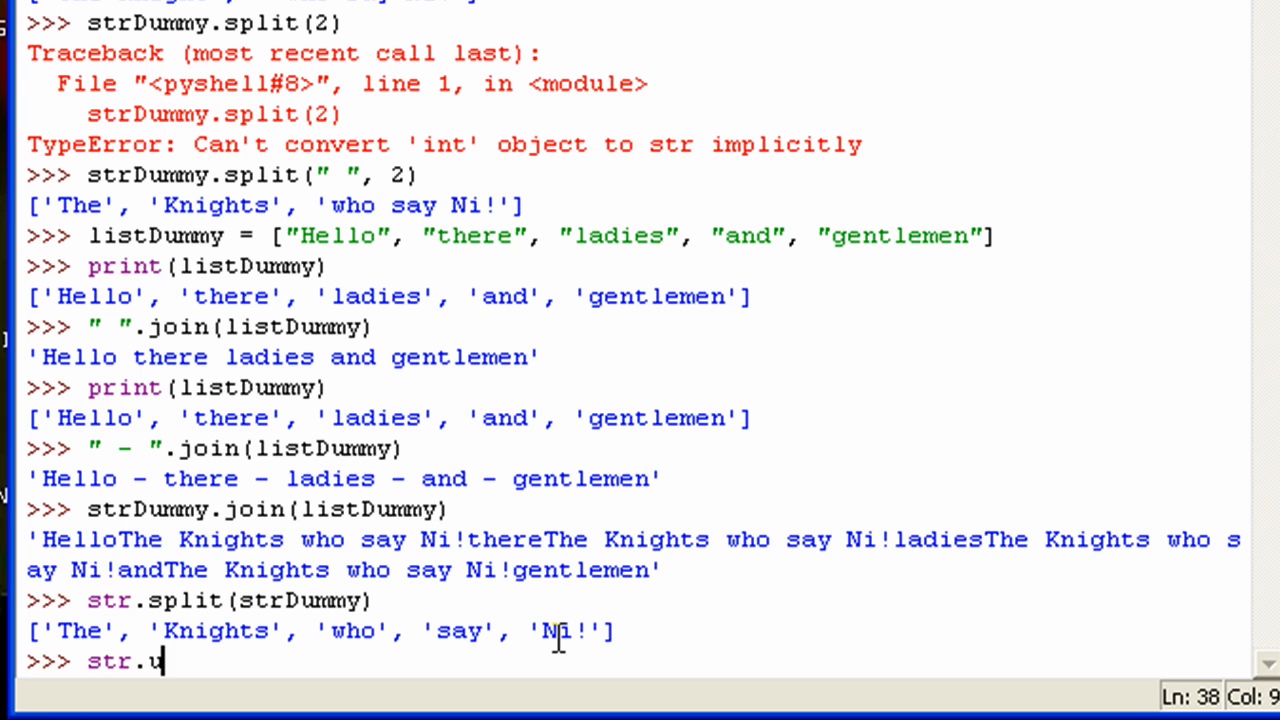
pyautogui.write('pper(str')
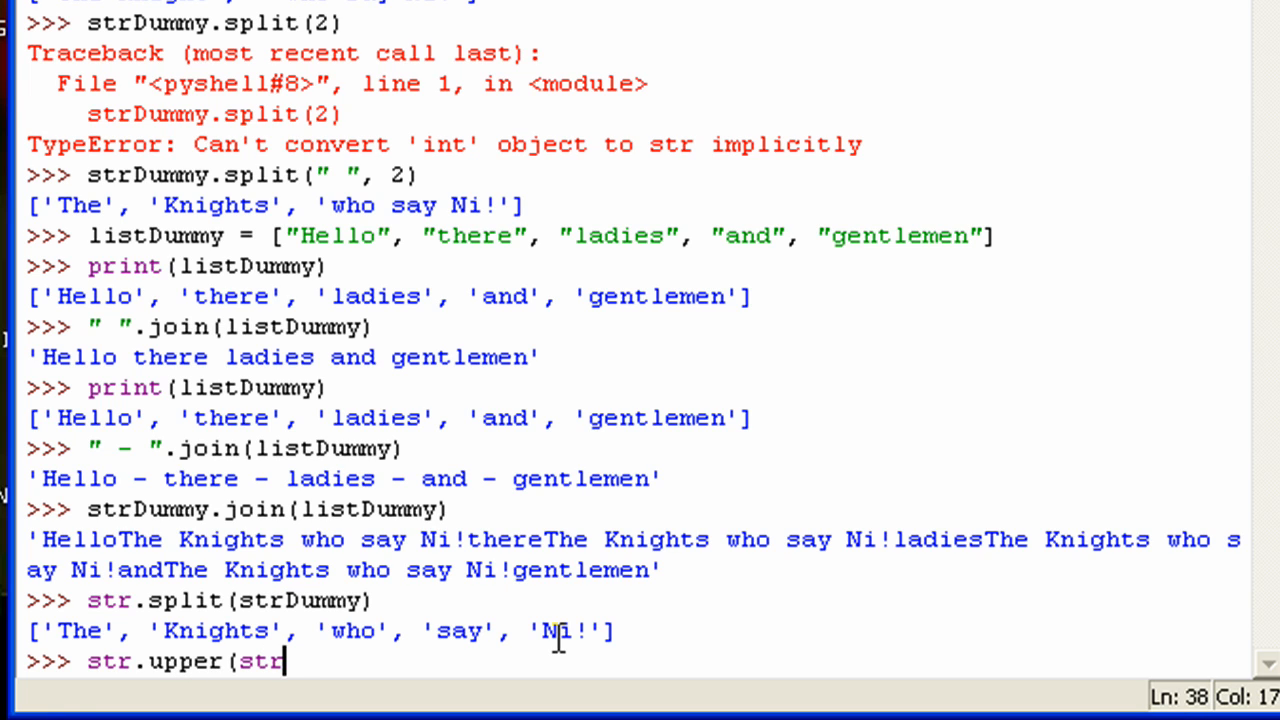
pyautogui.press('Return')
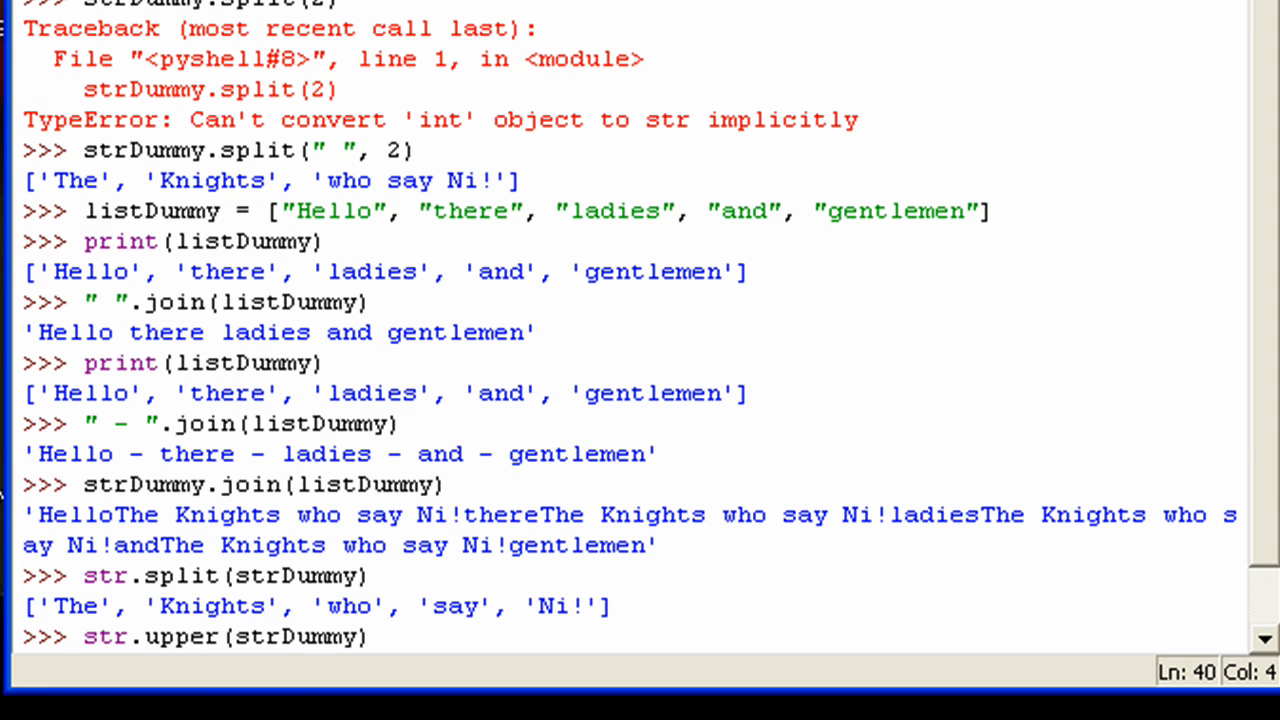
pyautogui.moveTo(260, 52)
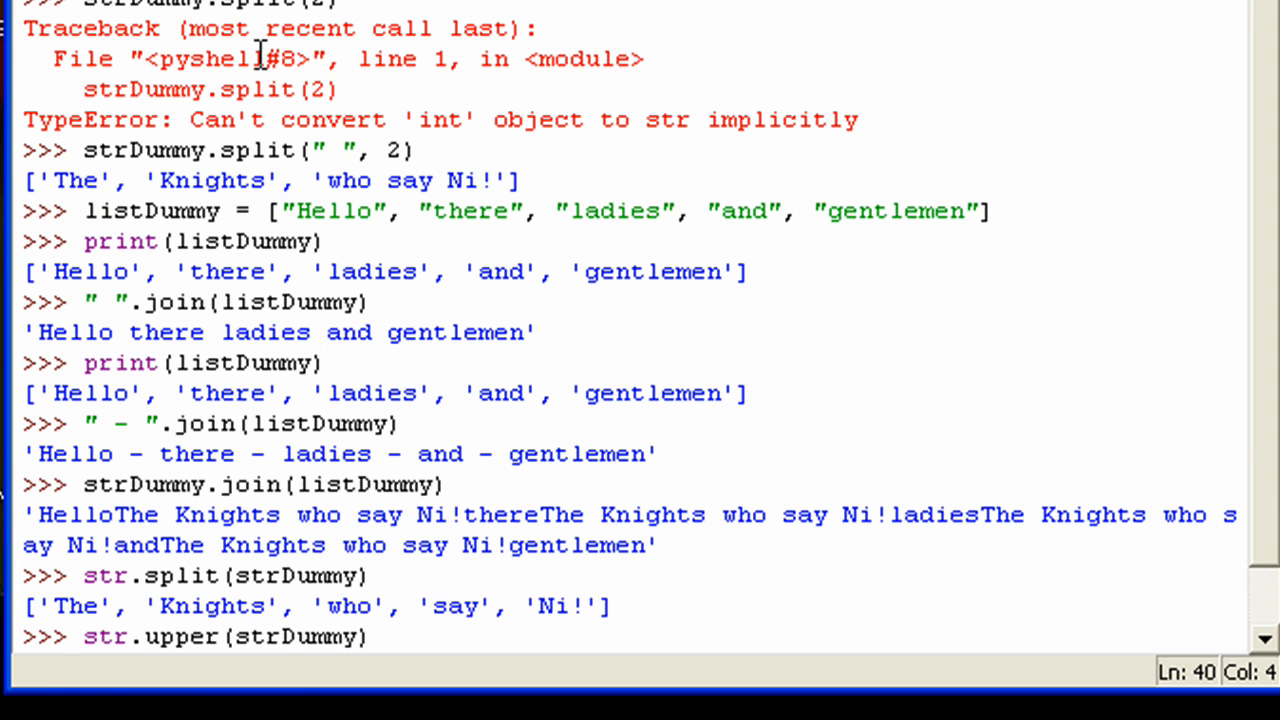
pyautogui.press('Return')
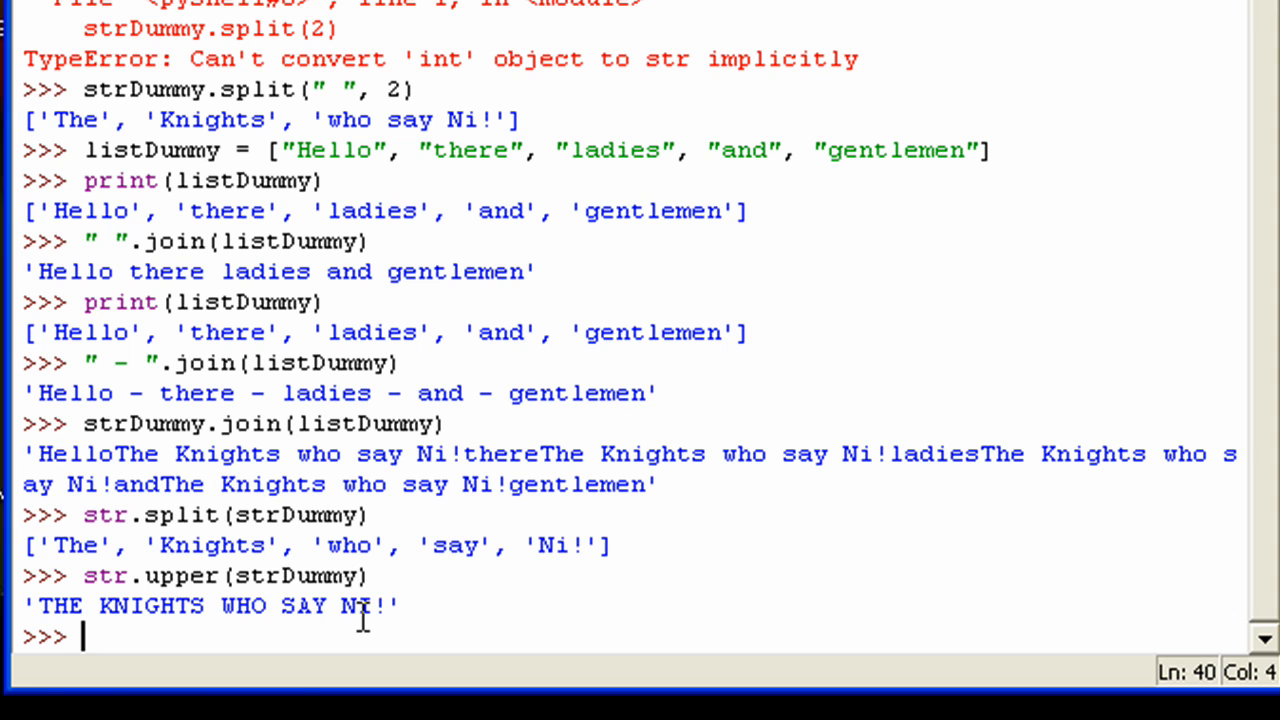
# Run help(str) and scroll through the printed str class documentation.
pyautogui.write('help')
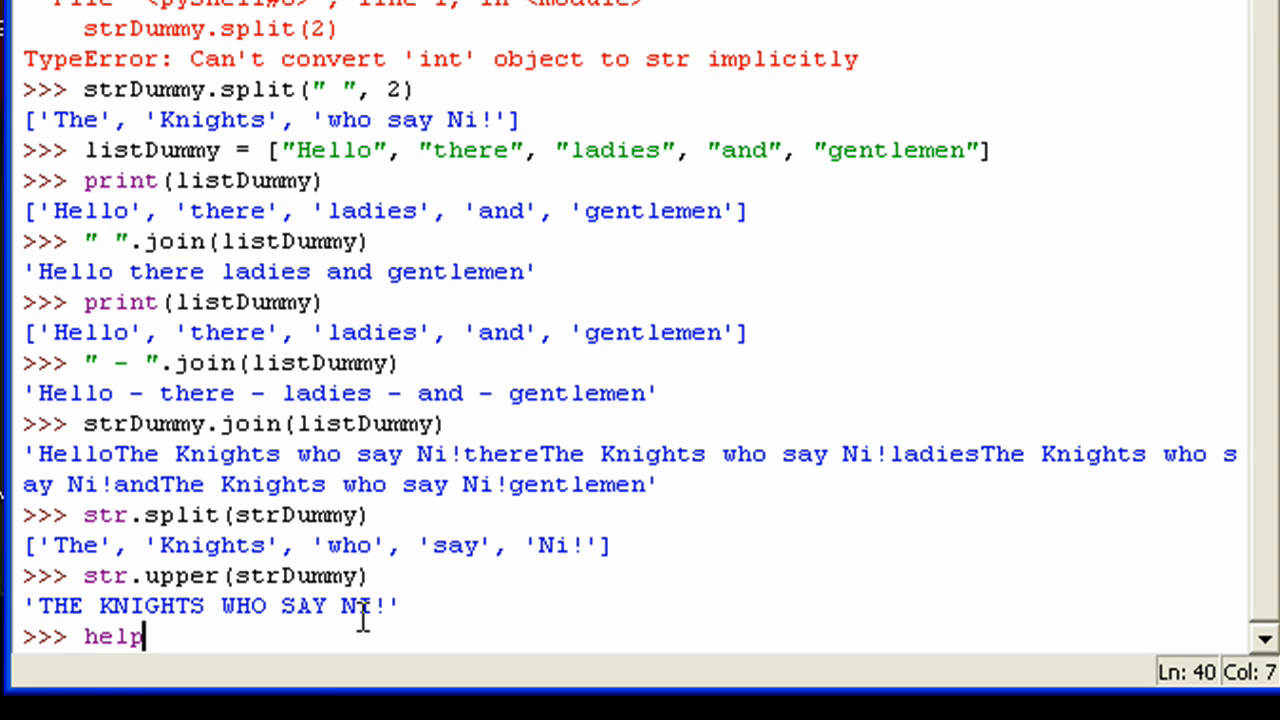
pyautogui.write('(str')
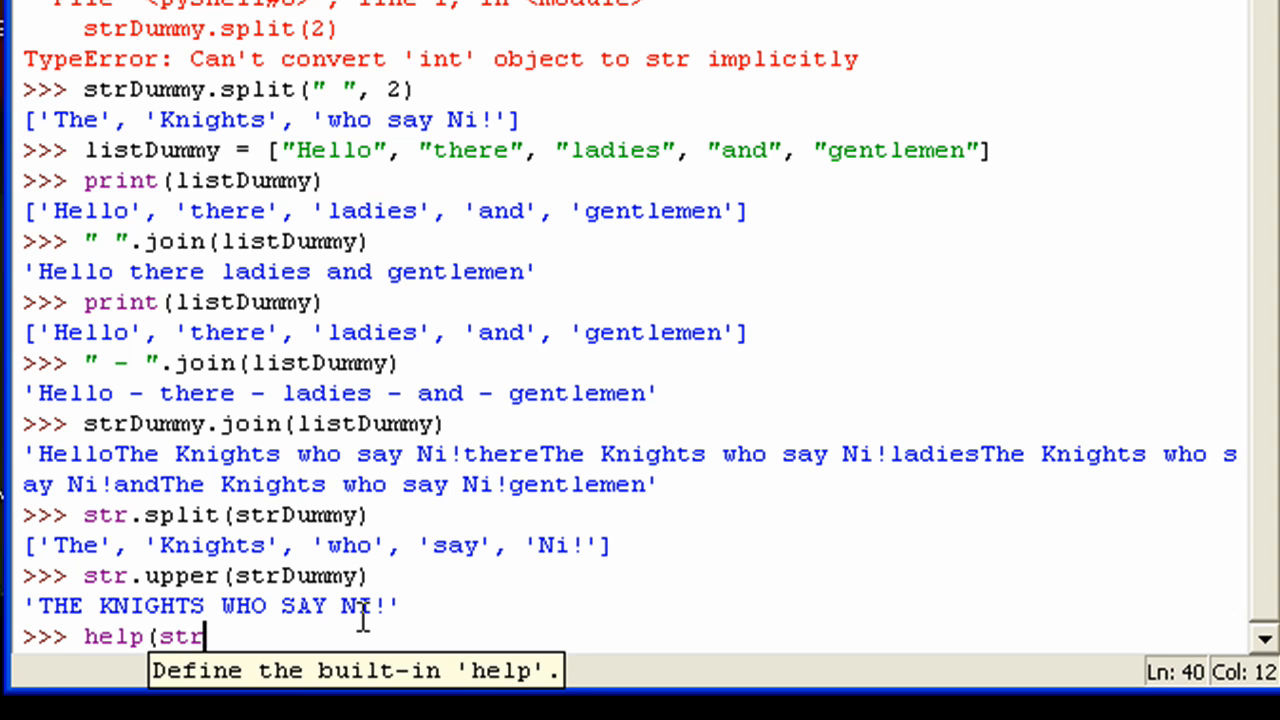
pyautogui.press('Return')
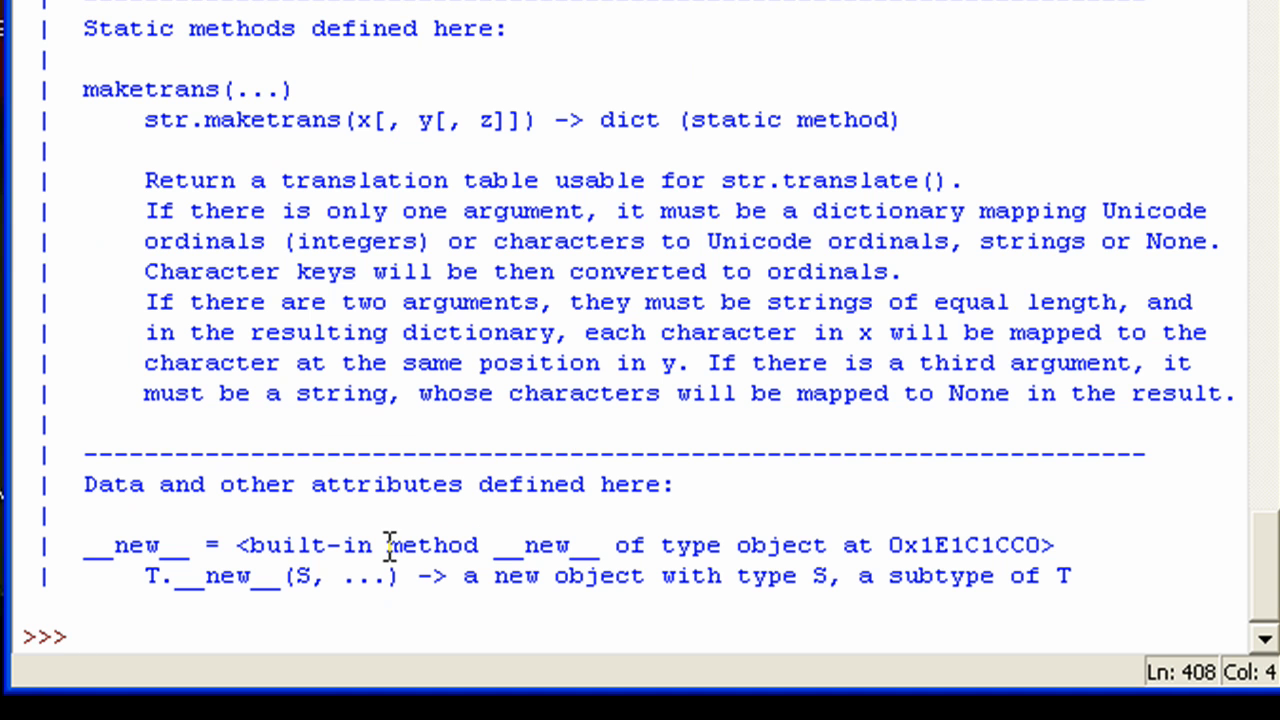
pyautogui.scroll(3)
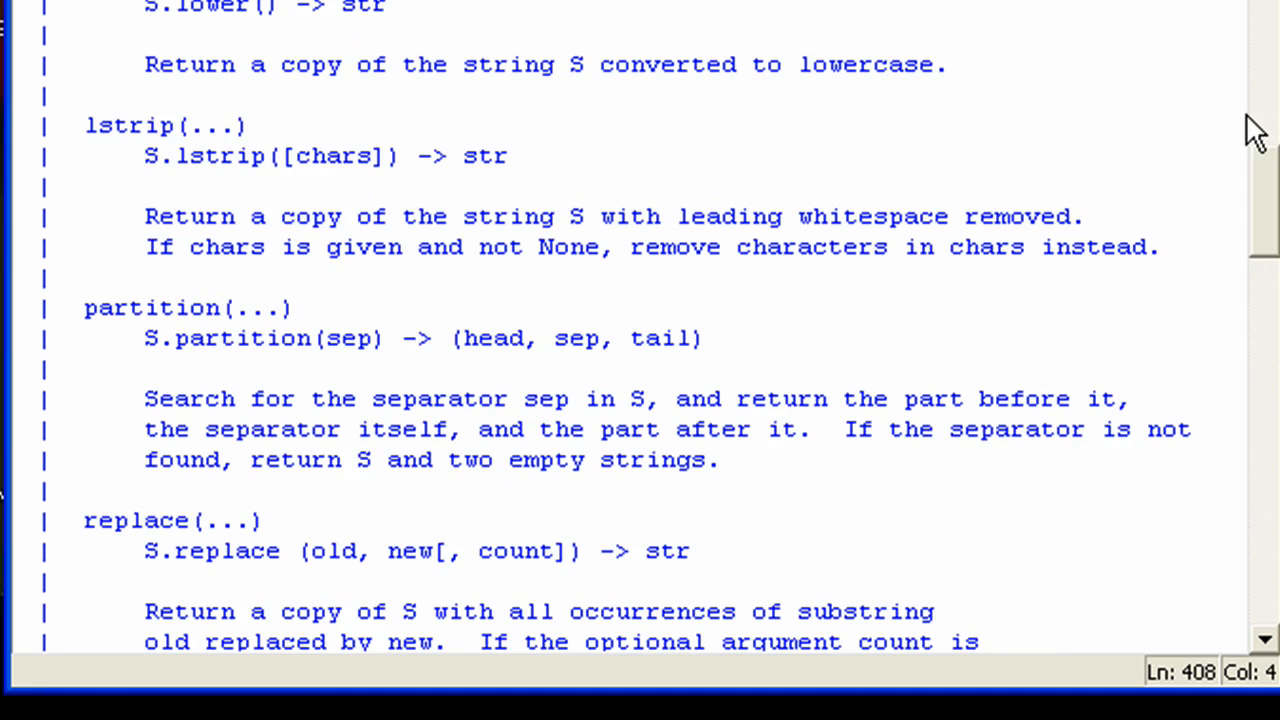
pyautogui.scroll(3)
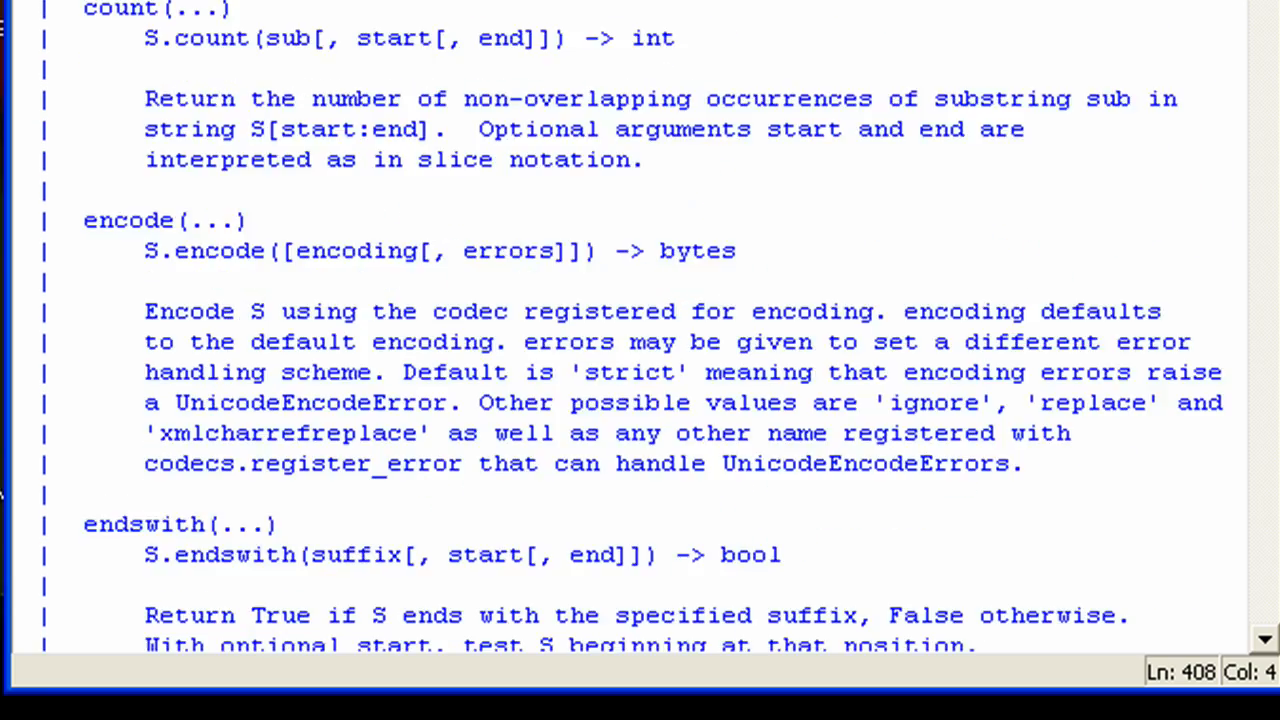
pyautogui.scroll(-3)
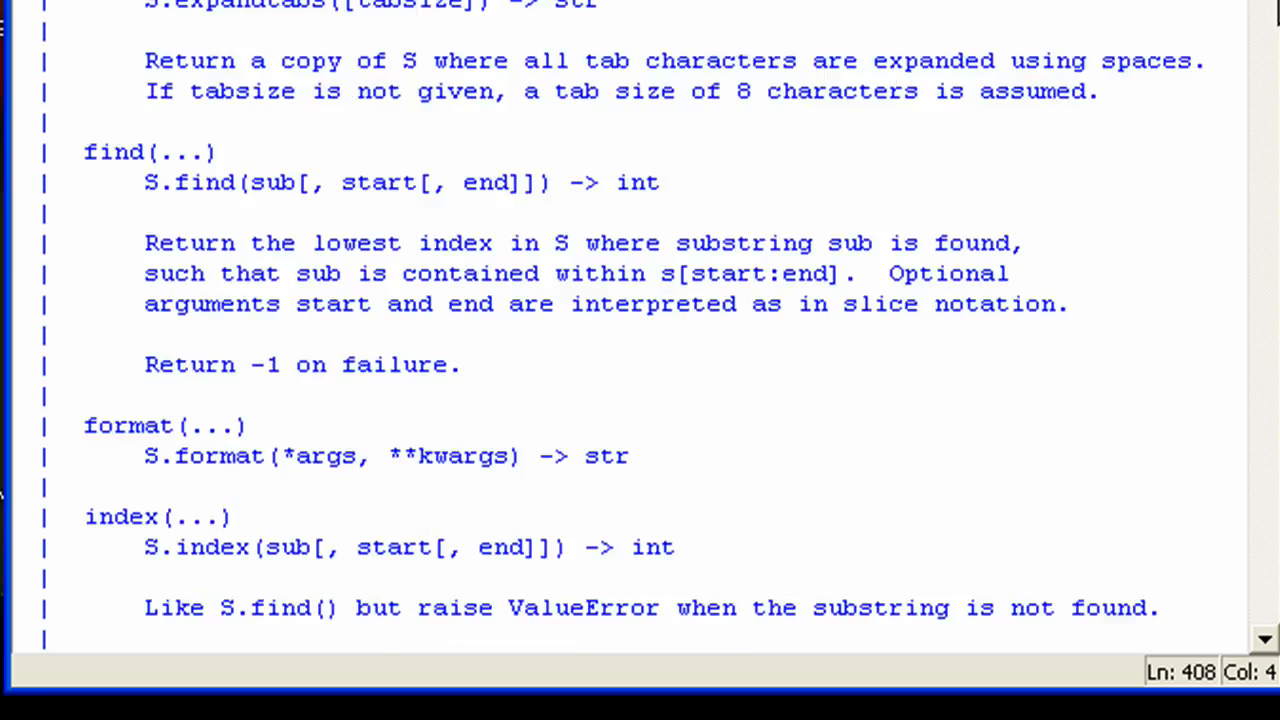
pyautogui.scroll(-3)
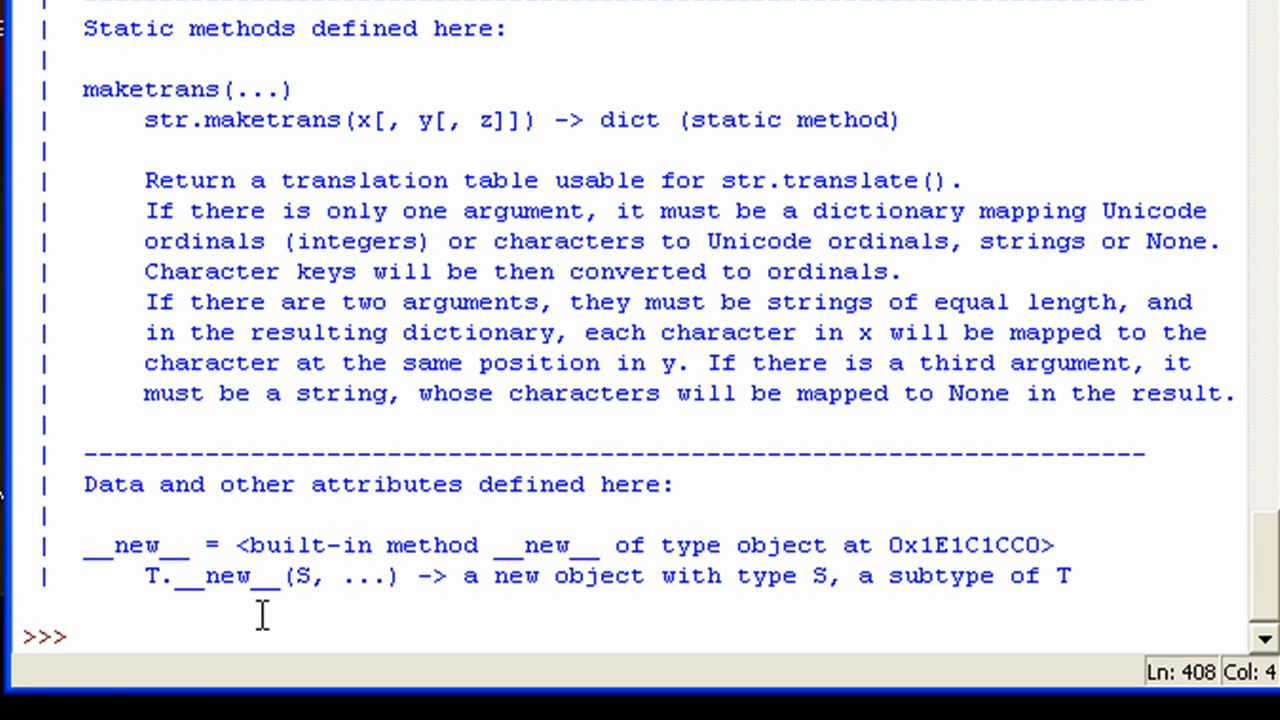
pyautogui.moveTo(472, 32)
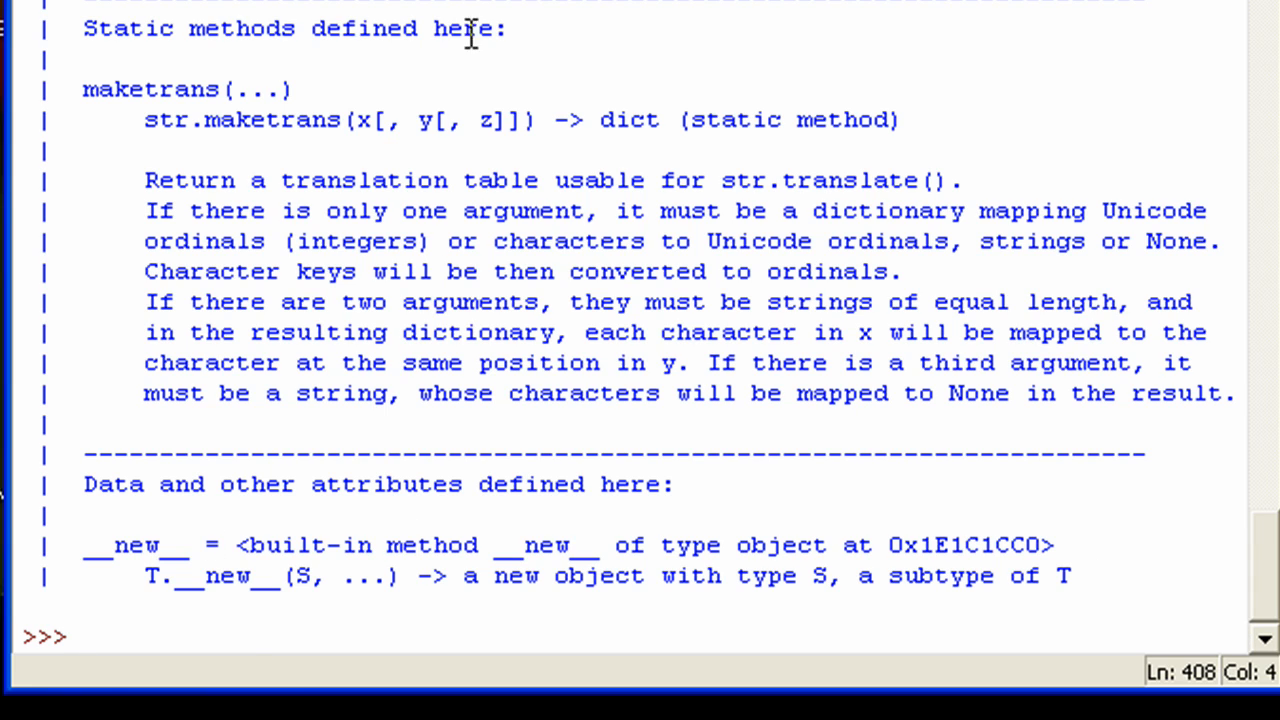
pyautogui.moveTo(328, 576)
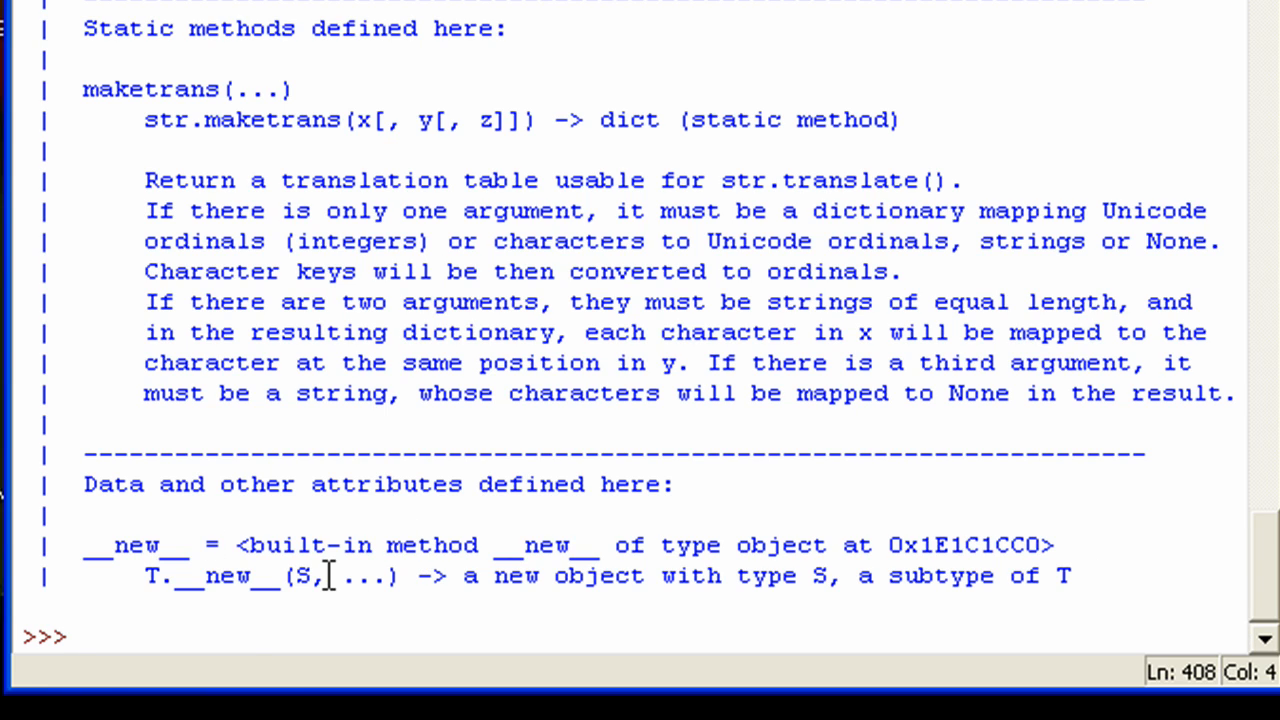